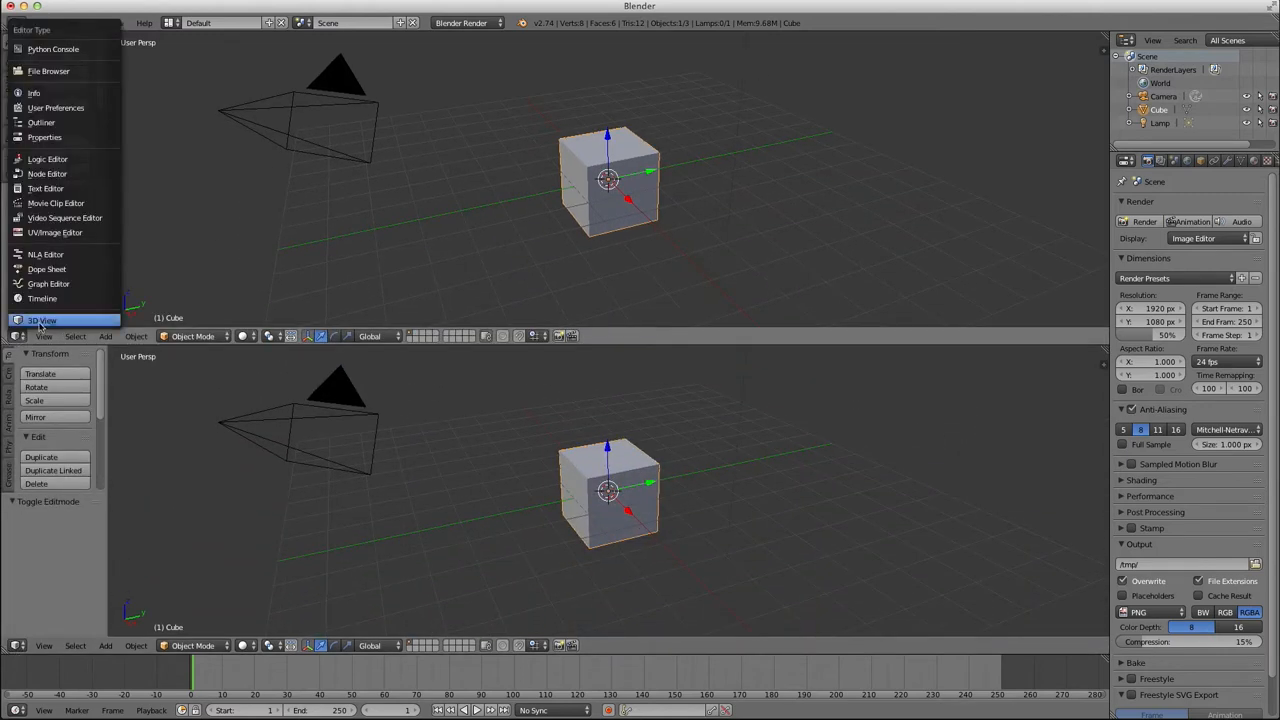
Reload startup, switch to Cycles, make the lower-right area a 3D view, and save startup
{"action": "left_click", "coordinate": [465, 22]}
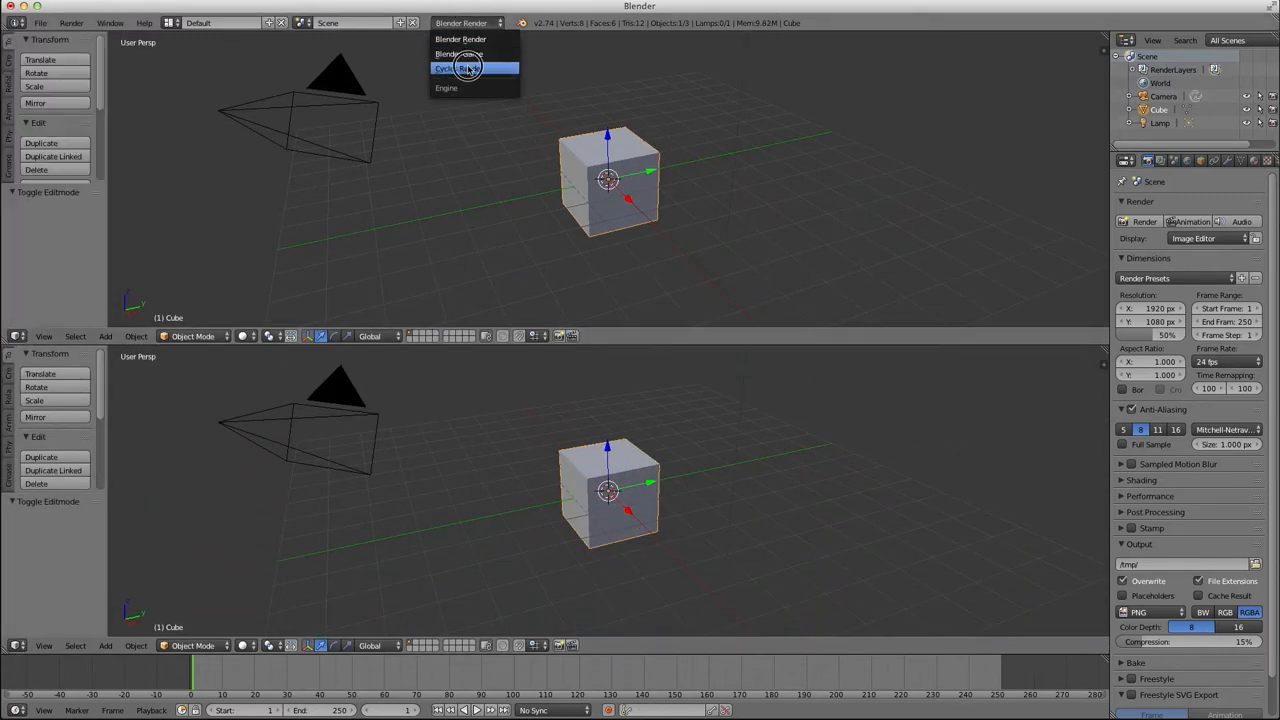
{"action": "left_click", "coordinate": [463, 68]}
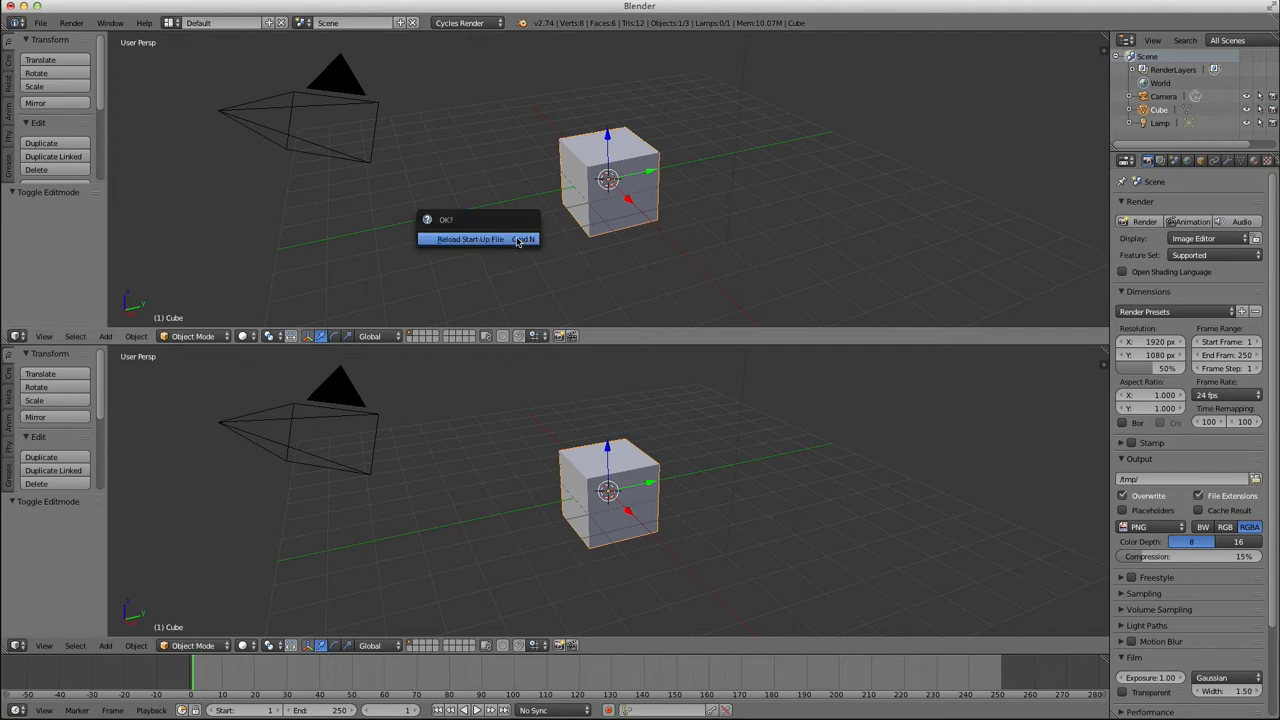
{"action": "left_click", "coordinate": [465, 22]}
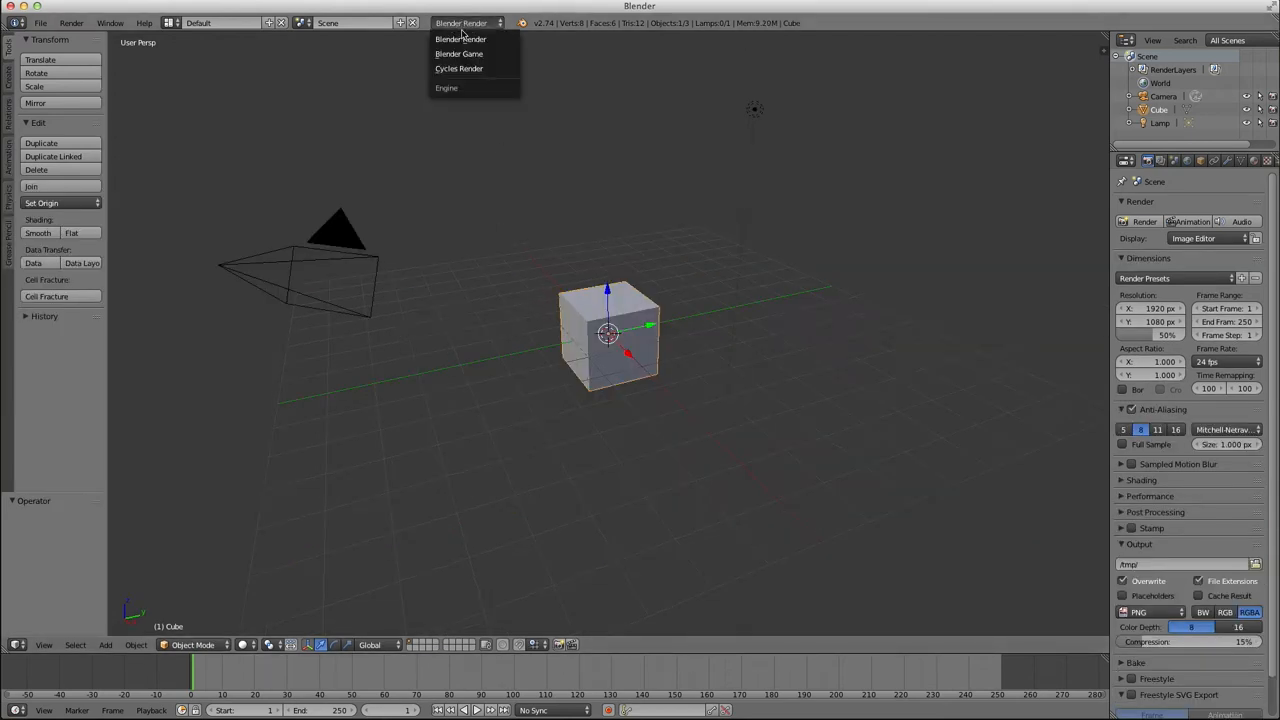
{"action": "left_click", "coordinate": [459, 68]}
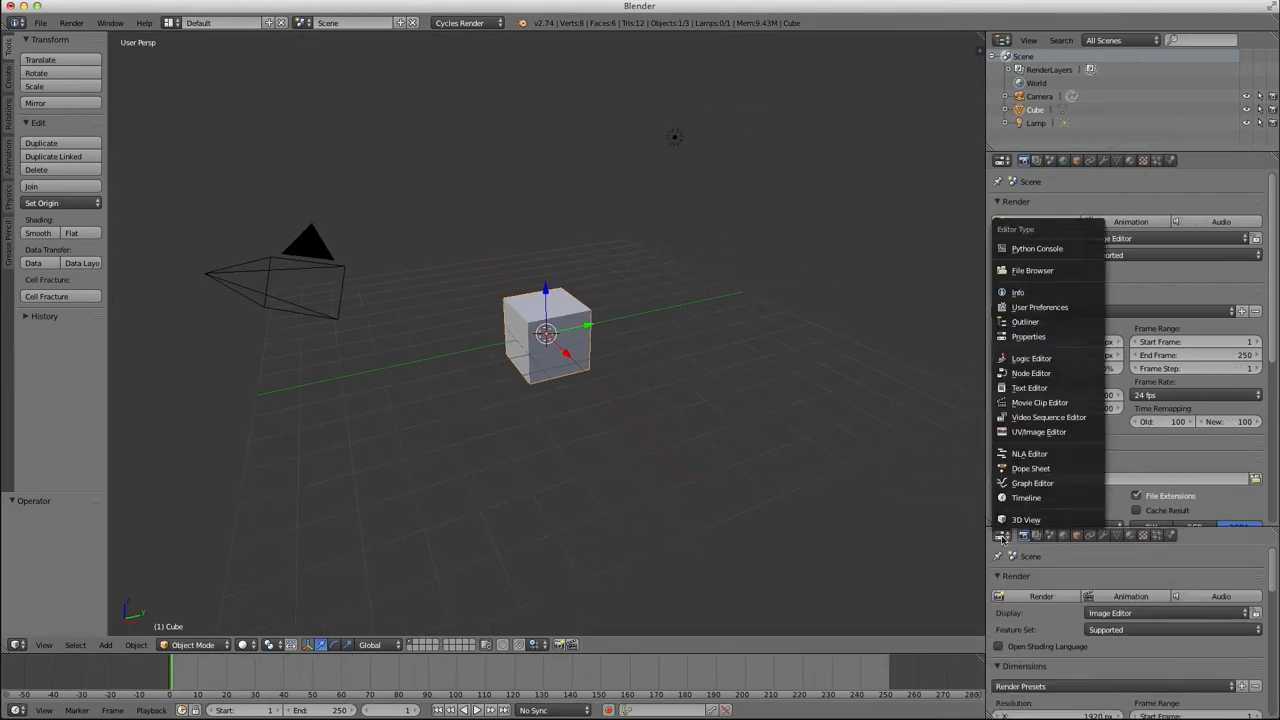
{"action": "left_click", "coordinate": [1026, 519]}
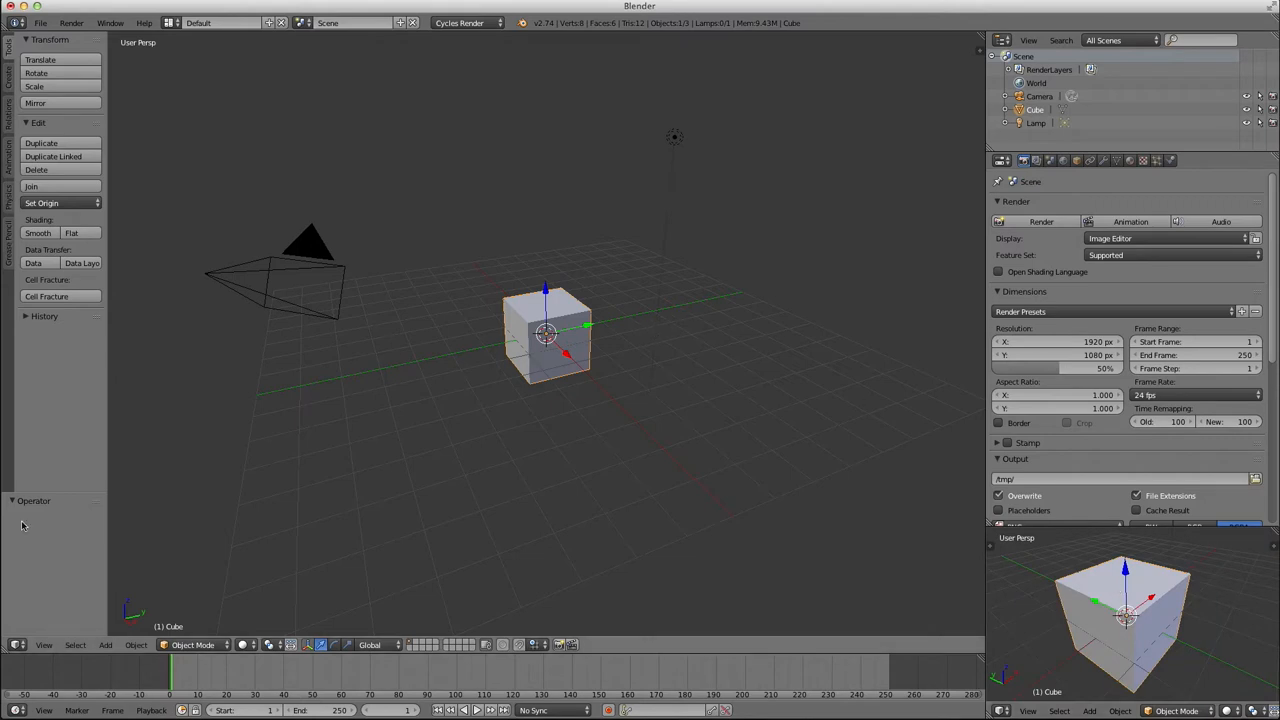
{"action": "mouse_move", "coordinate": [1060, 578]}
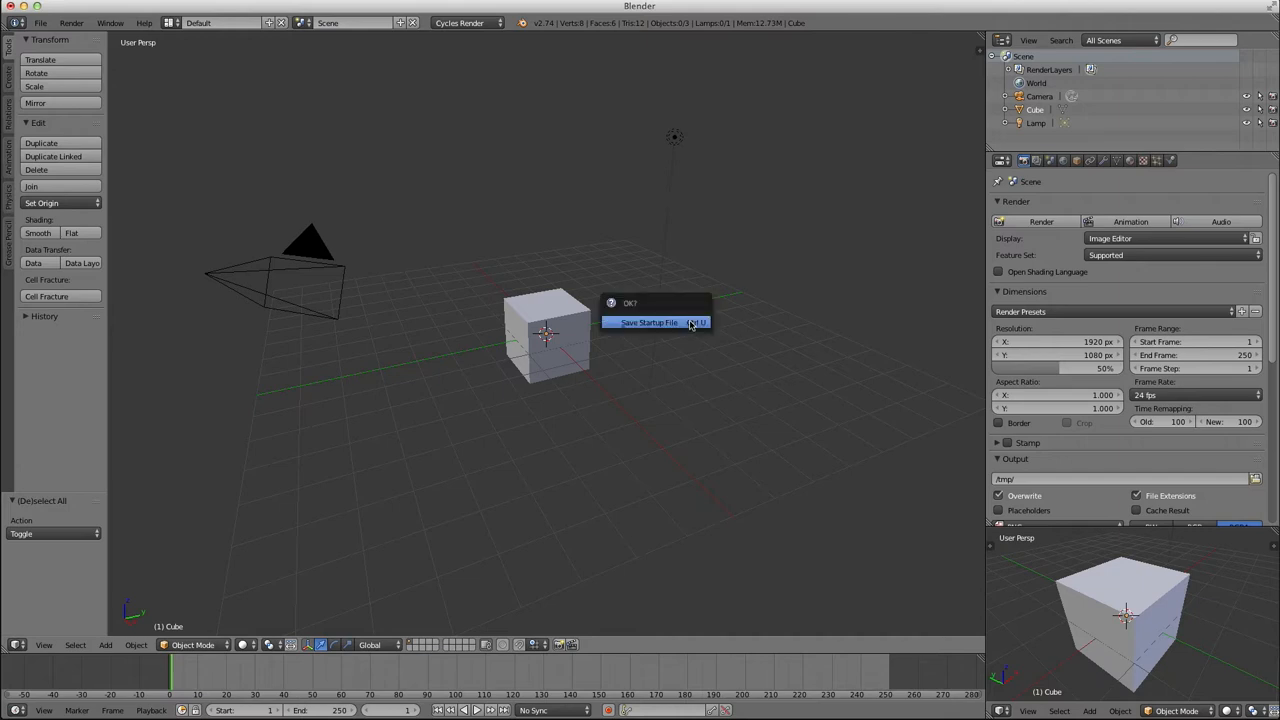
{"action": "left_click", "coordinate": [649, 322]}
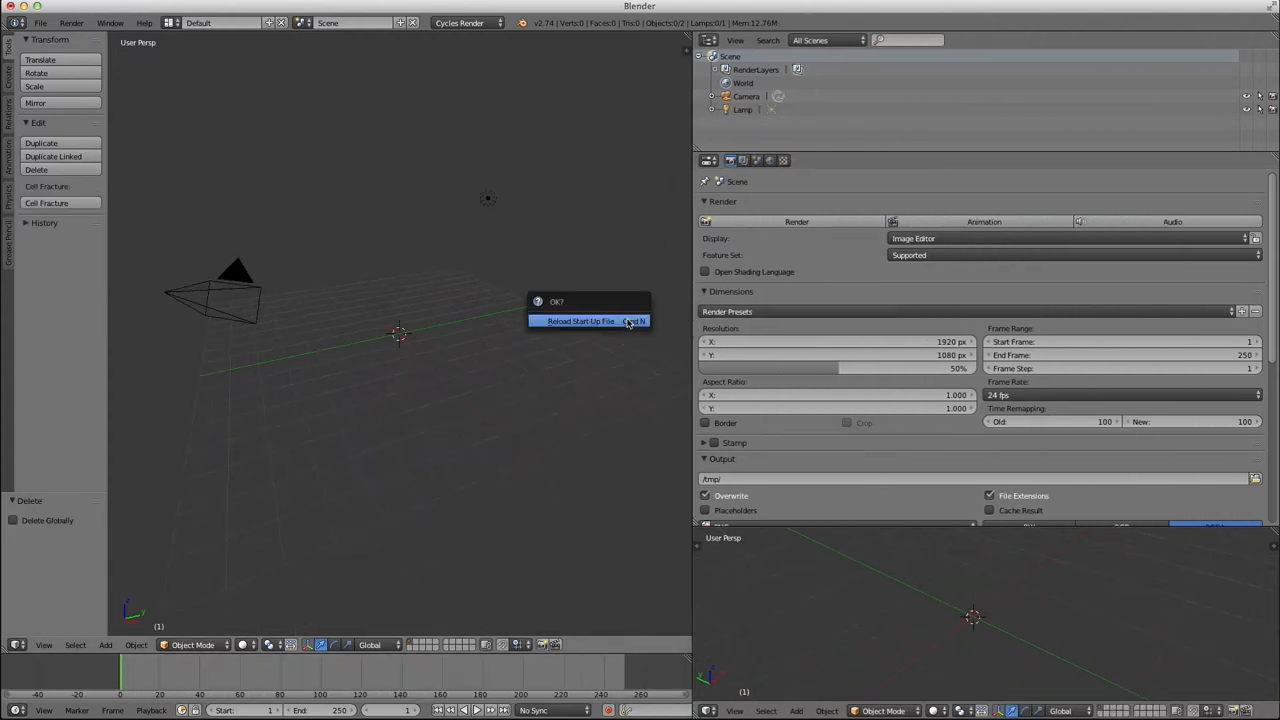
Reload the startup file and turn the upper half of the split view into a node editor
{"action": "left_click", "coordinate": [580, 321]}
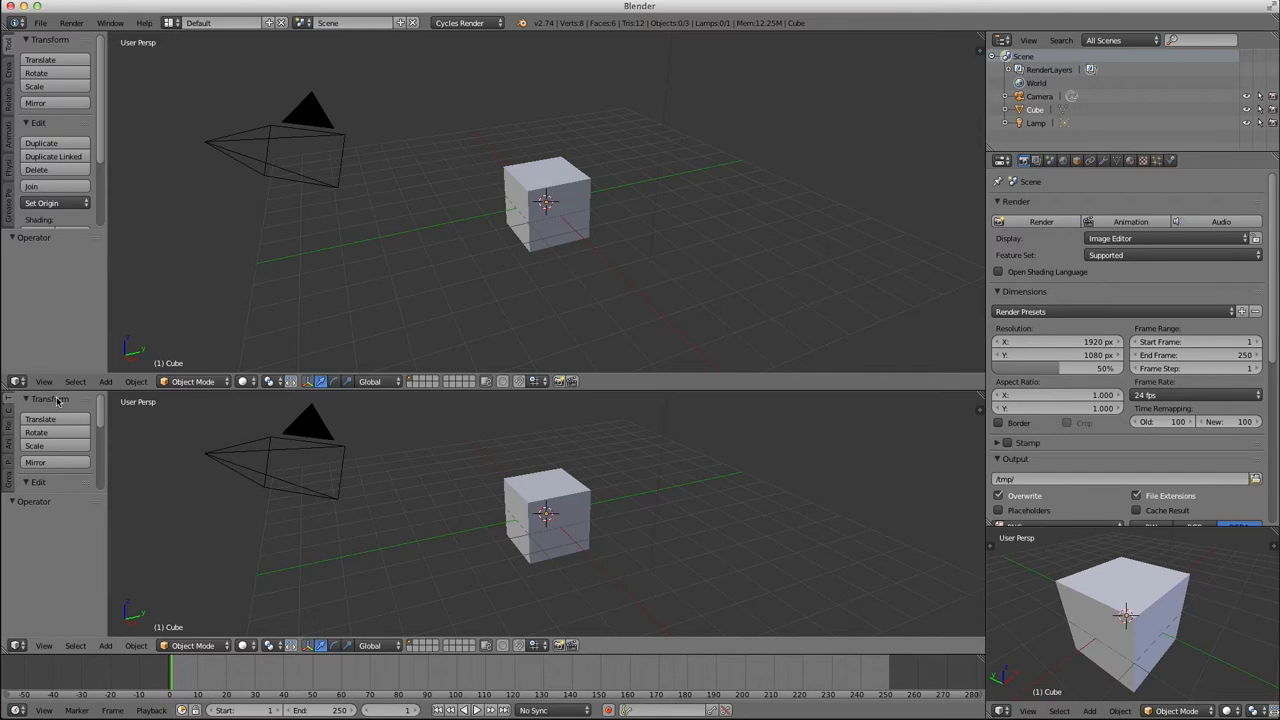
{"action": "mouse_move", "coordinate": [50, 403]}
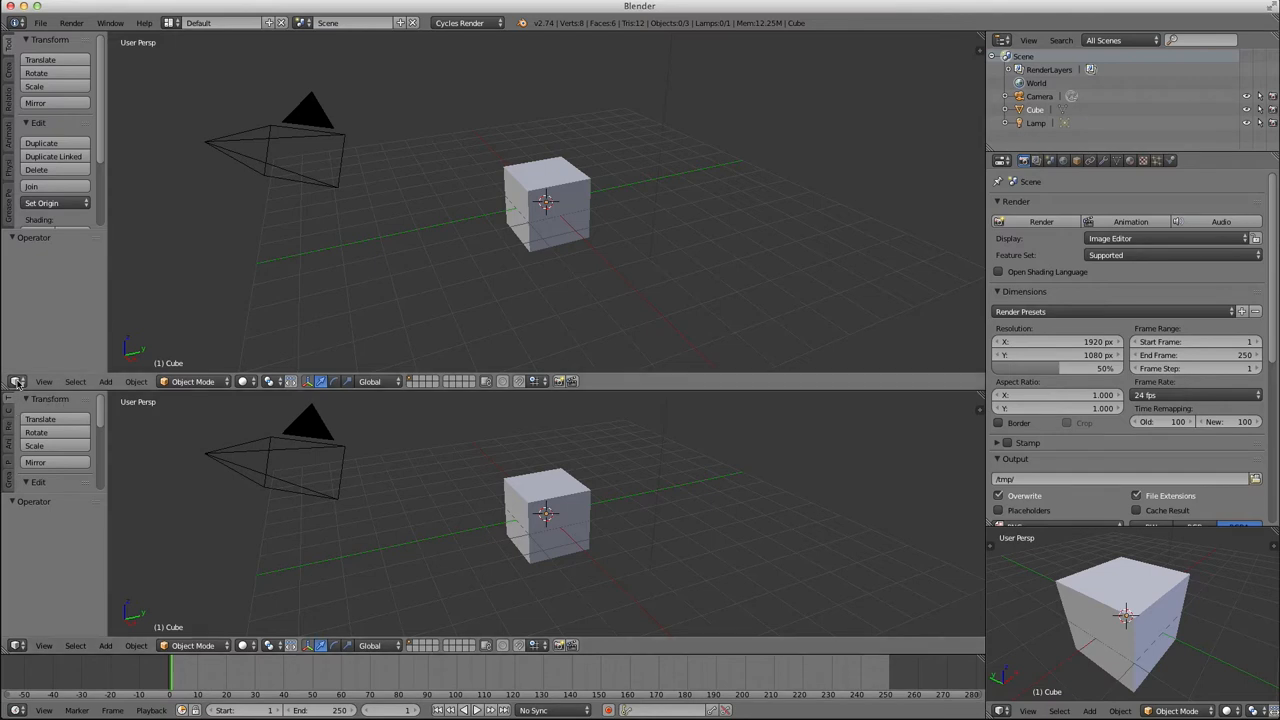
{"action": "left_click", "coordinate": [17, 381]}
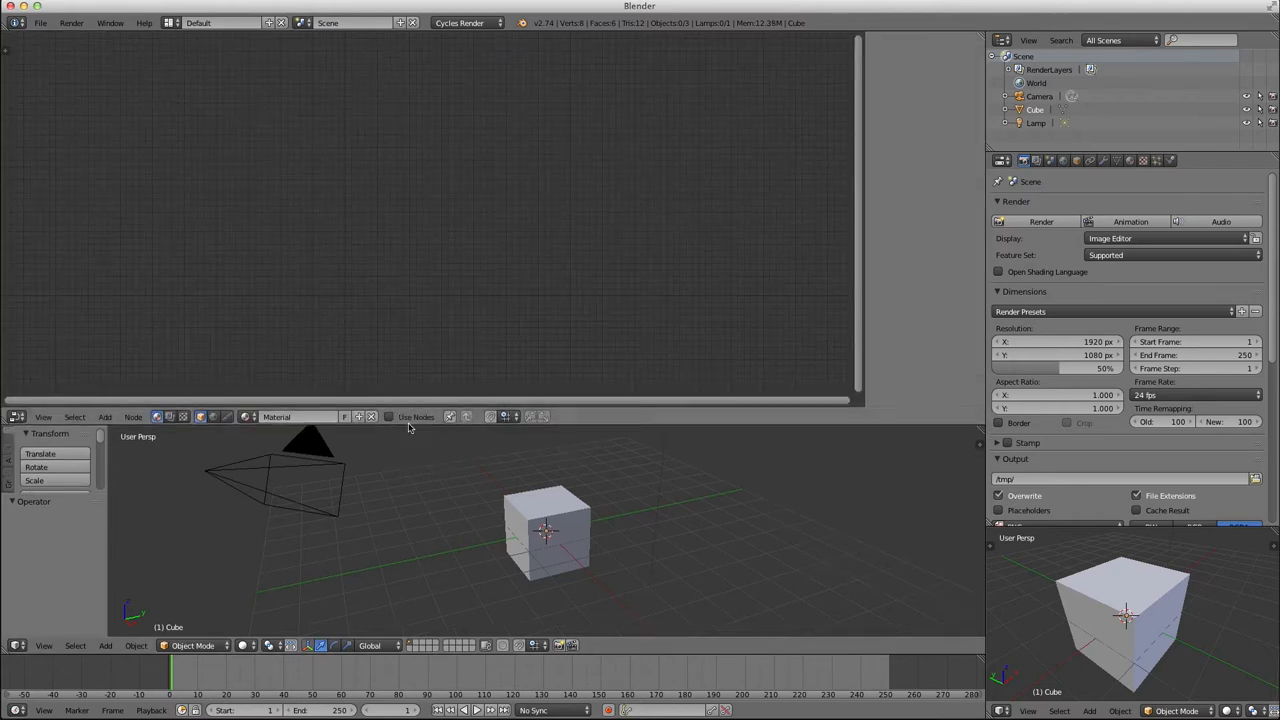
Enable material nodes and link Volume Absorption plus Volume Scatter via Add Shader into Volume
{"action": "left_click", "coordinate": [390, 417]}
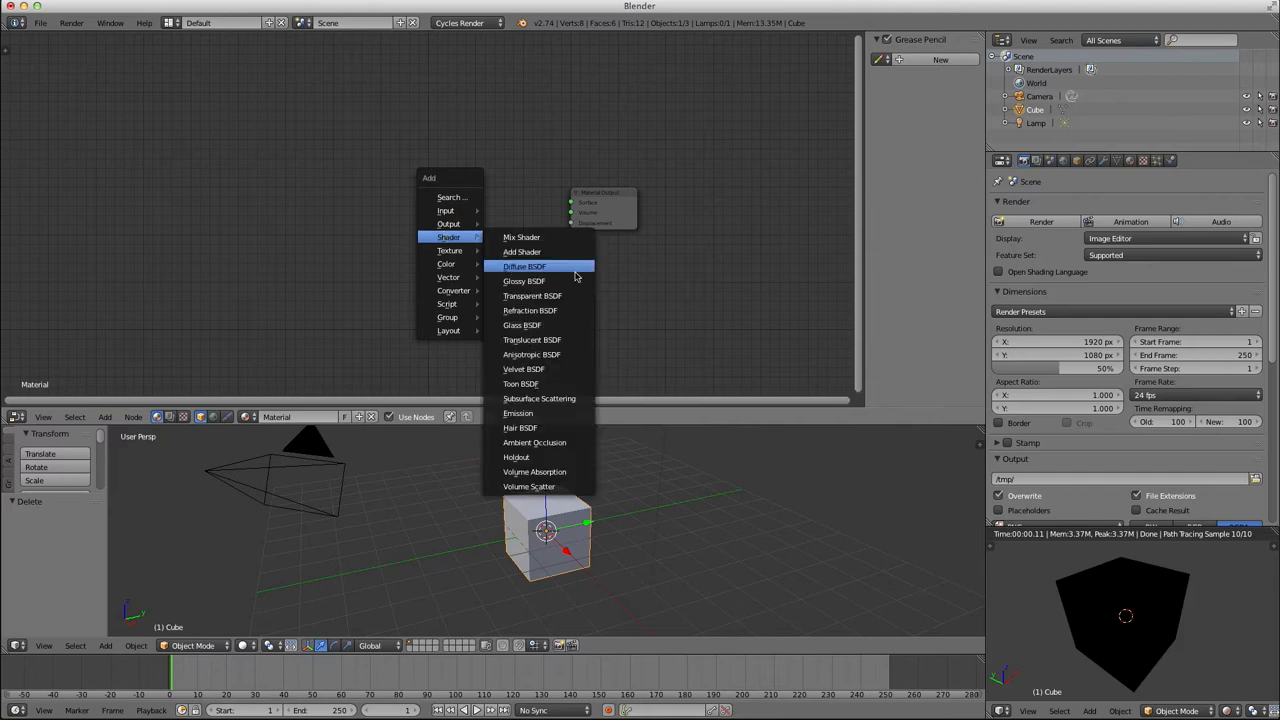
{"action": "left_click", "coordinate": [534, 471]}
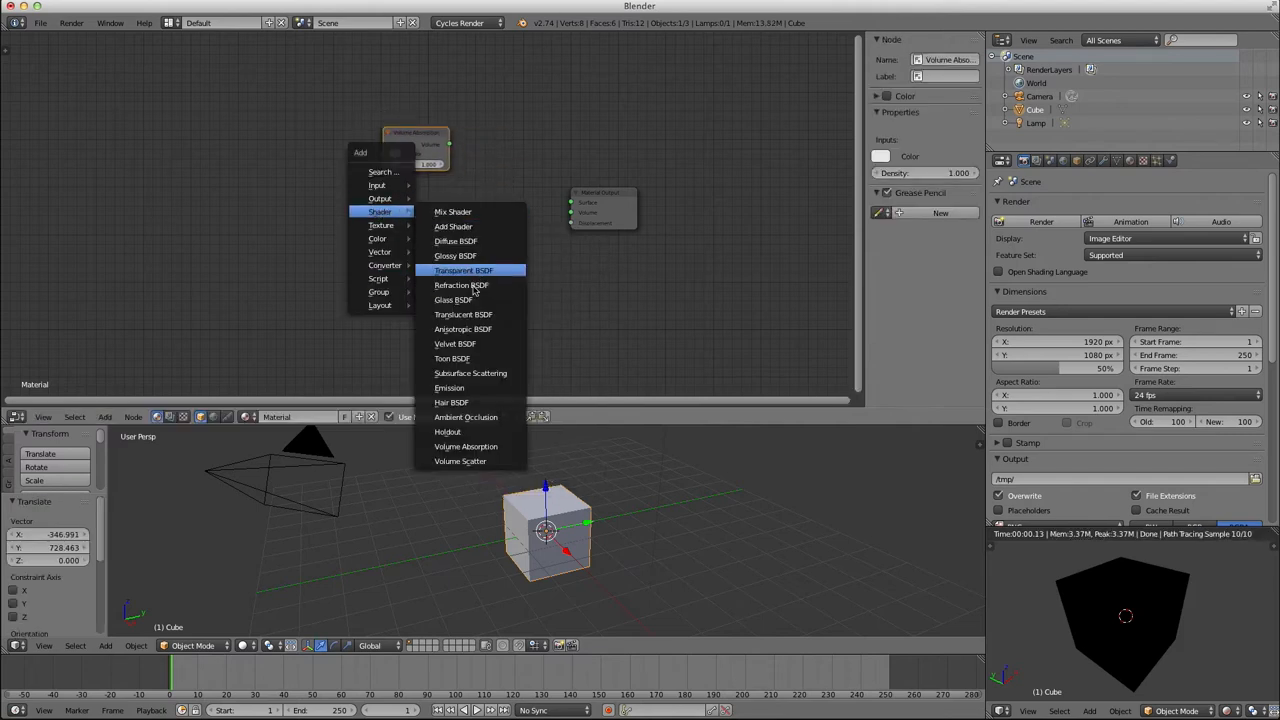
{"action": "left_click", "coordinate": [460, 461]}
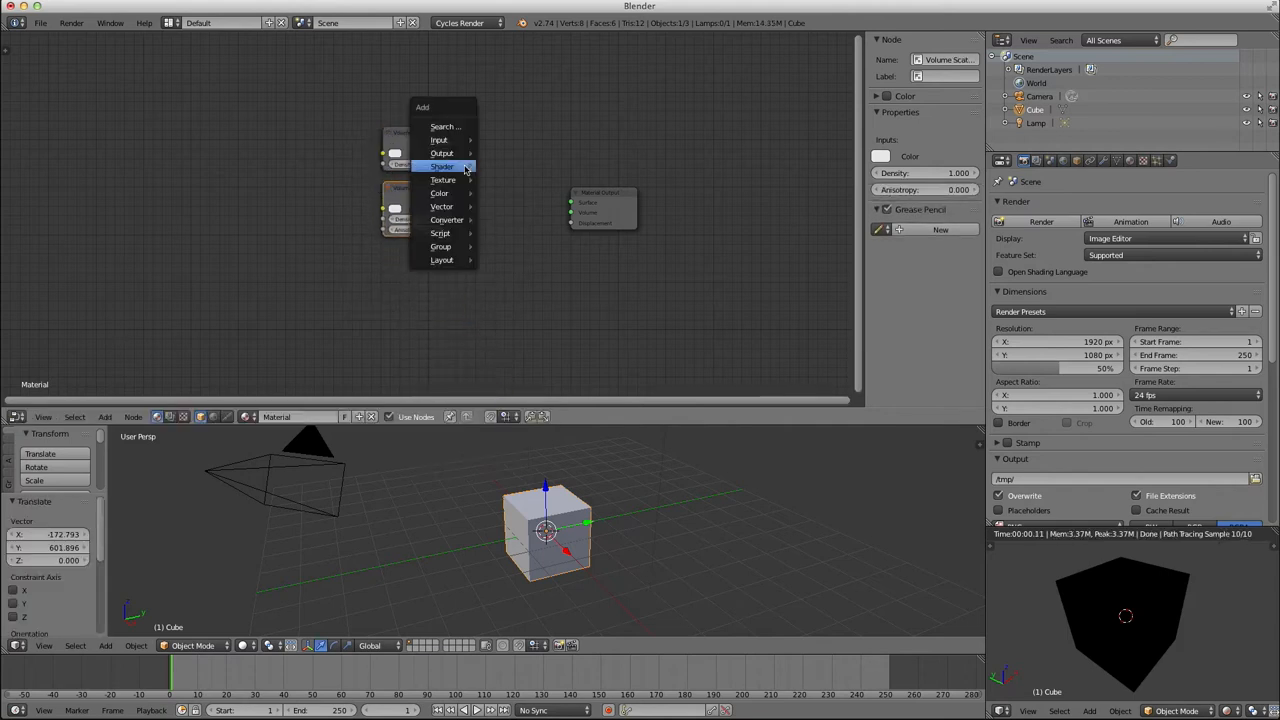
{"action": "left_click", "coordinate": [442, 166]}
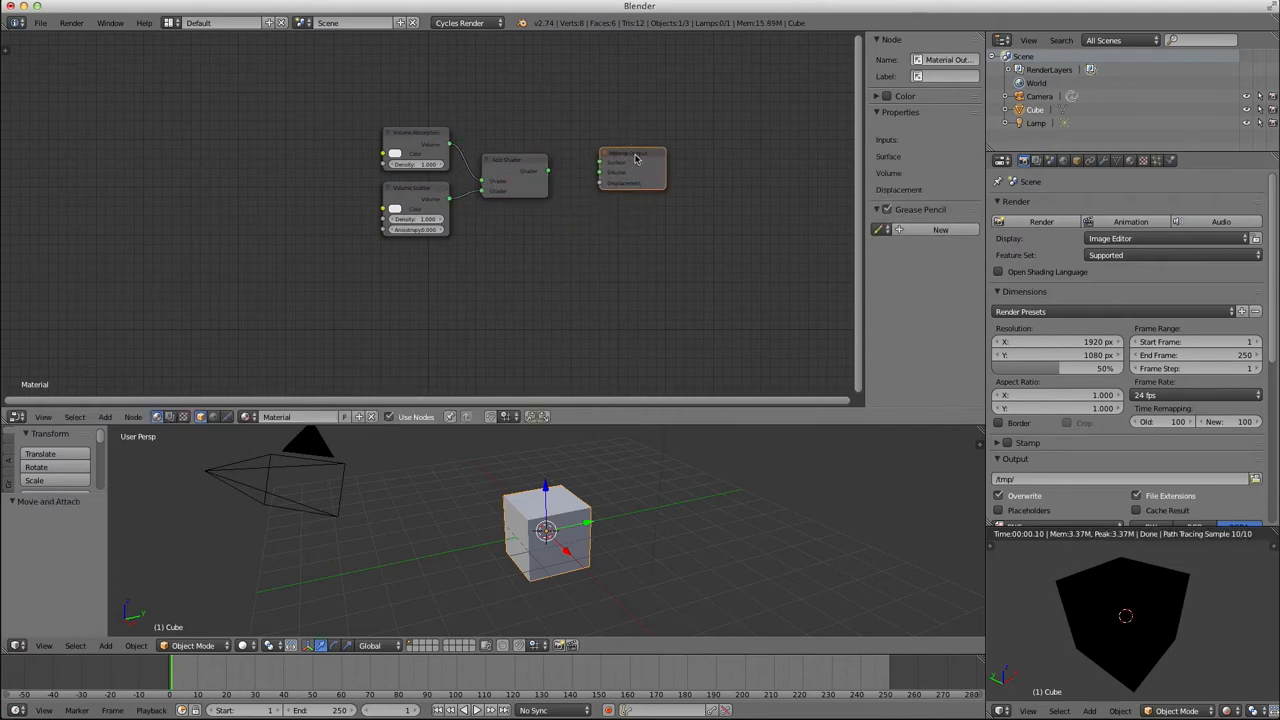
{"action": "left_click", "coordinate": [514, 160]}
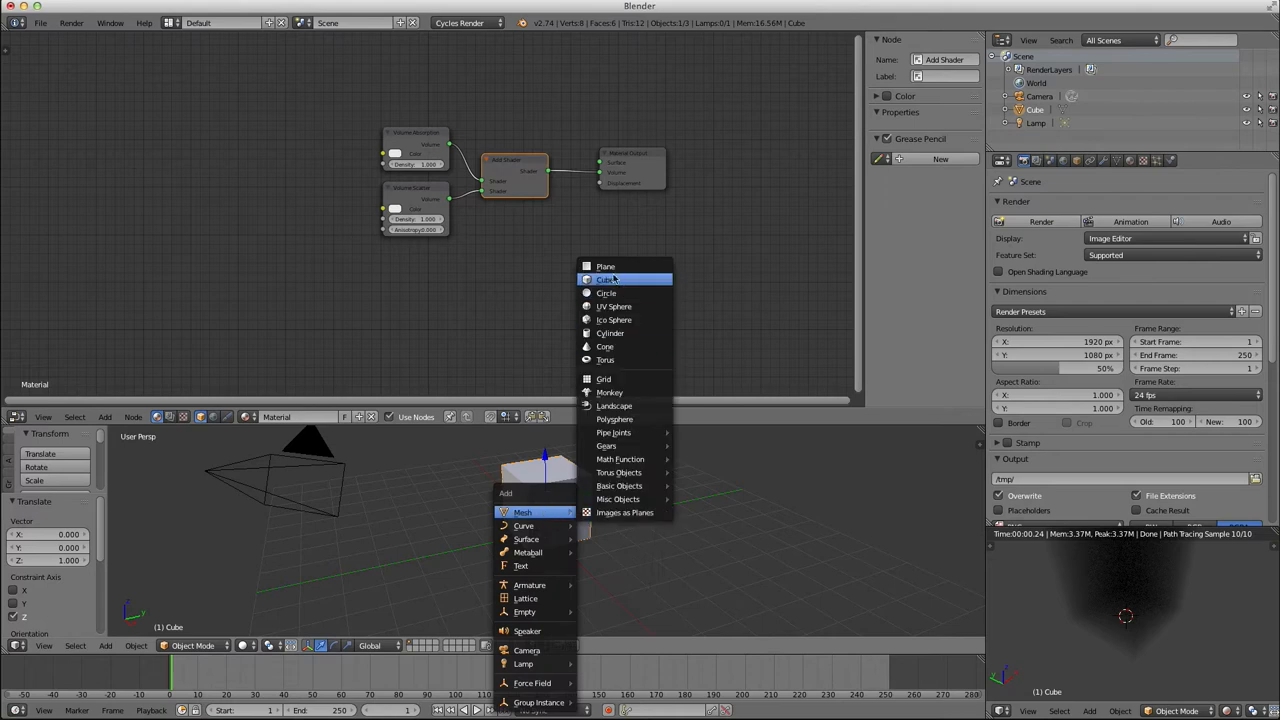
Add a plane mesh to the scene as ground beneath the cube
{"action": "left_click", "coordinate": [605, 266]}
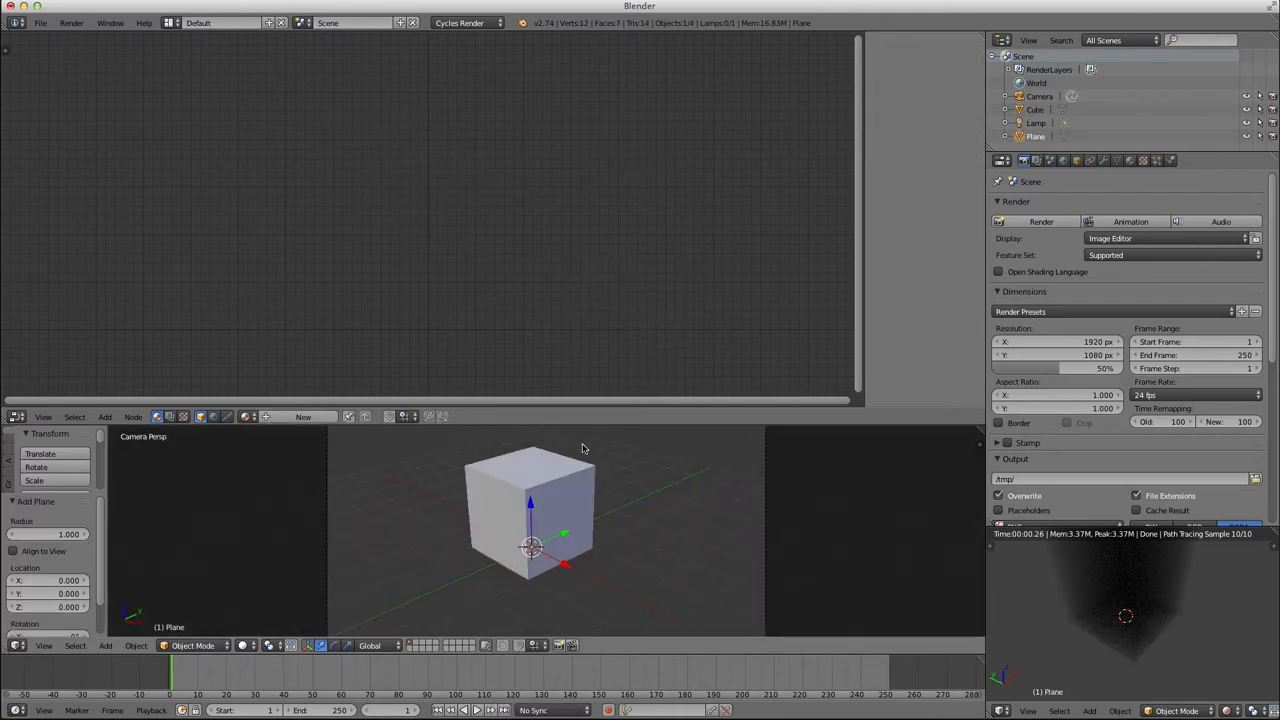
{"action": "mouse_move", "coordinate": [601, 544]}
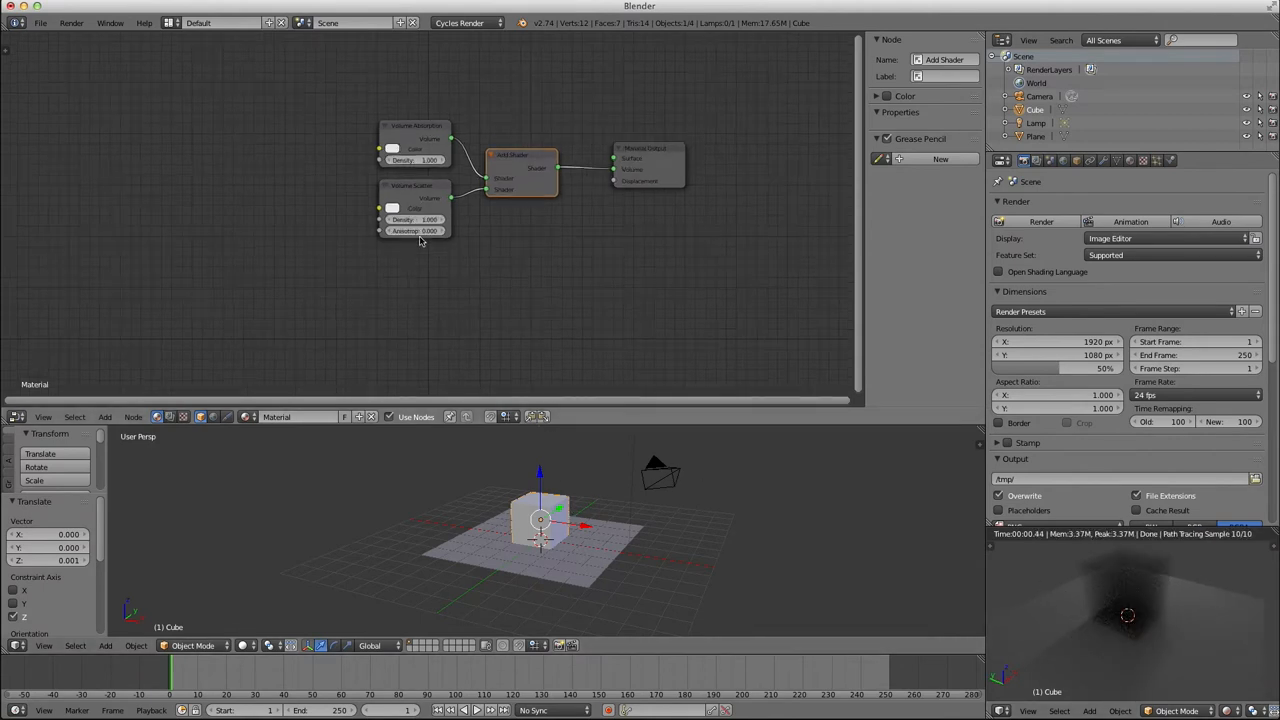
Add an RGB node and link its colour into the volume shaders' Color inputs
{"action": "left_click", "coordinate": [105, 417]}
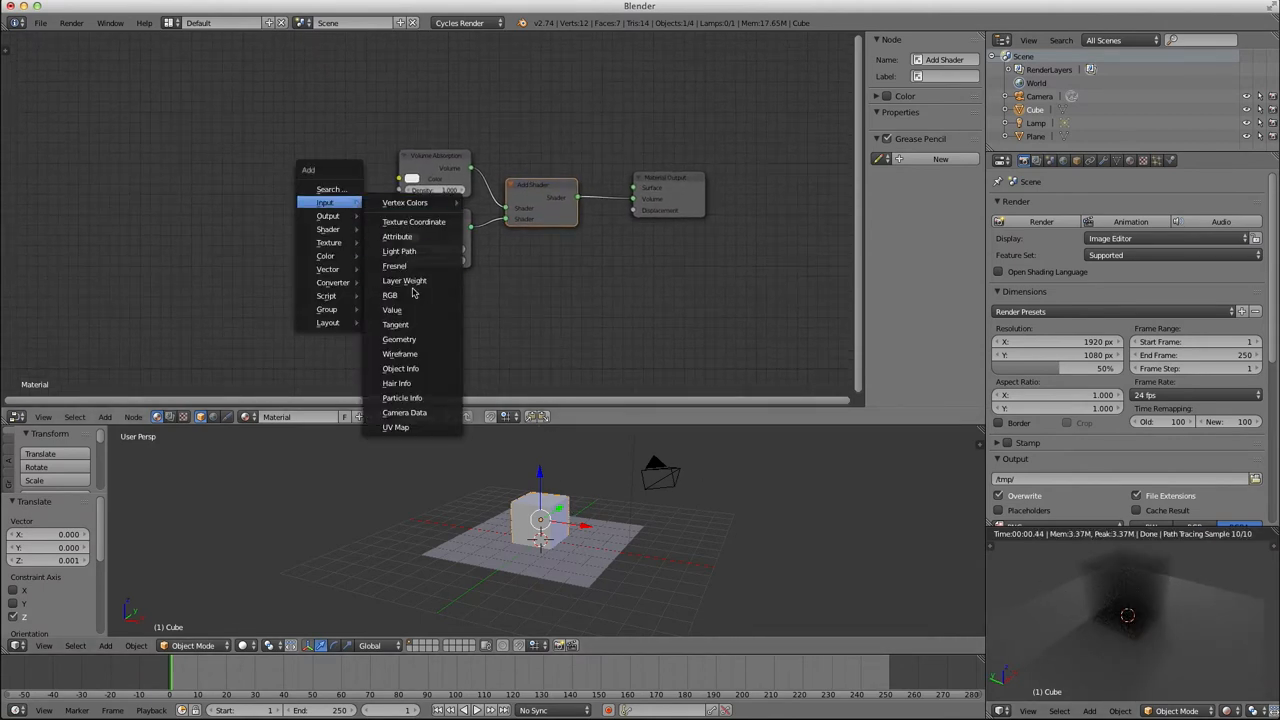
{"action": "left_click", "coordinate": [389, 295]}
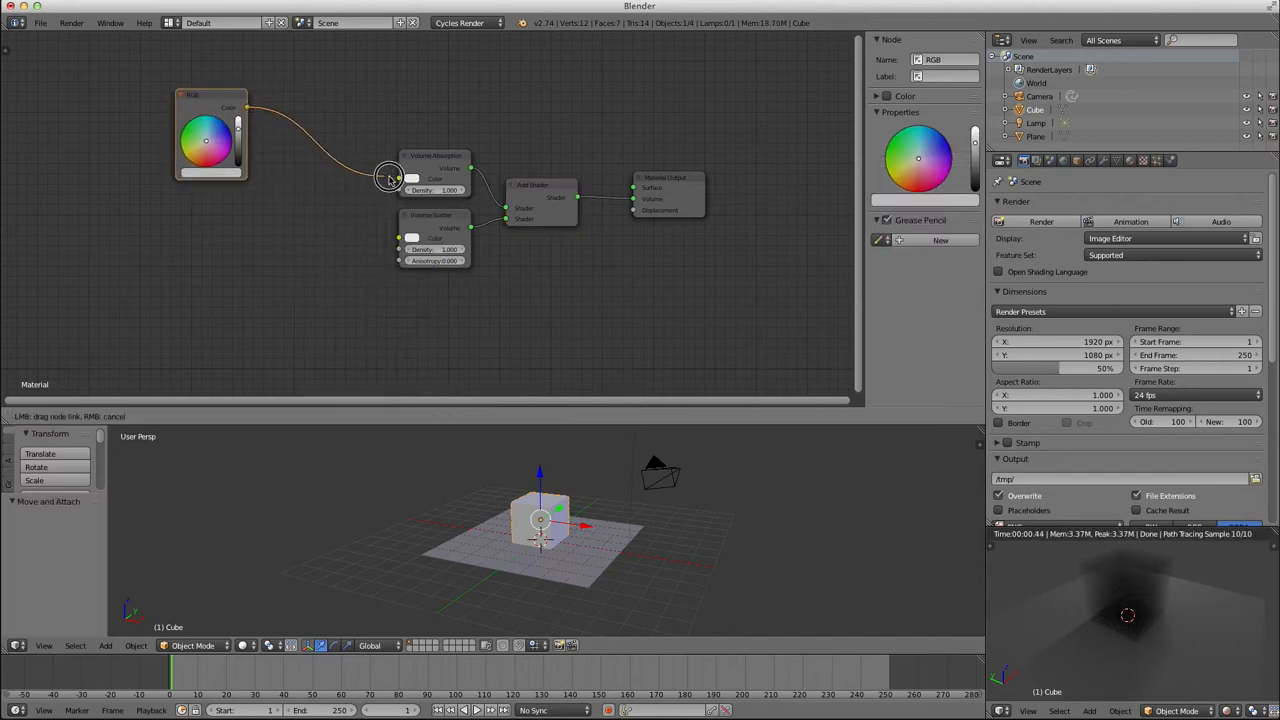
{"action": "left_click_drag", "start_coordinate": [390, 178], "coordinate": [398, 238]}
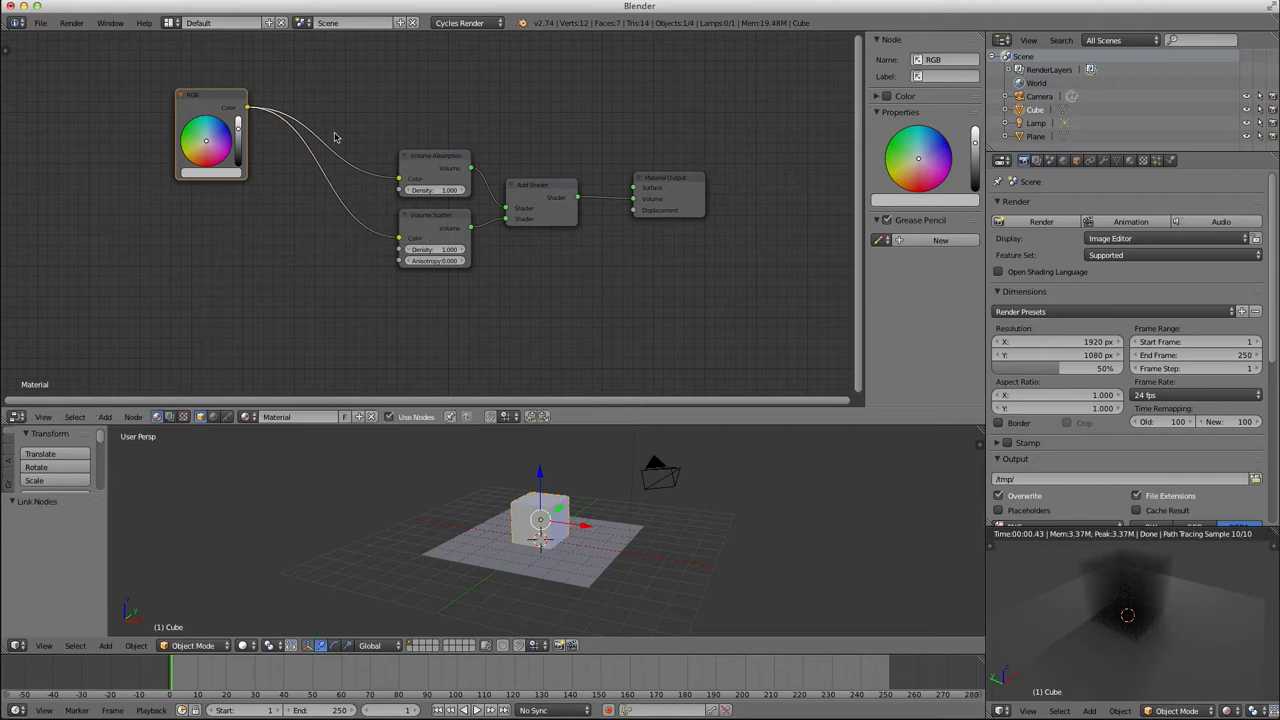
Add a Voronoi Texture node and position it to feed the shaders' Density inputs
{"action": "left_click", "coordinate": [105, 417]}
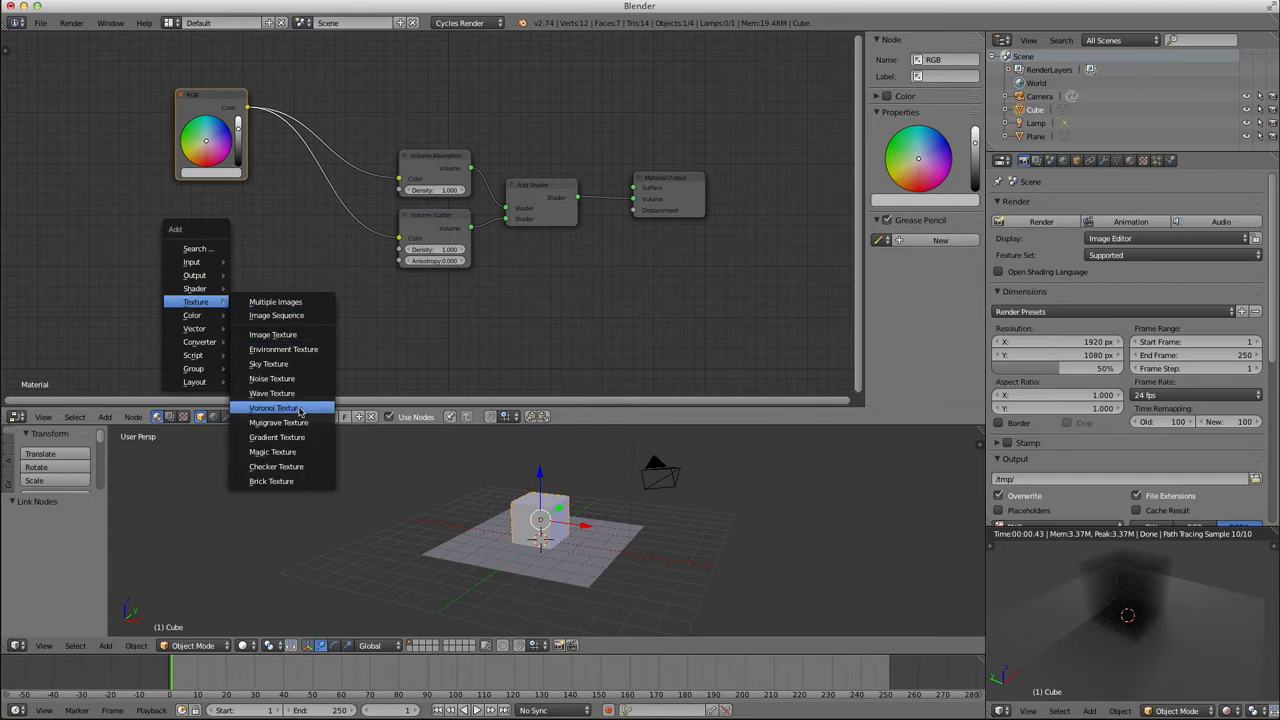
{"action": "left_click", "coordinate": [273, 408]}
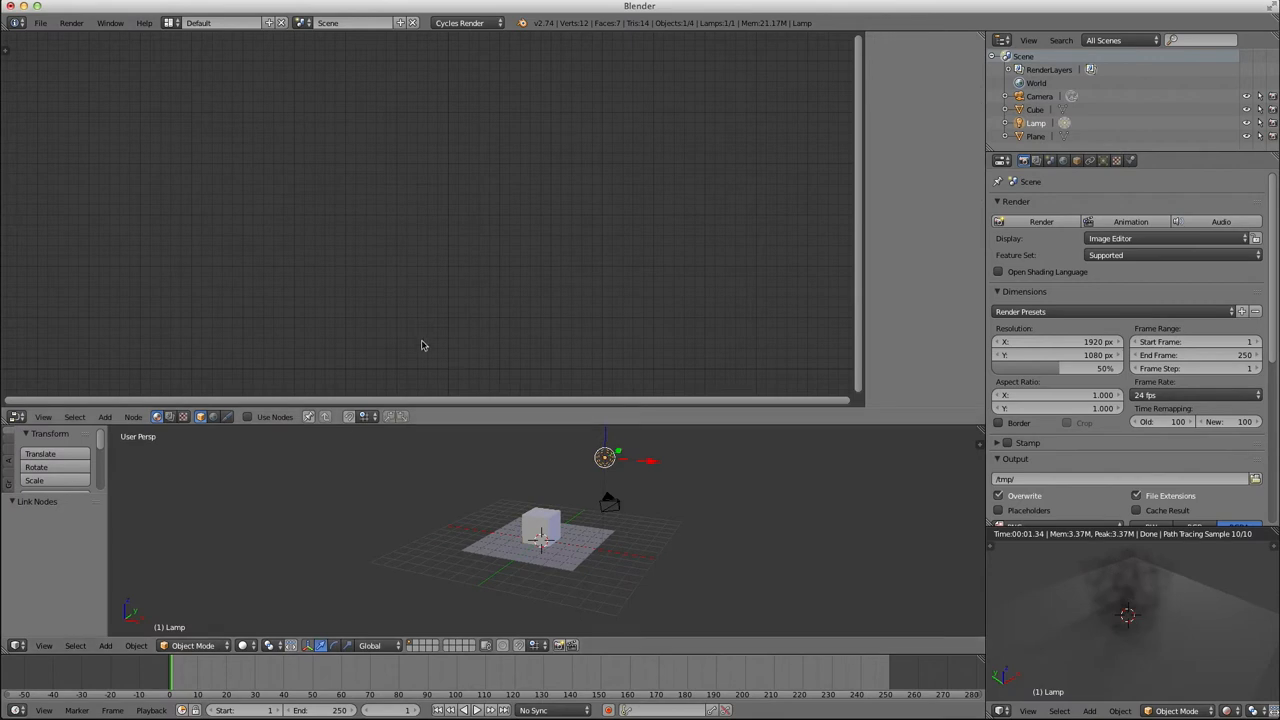
{"action": "left_click", "coordinate": [247, 416]}
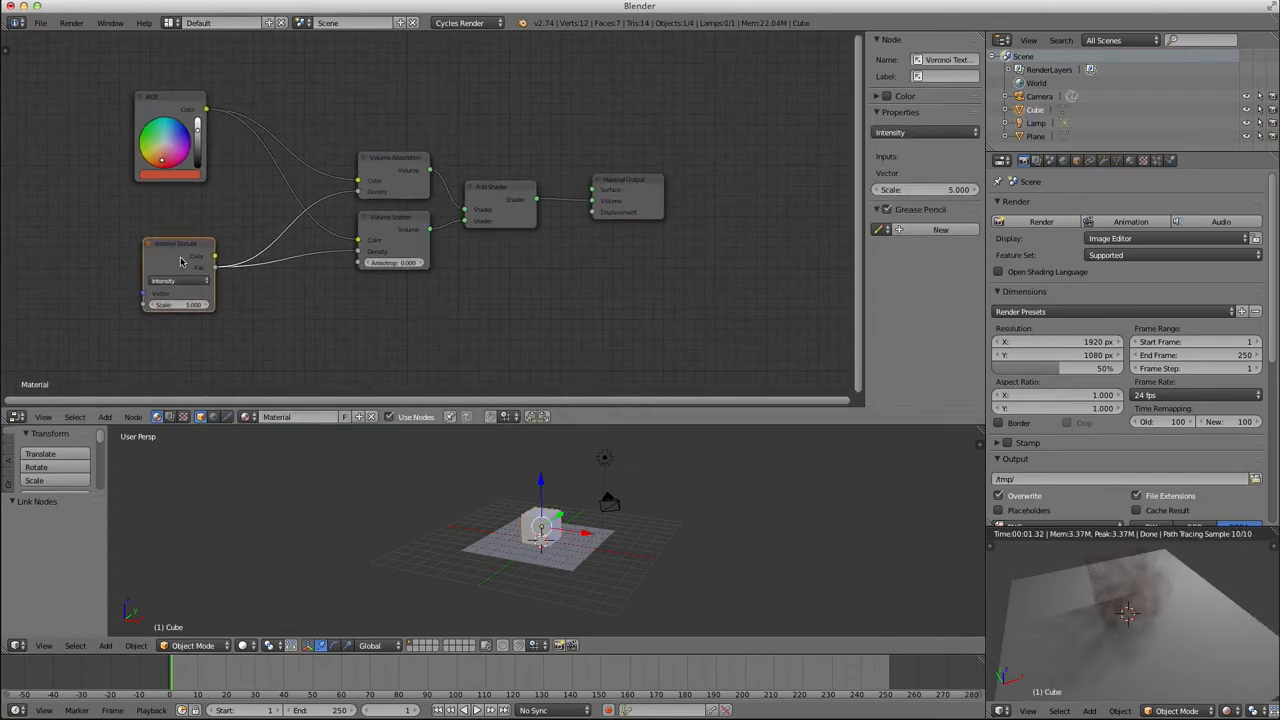
{"action": "left_click_drag", "start_coordinate": [180, 260], "coordinate": [175, 245]}
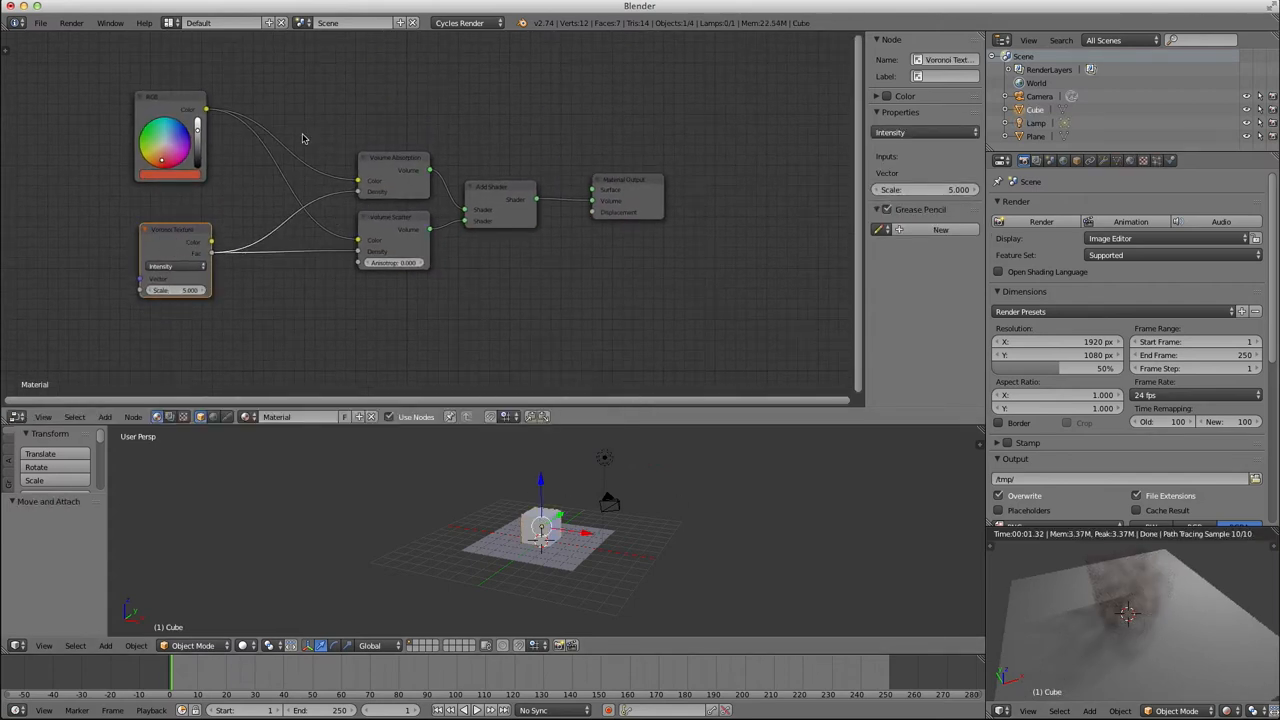
{"action": "left_click", "coordinate": [393, 170]}
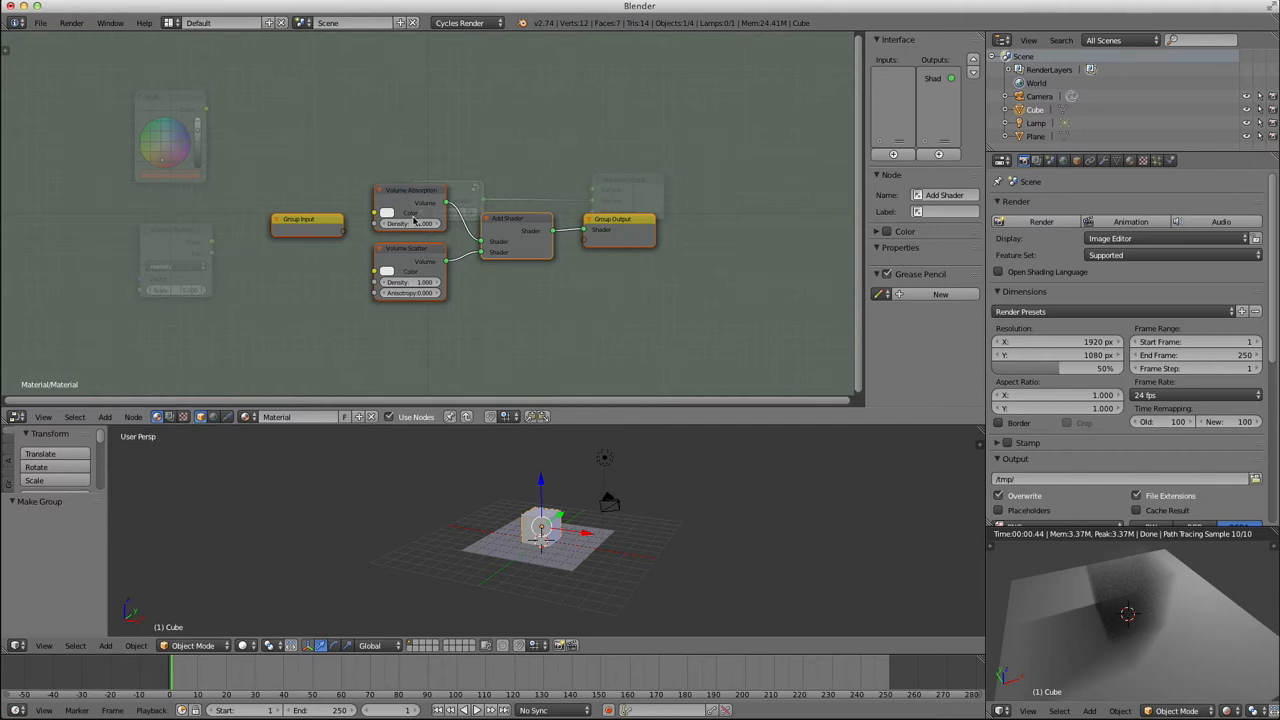
{"action": "mouse_move", "coordinate": [368, 243]}
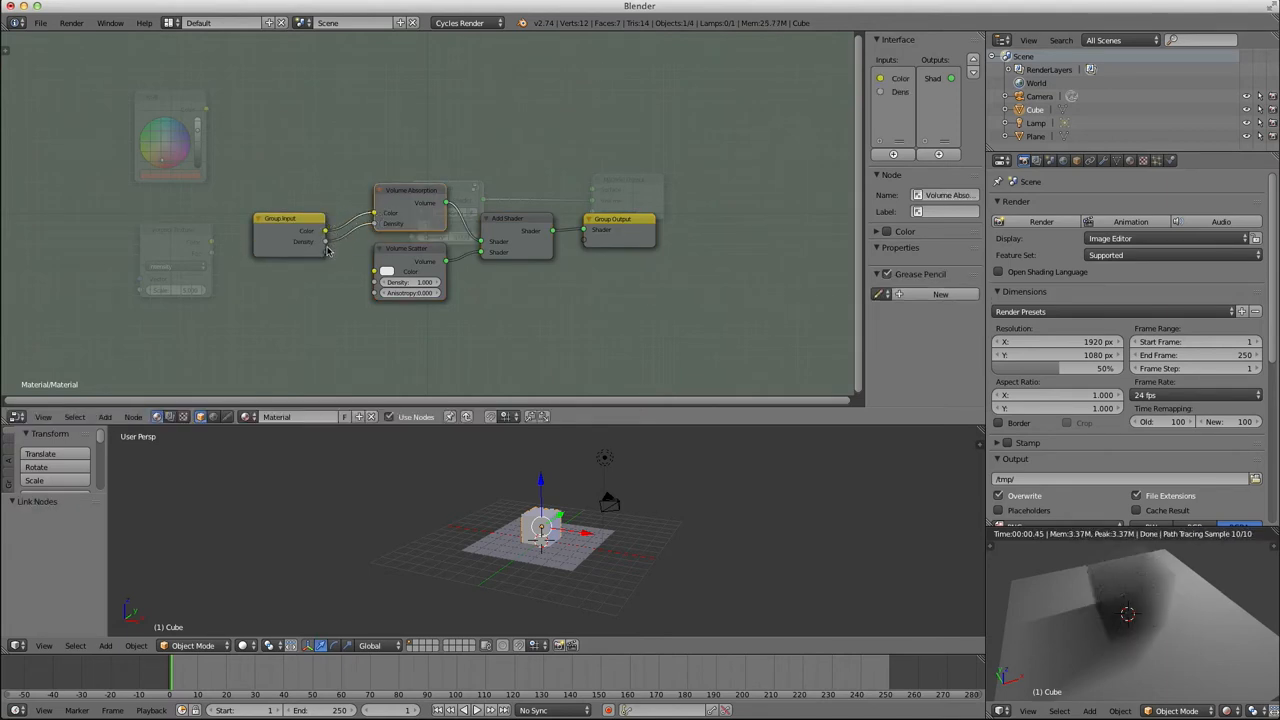
Widen the sidebar so the group's Color, Density and Shader interface list is readable
{"action": "left_click", "coordinate": [290, 218]}
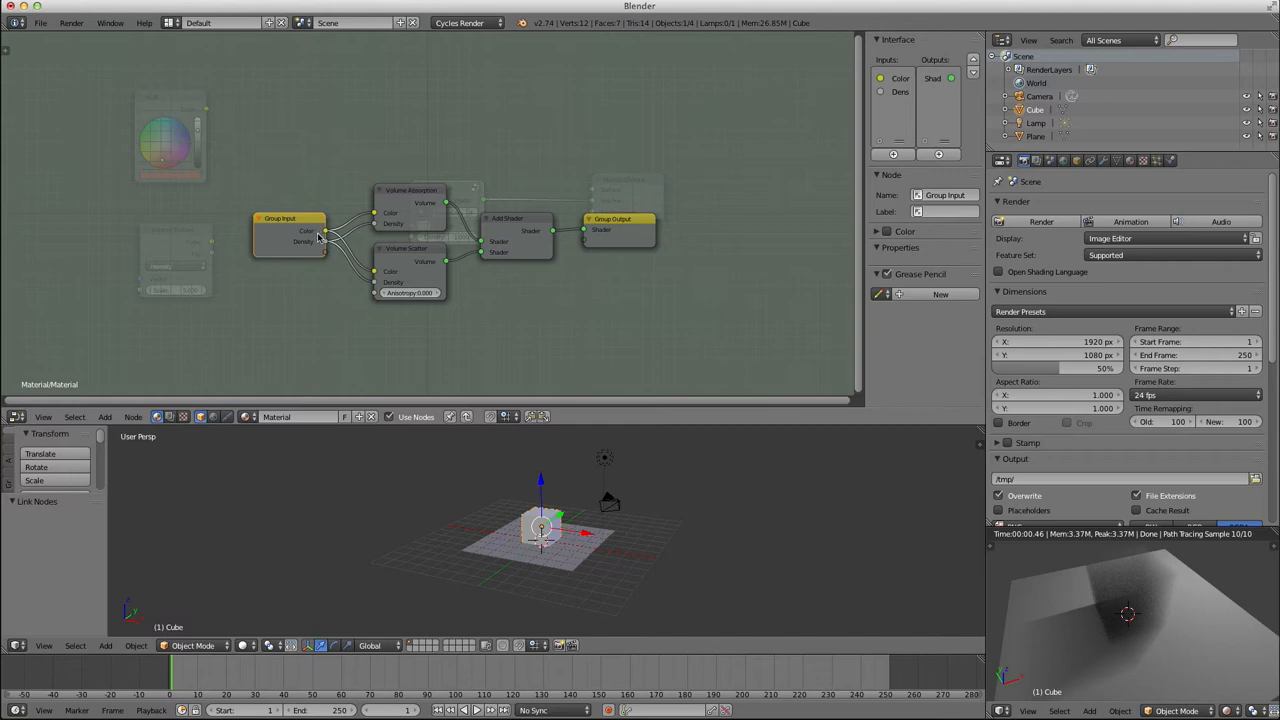
{"action": "left_click_drag", "start_coordinate": [290, 230], "coordinate": [265, 240]}
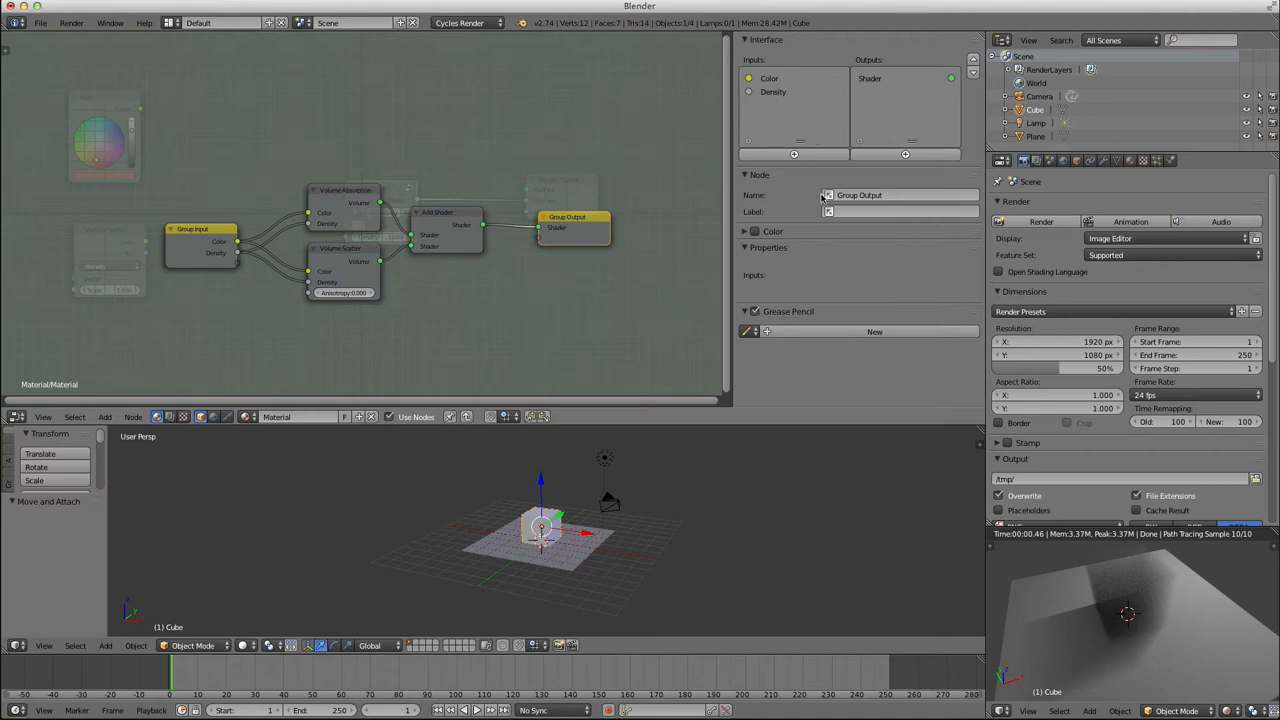
Rename the group's Color input to COLOR and Density input to DENSITY
{"action": "left_click", "coordinate": [769, 78]}
{"action": "type", "text": "COLOR"}
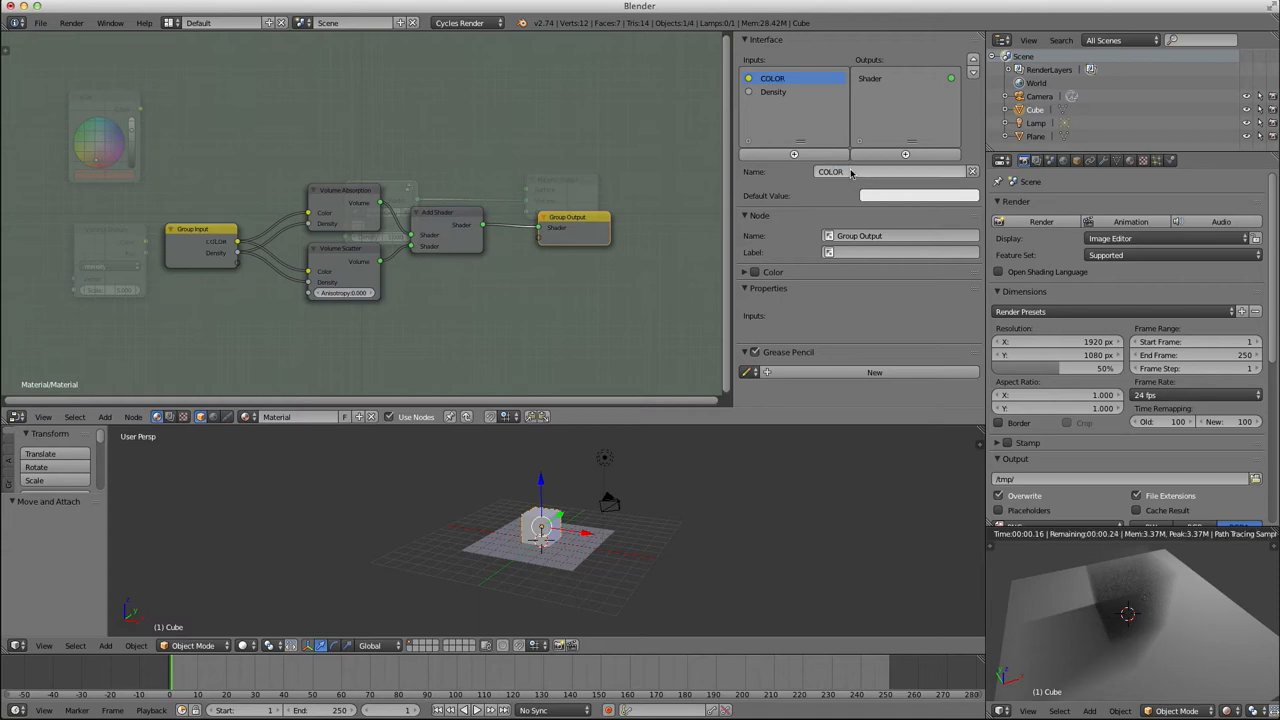
{"action": "left_click", "coordinate": [773, 91]}
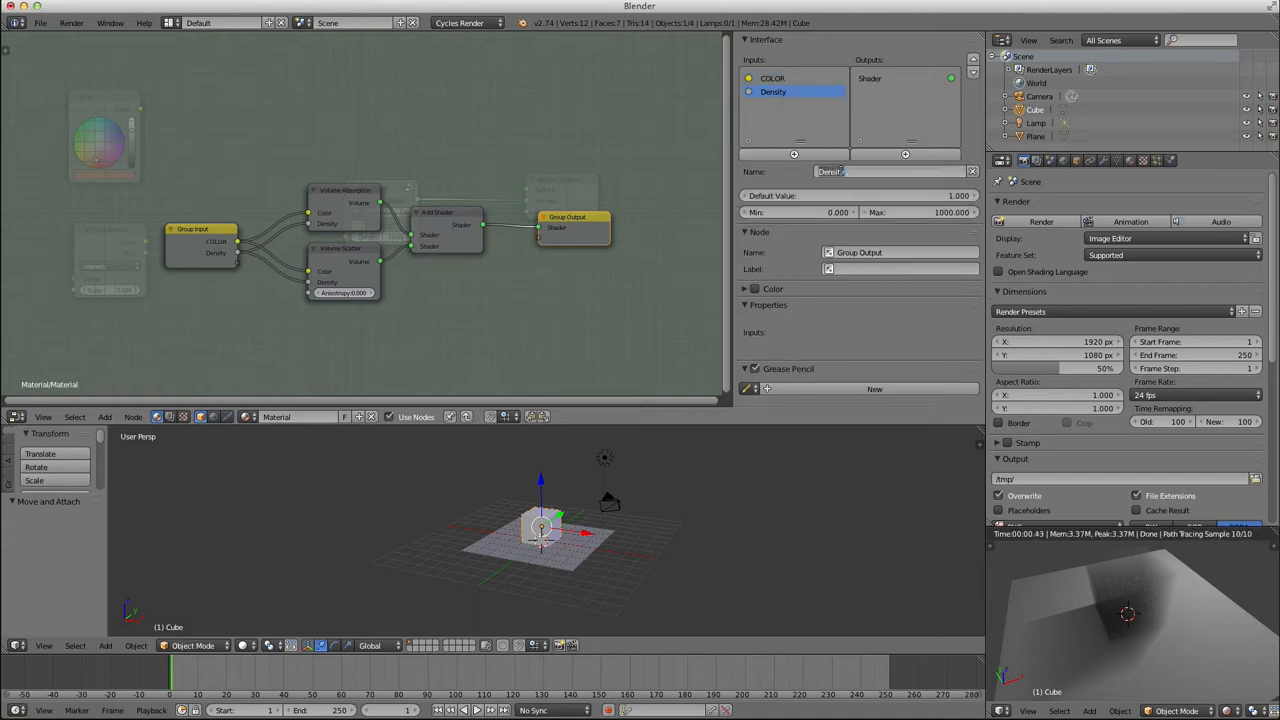
{"action": "type", "text": "DENSITY"}
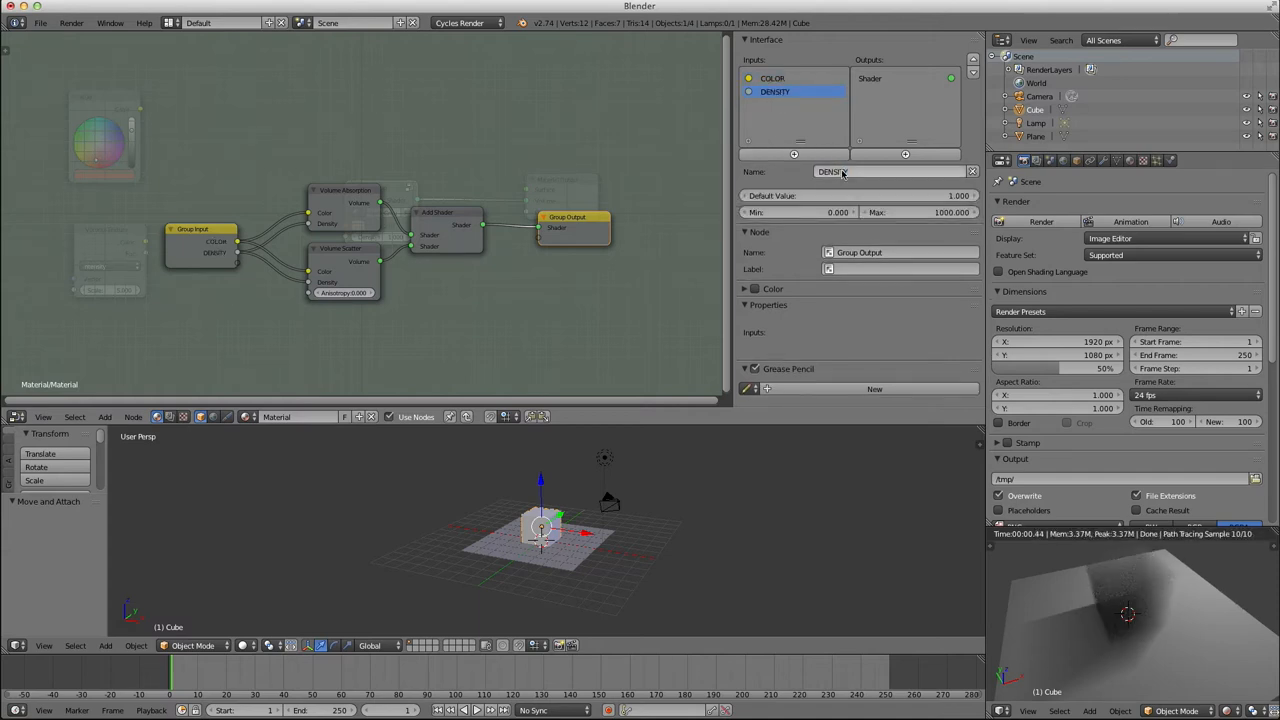
{"action": "left_click", "coordinate": [905, 78]}
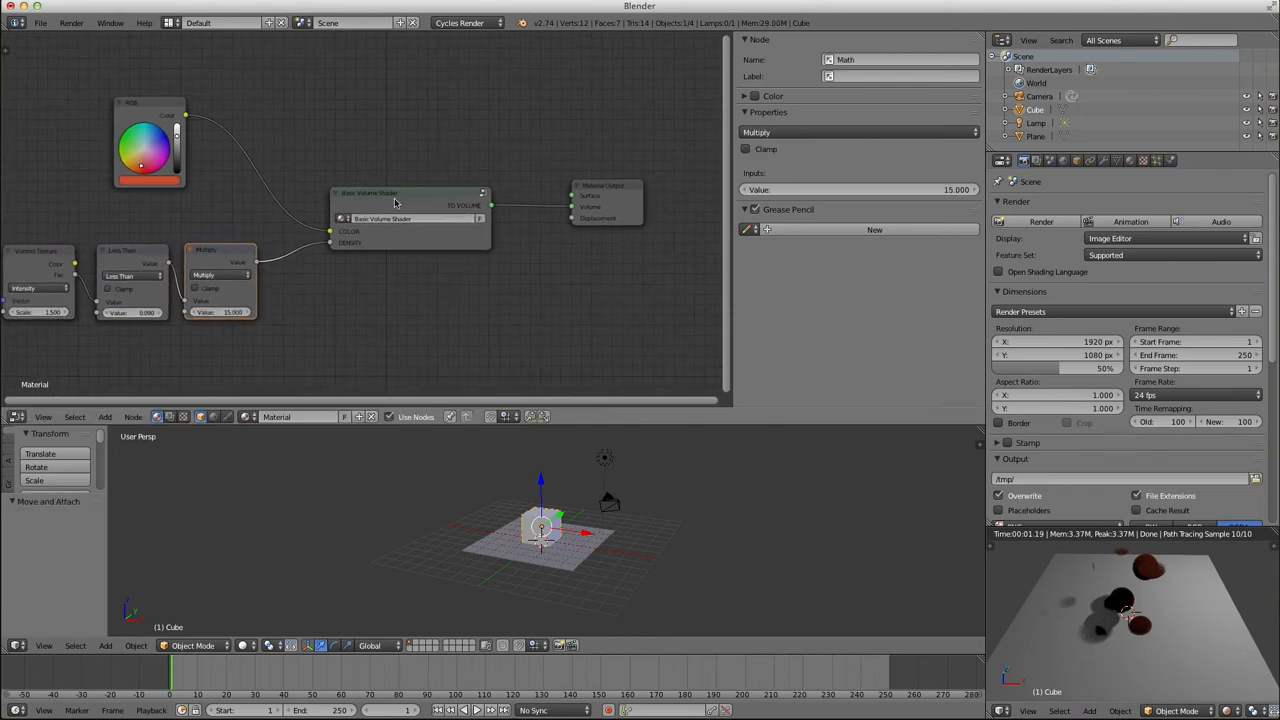
{"action": "left_click", "coordinate": [395, 218]}
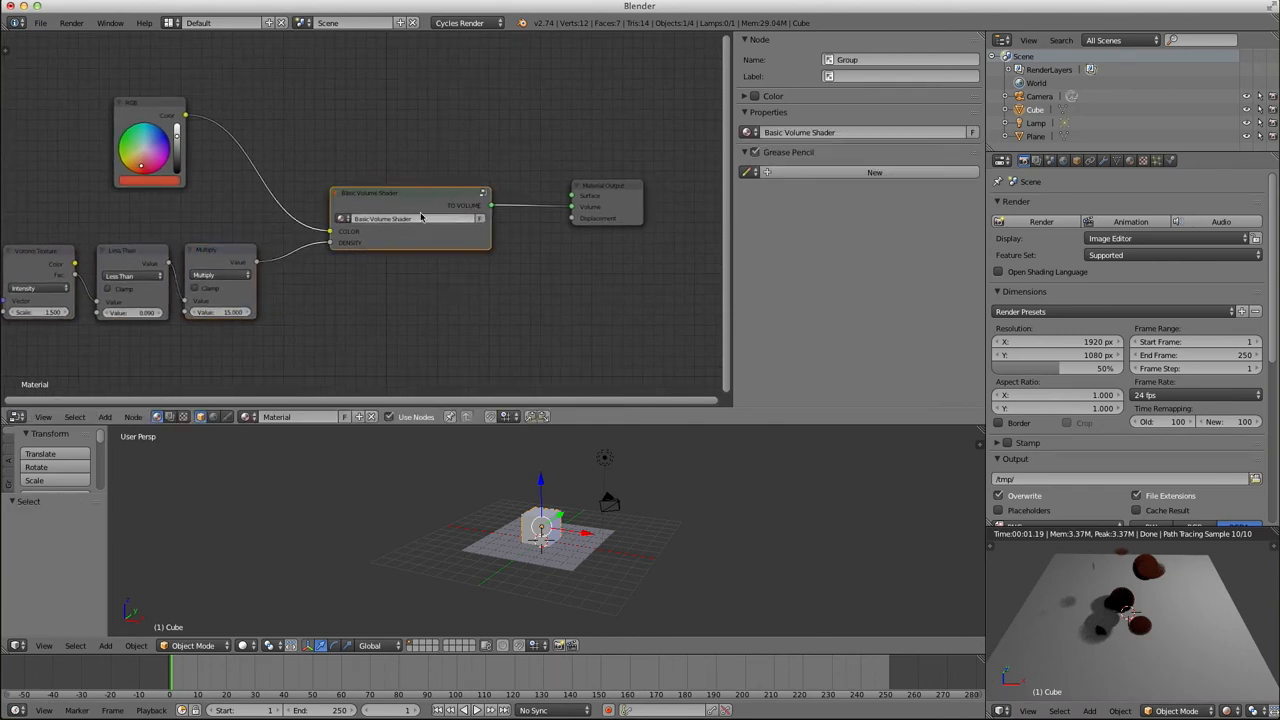
{"action": "mouse_move", "coordinate": [420, 218]}
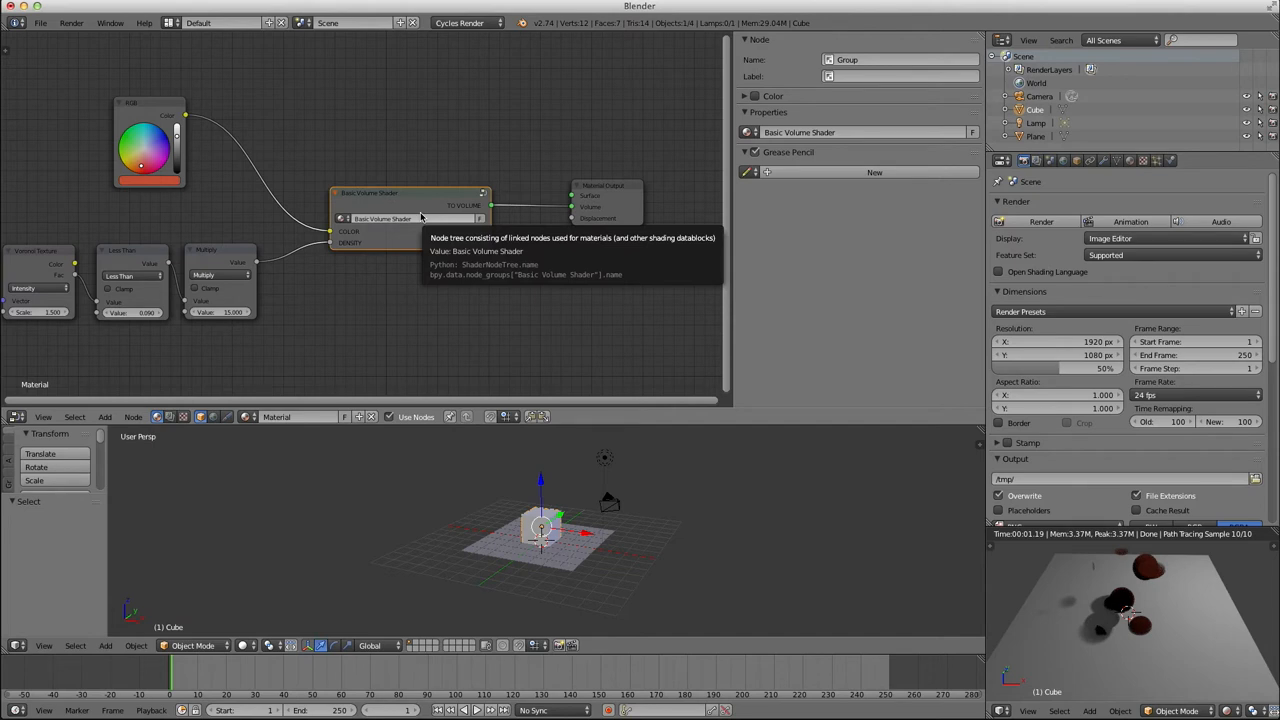
{"action": "mouse_move", "coordinate": [570, 152]}
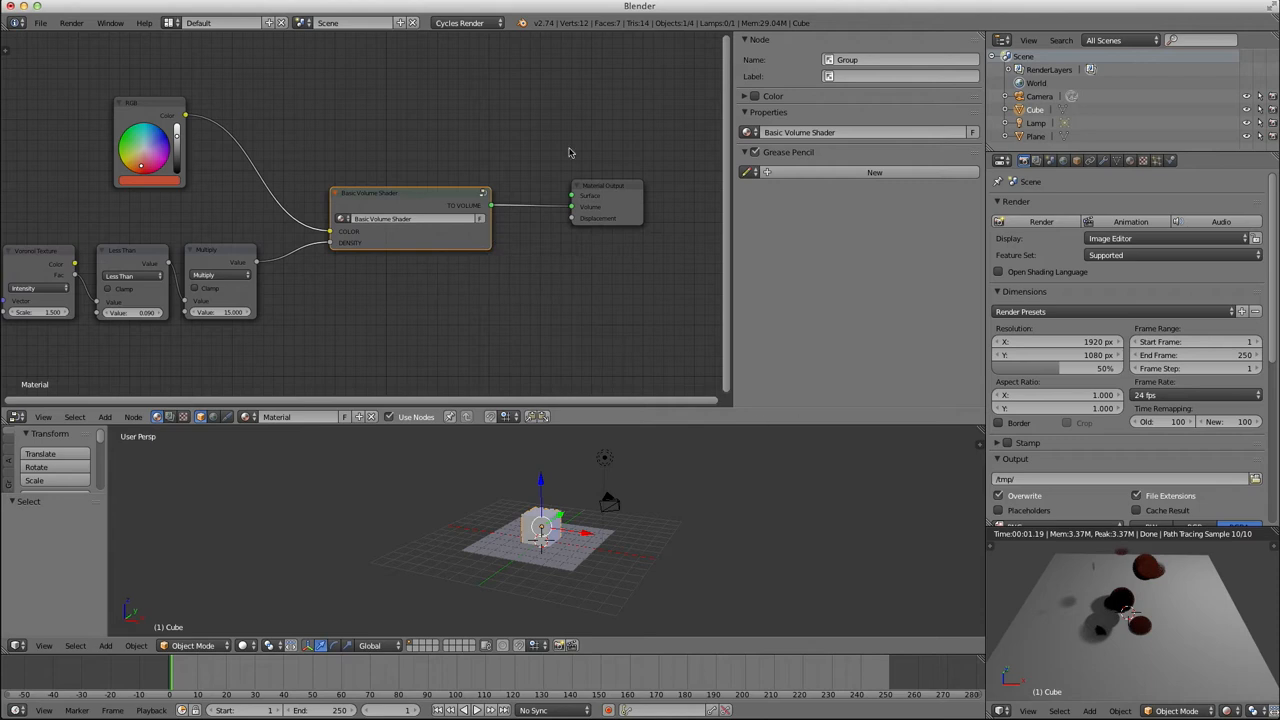
{"action": "mouse_move", "coordinate": [460, 22]}
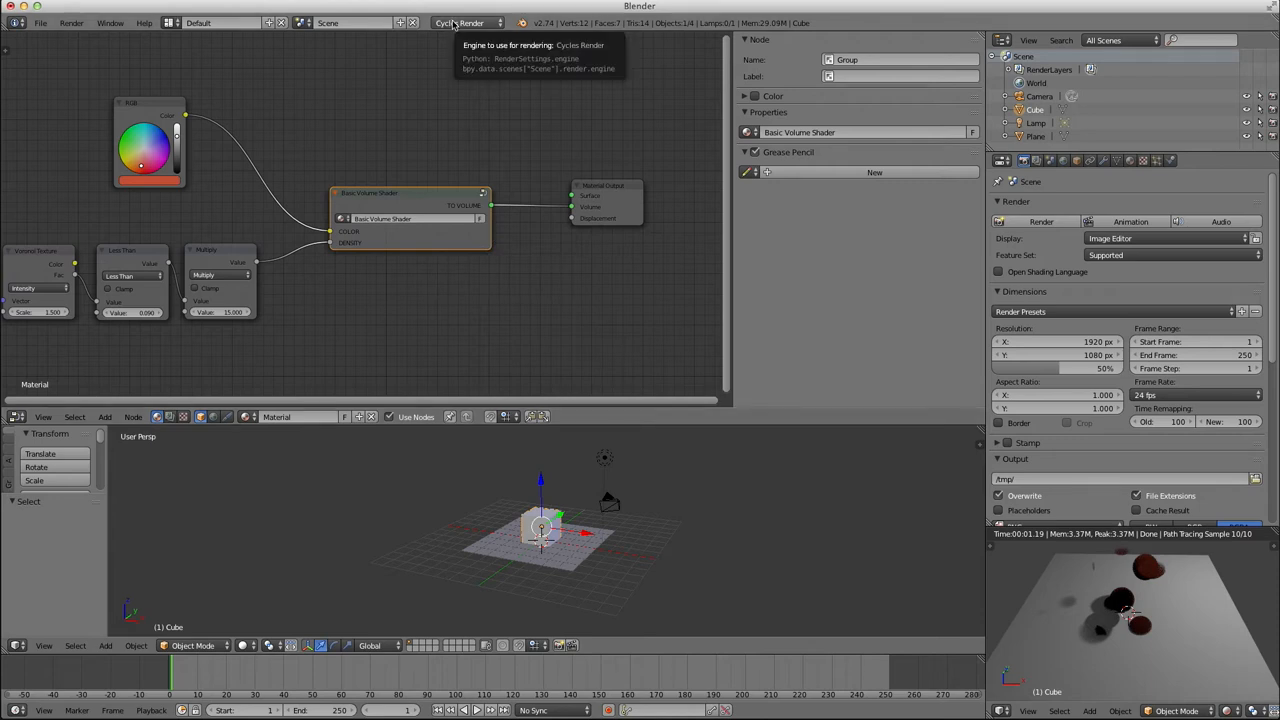
{"action": "mouse_move", "coordinate": [1170, 573]}
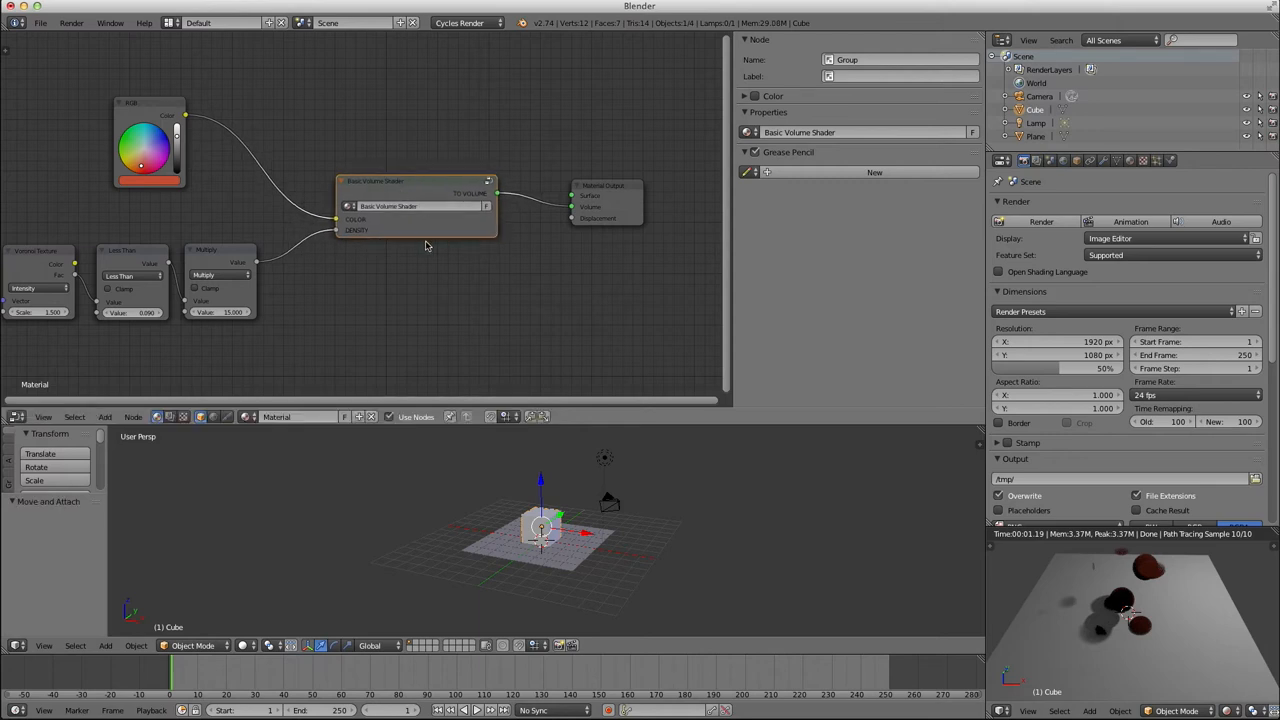
Save the scene as basicVolumeShader.blend in the VOLUMES_SAVING_FOR_LATER folder
{"action": "left_click", "coordinate": [40, 22]}
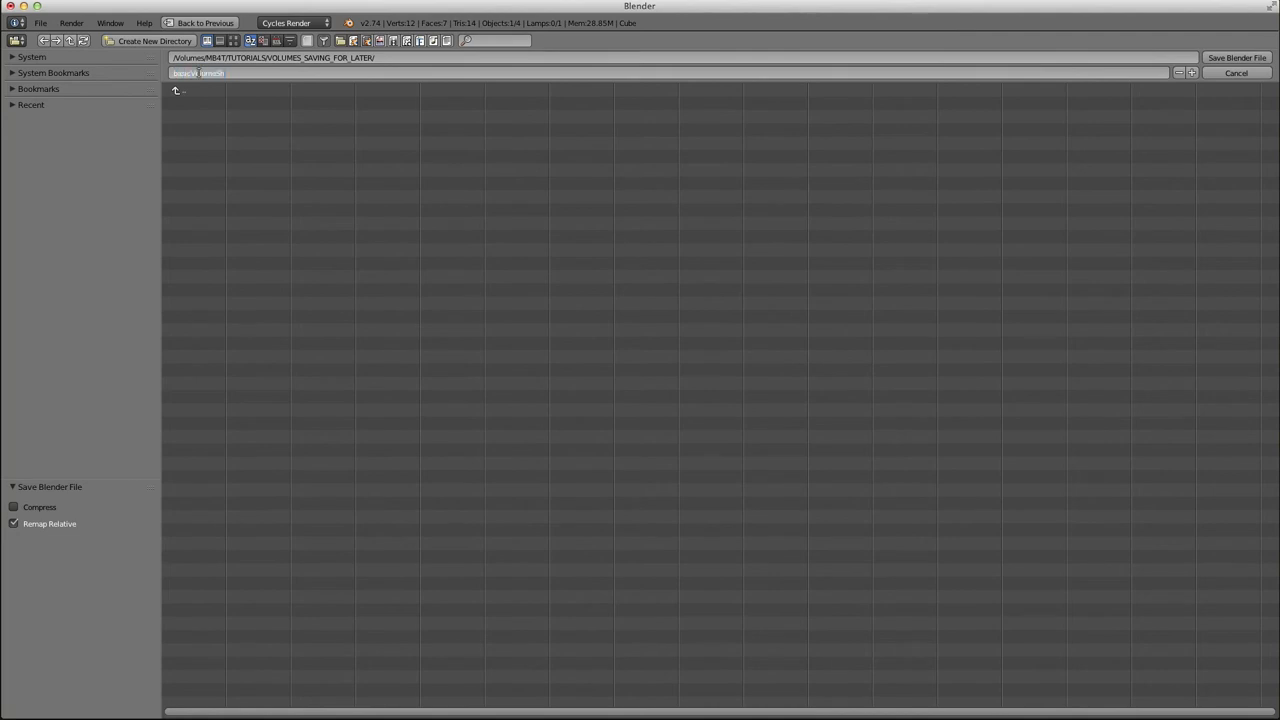
{"action": "mouse_move", "coordinate": [222, 73]}
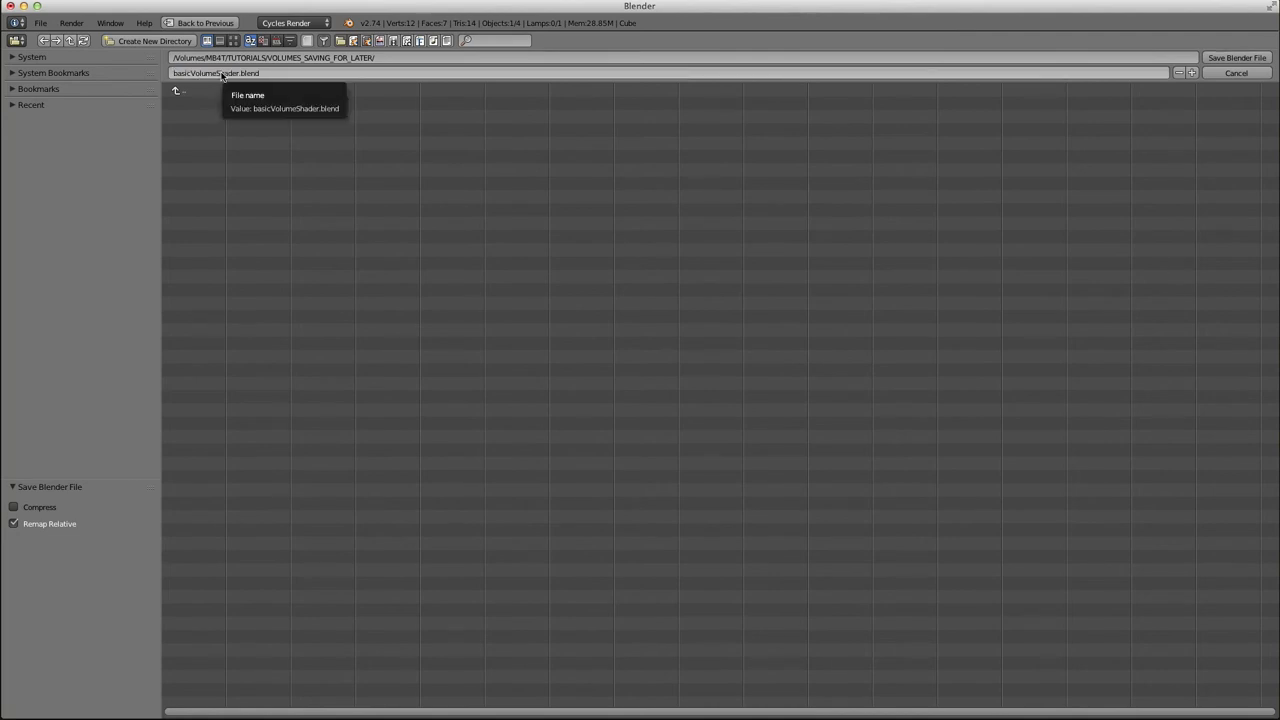
{"action": "left_click", "coordinate": [1236, 57]}
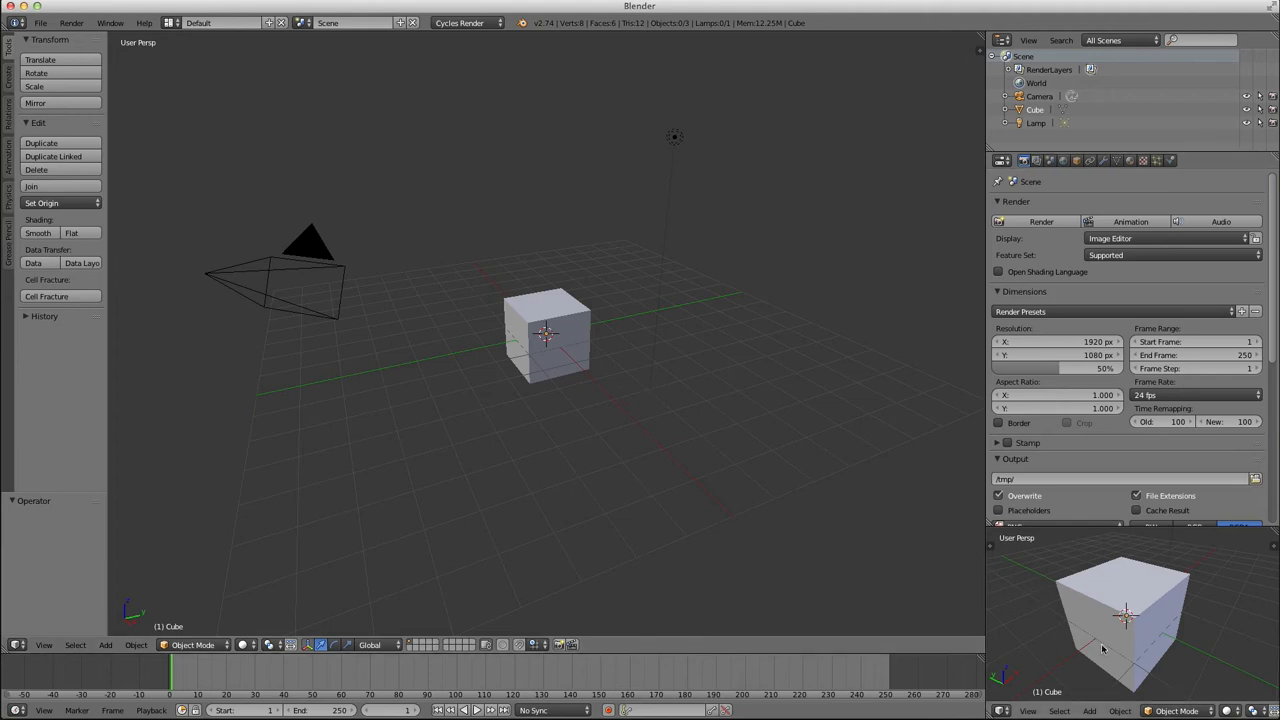
{"action": "mouse_move", "coordinate": [576, 269]}
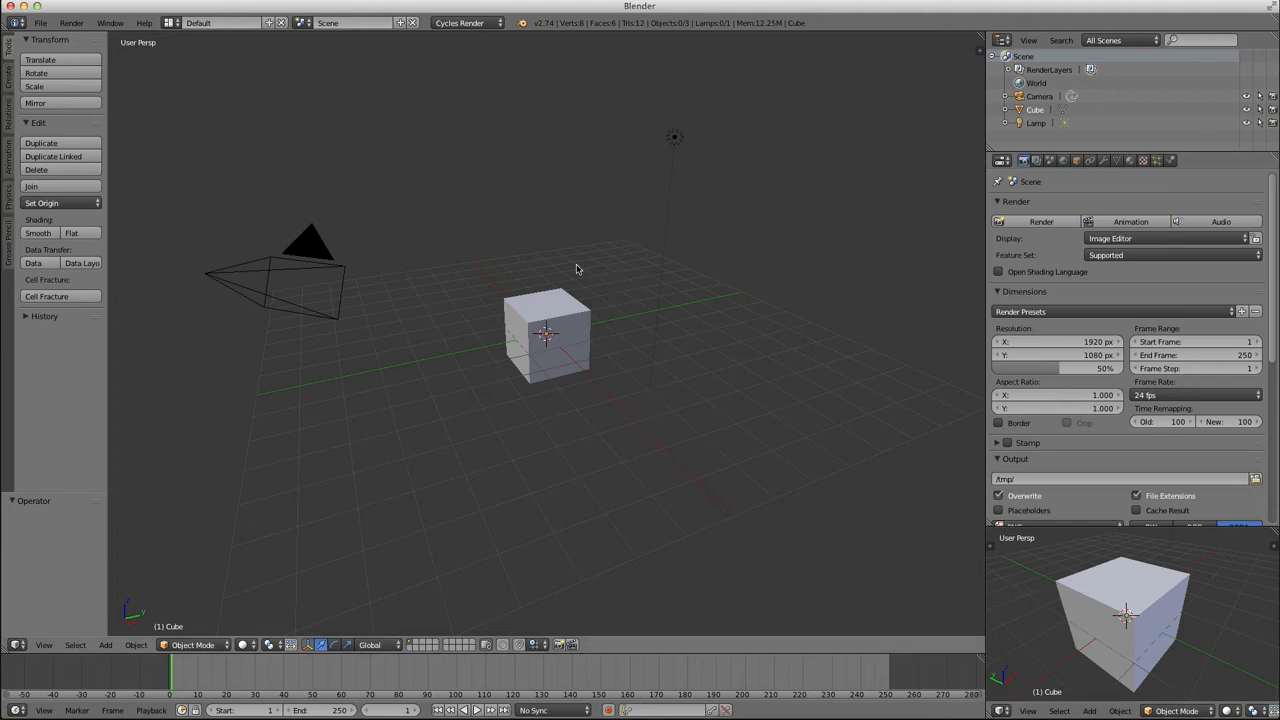
{"action": "mouse_move", "coordinate": [143, 565]}
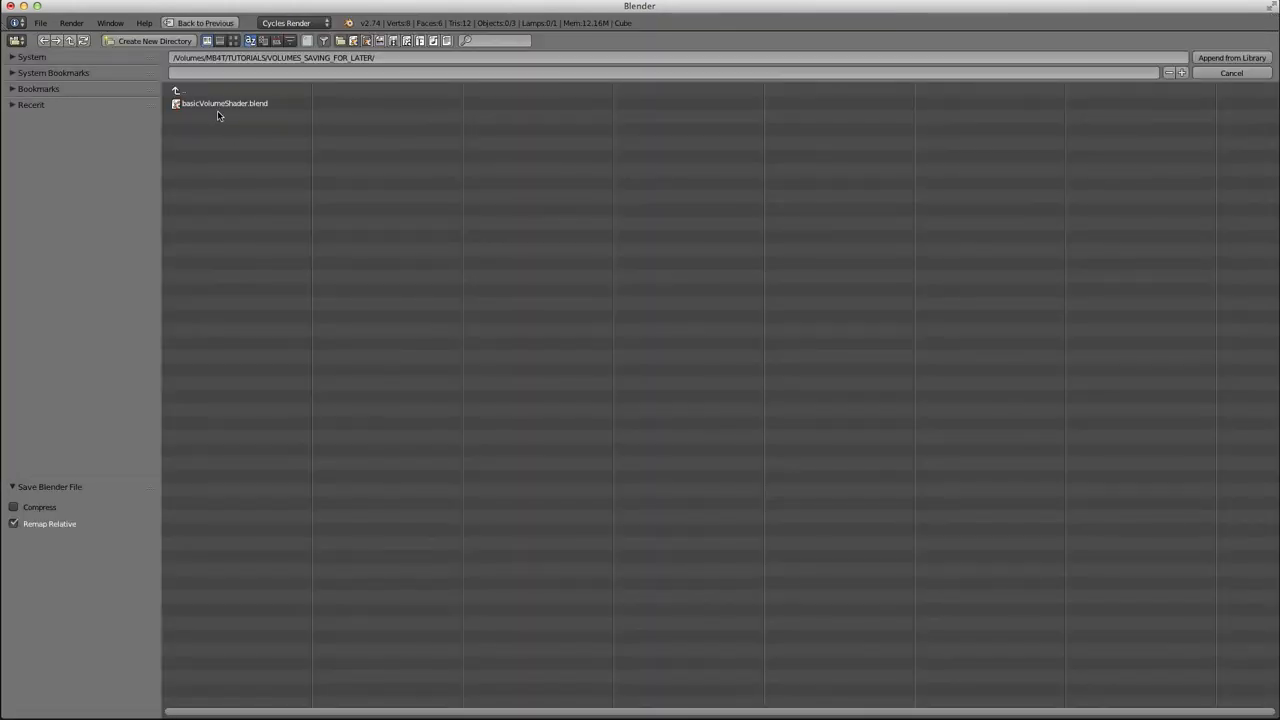
Browse into basicVolumeShader.blend's NodeTree category and append the Basic Volume Shader group
{"action": "left_click", "coordinate": [225, 103]}
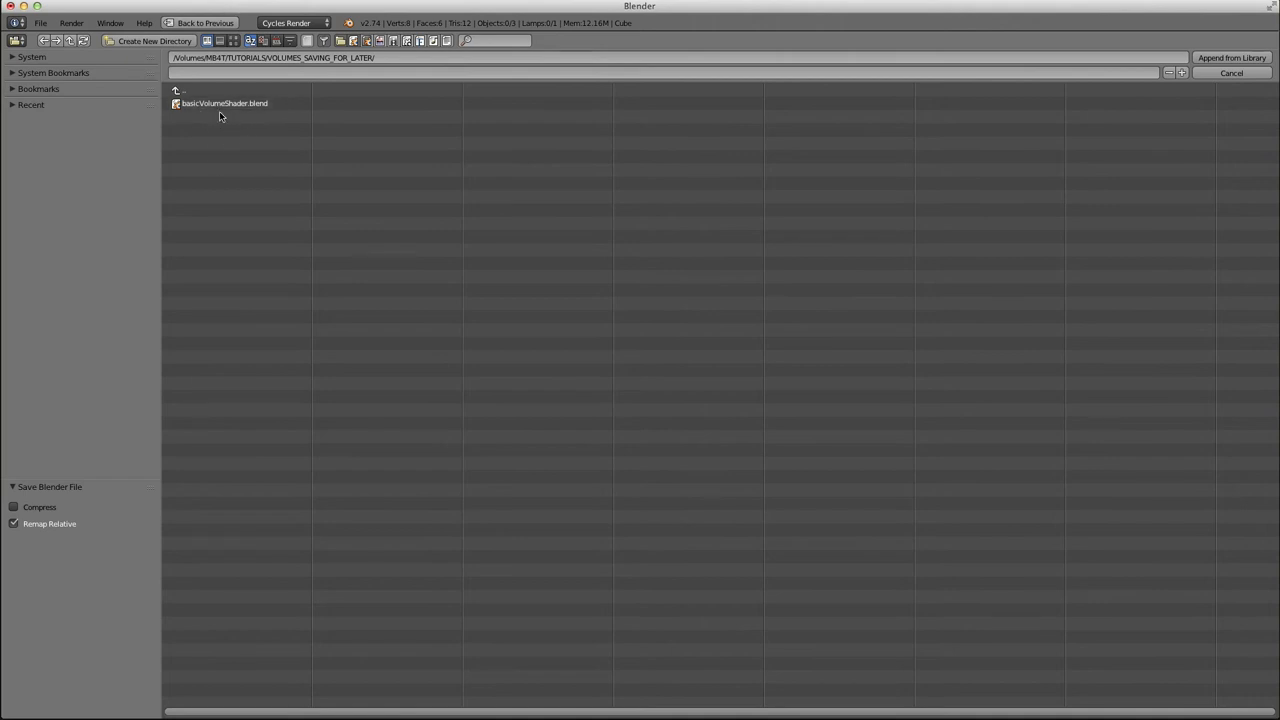
{"action": "double_click", "coordinate": [224, 103]}
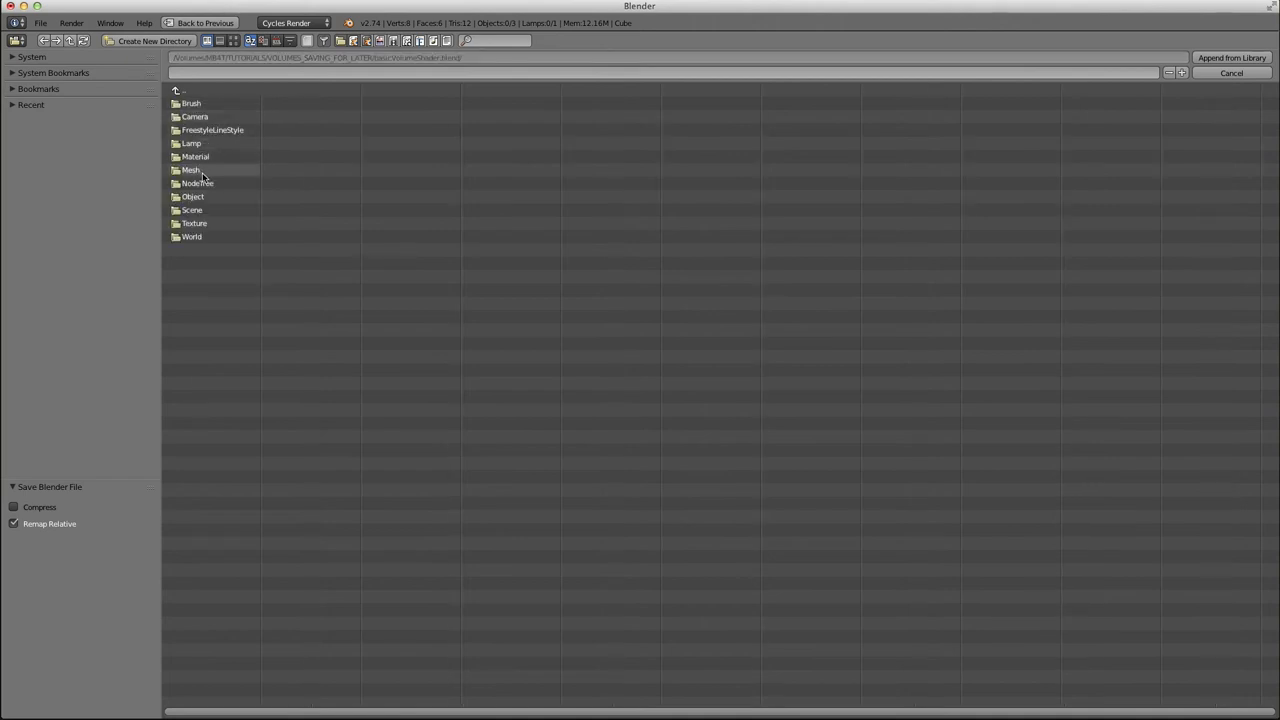
{"action": "double_click", "coordinate": [197, 183]}
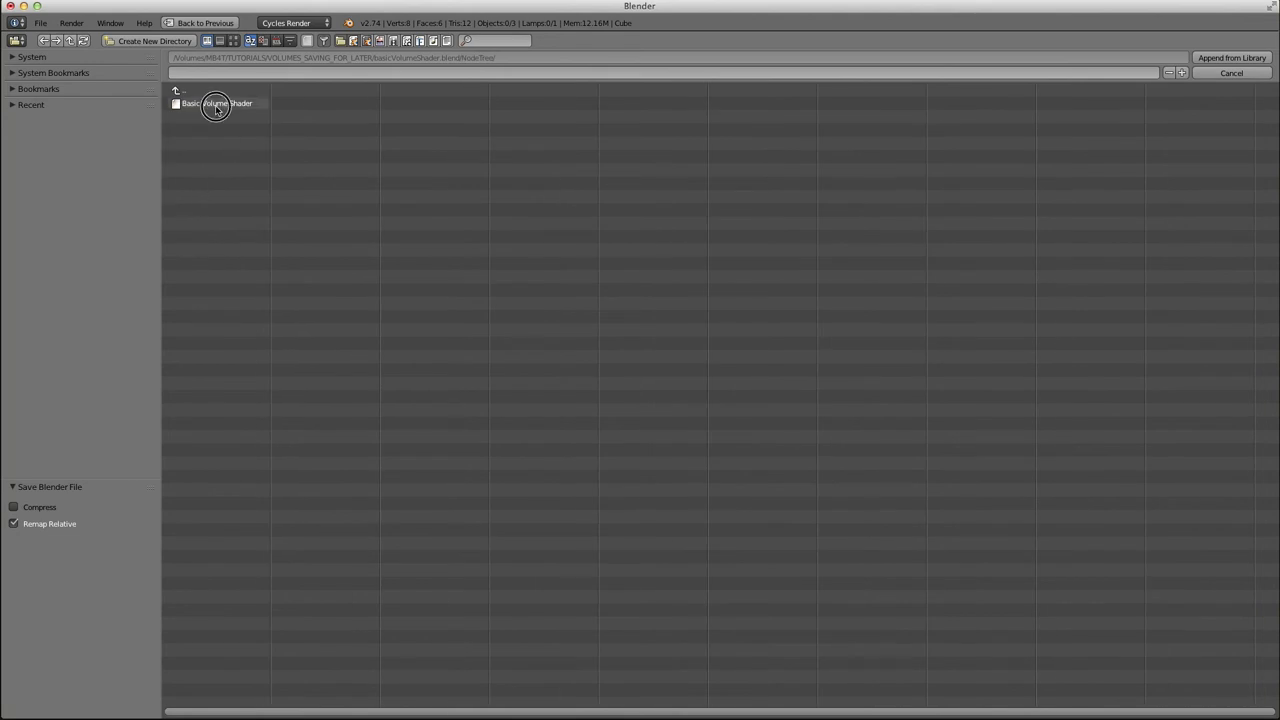
{"action": "double_click", "coordinate": [216, 103]}
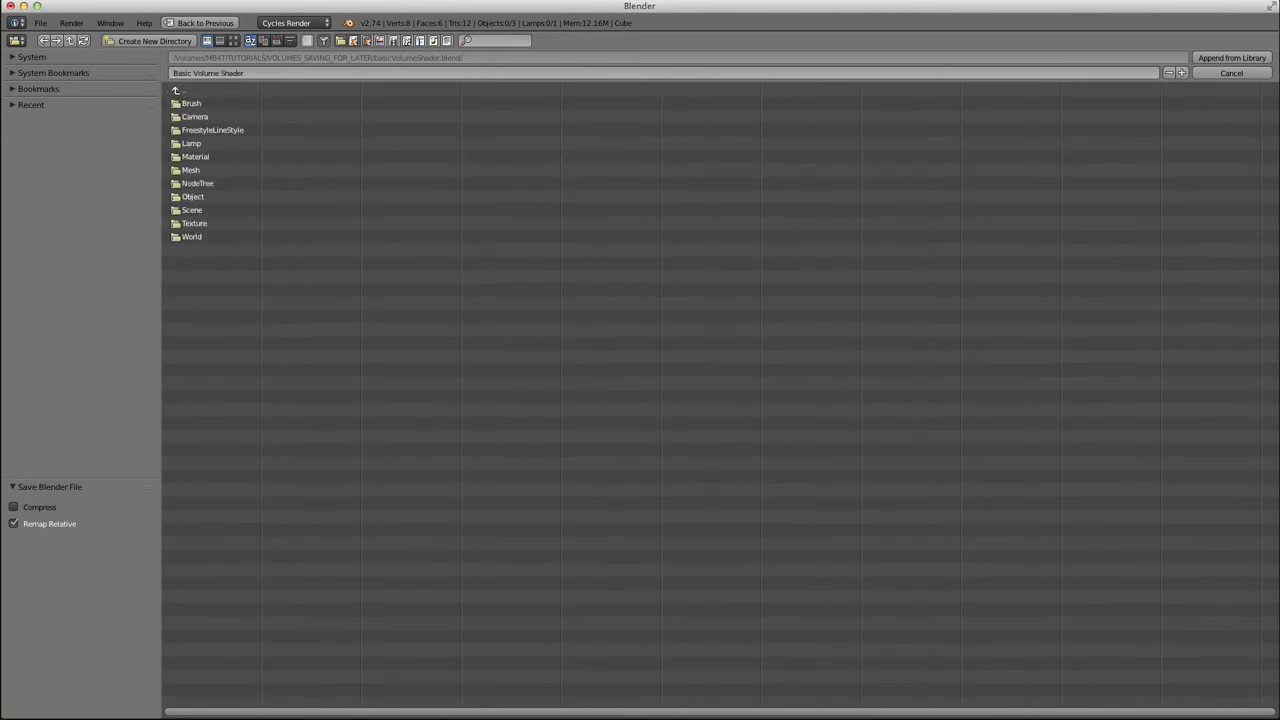
{"action": "left_click", "coordinate": [181, 91]}
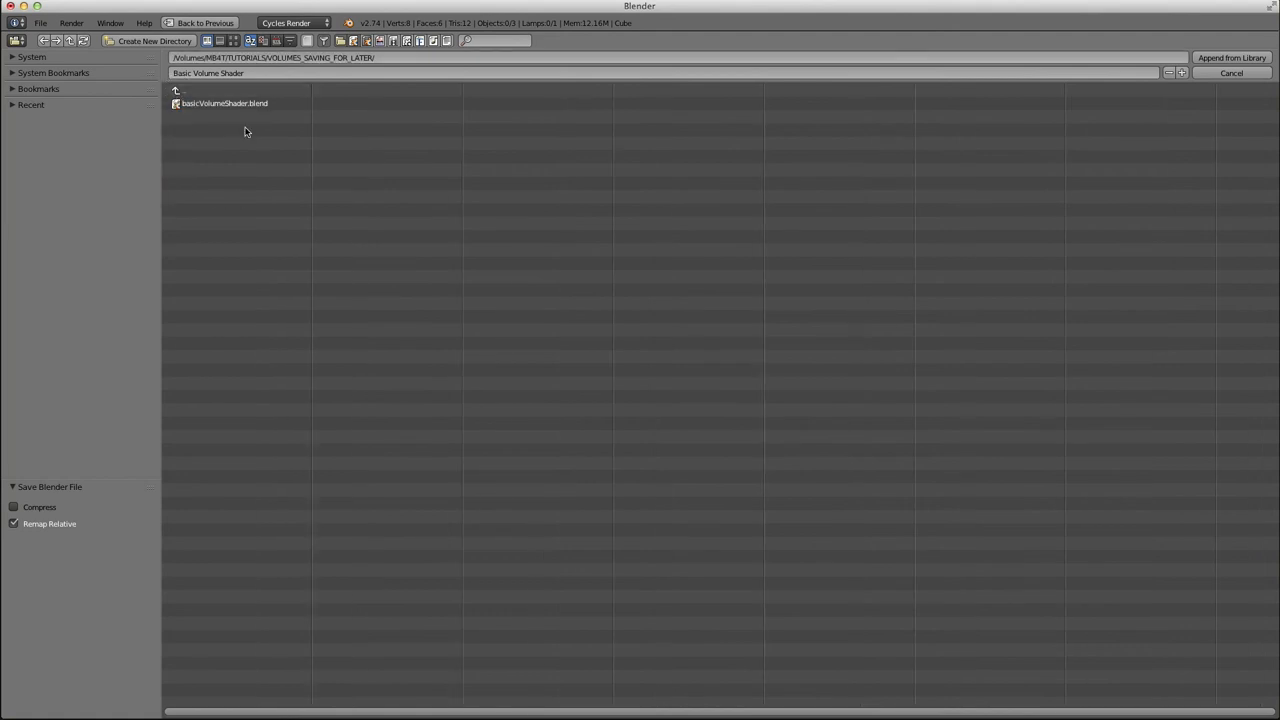
{"action": "double_click", "coordinate": [224, 103]}
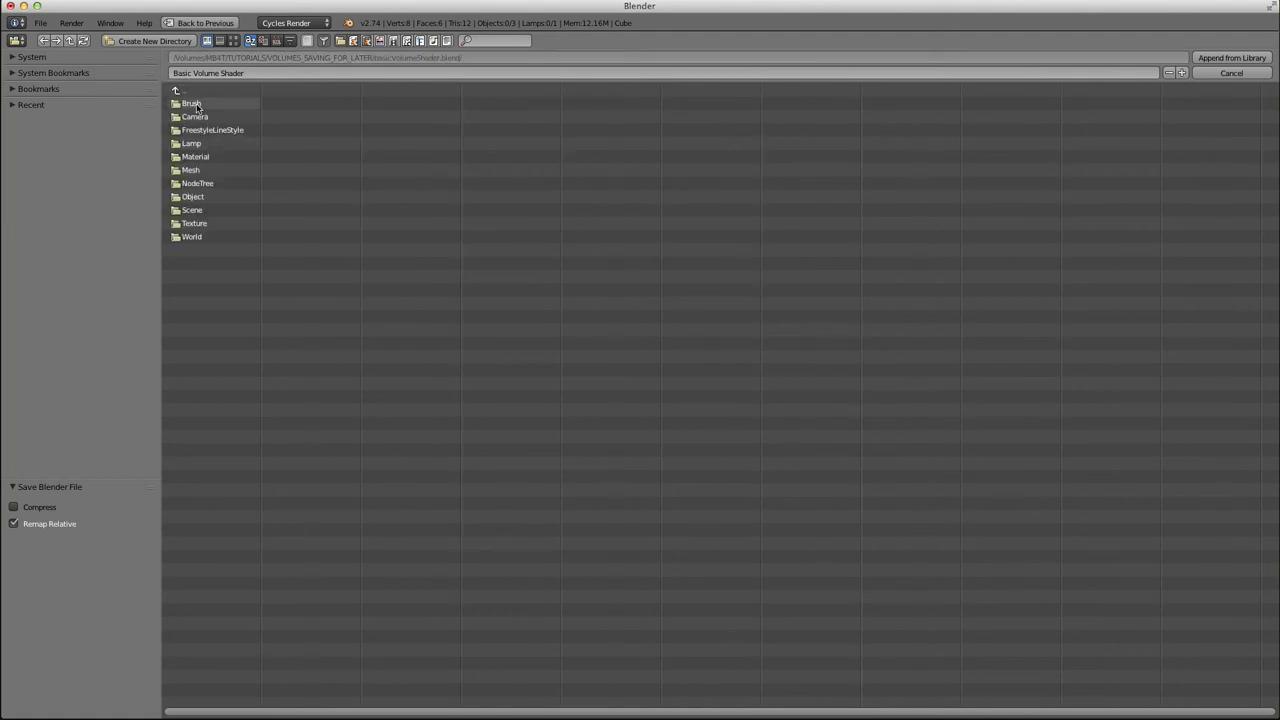
{"action": "mouse_move", "coordinate": [191, 197]}
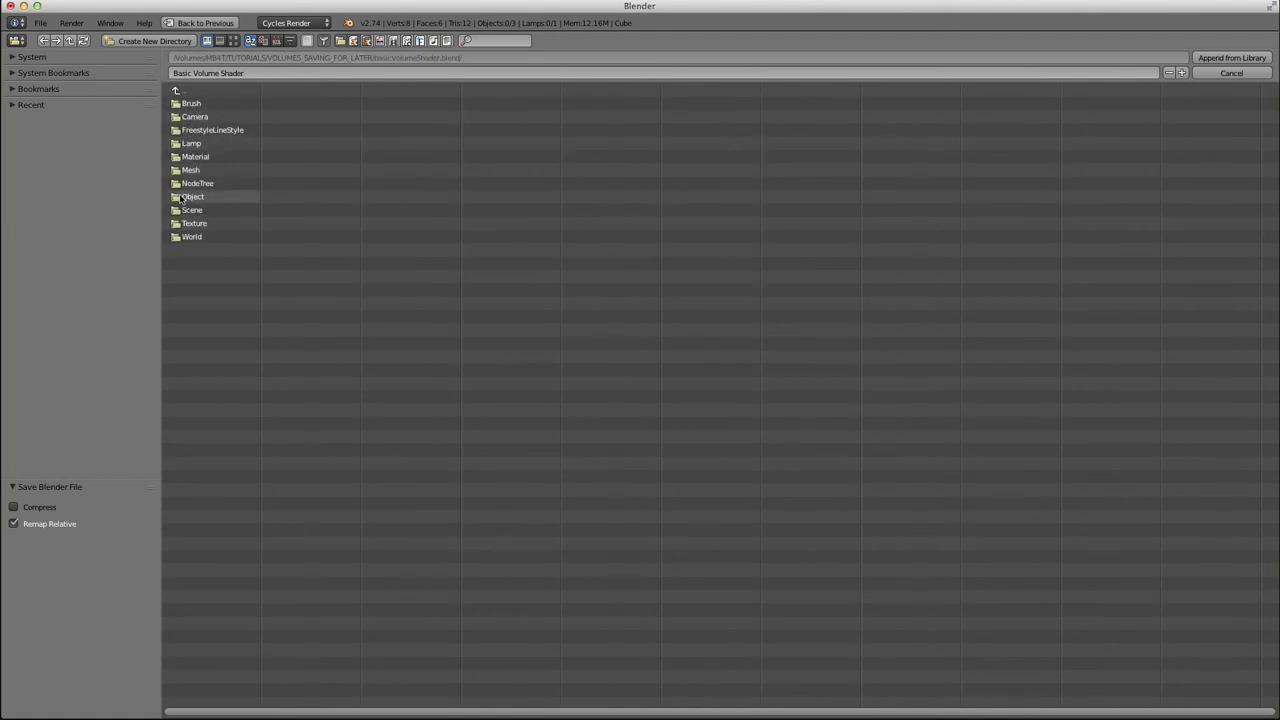
{"action": "mouse_move", "coordinate": [236, 199]}
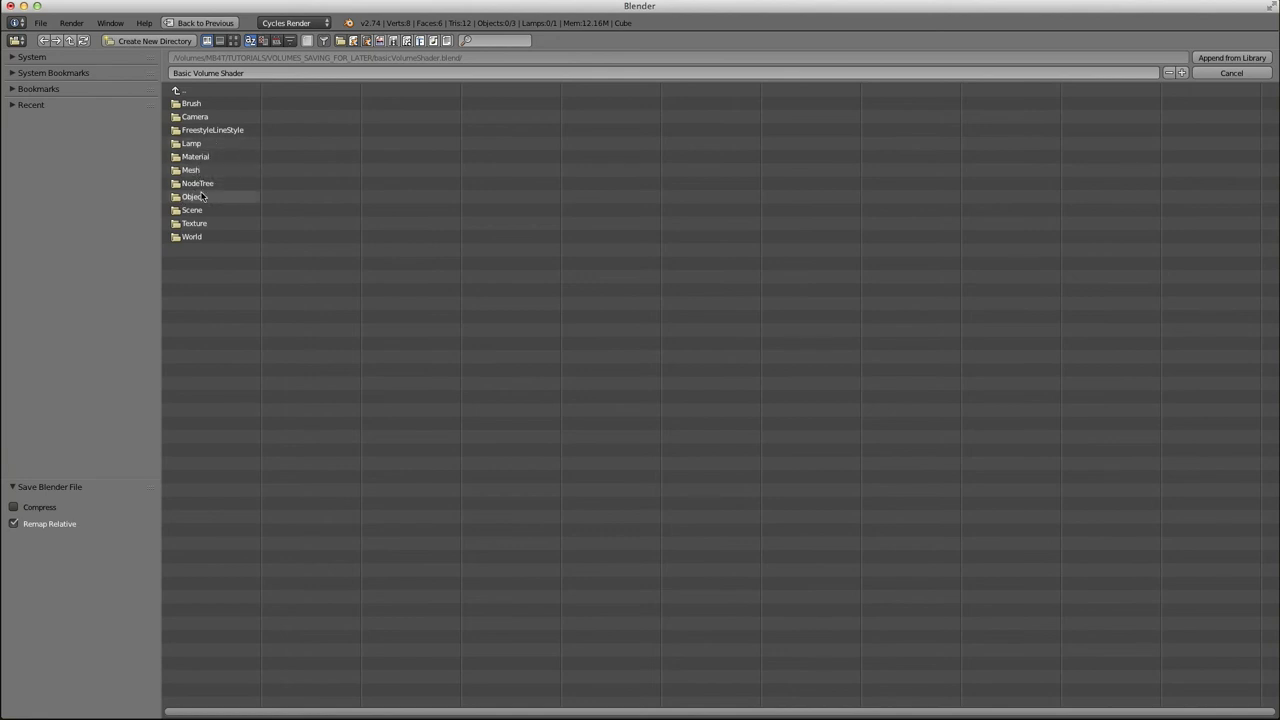
{"action": "double_click", "coordinate": [197, 183]}
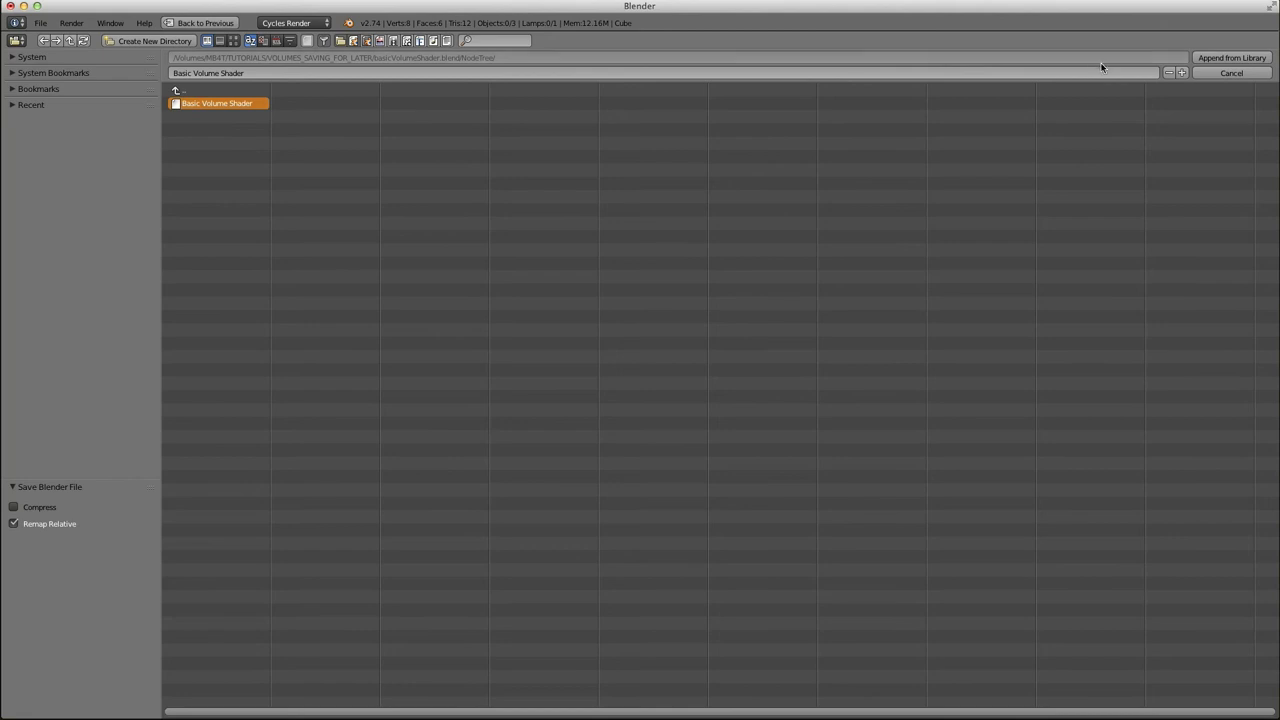
{"action": "left_click", "coordinate": [1231, 72]}
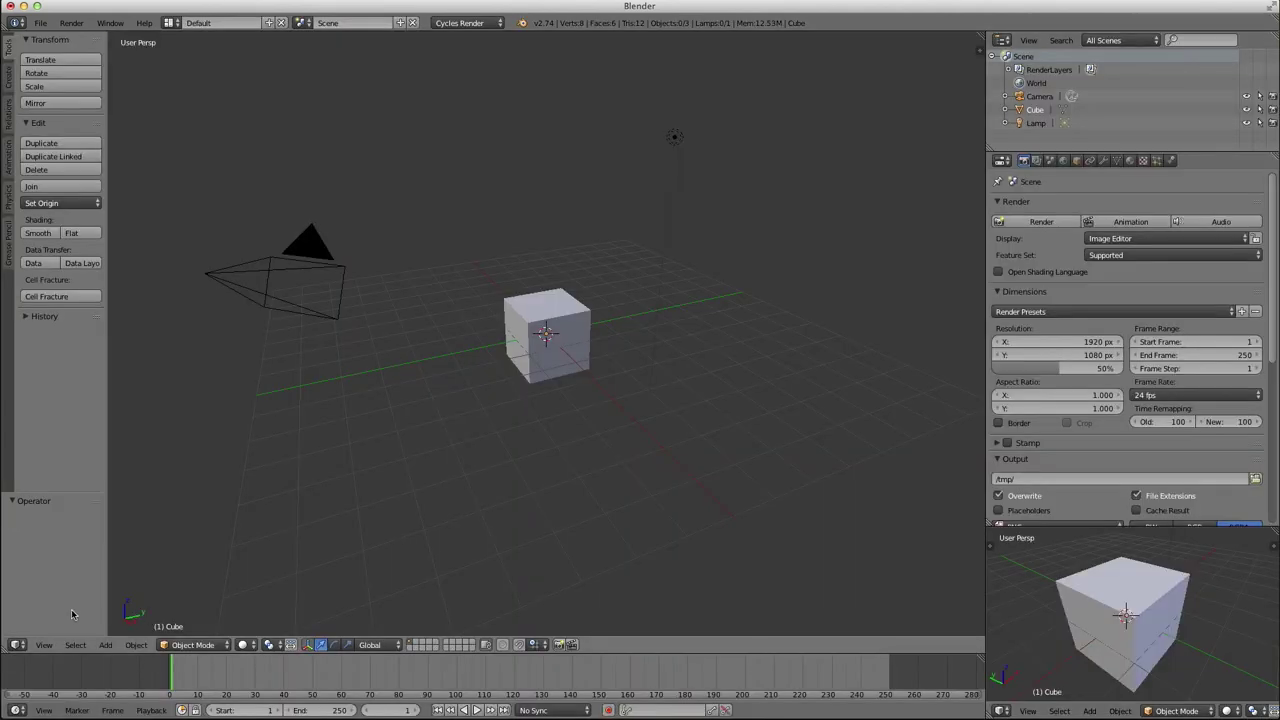
Change the main area to the Node Editor and enable nodes on the cube's material
{"action": "left_click", "coordinate": [17, 644]}
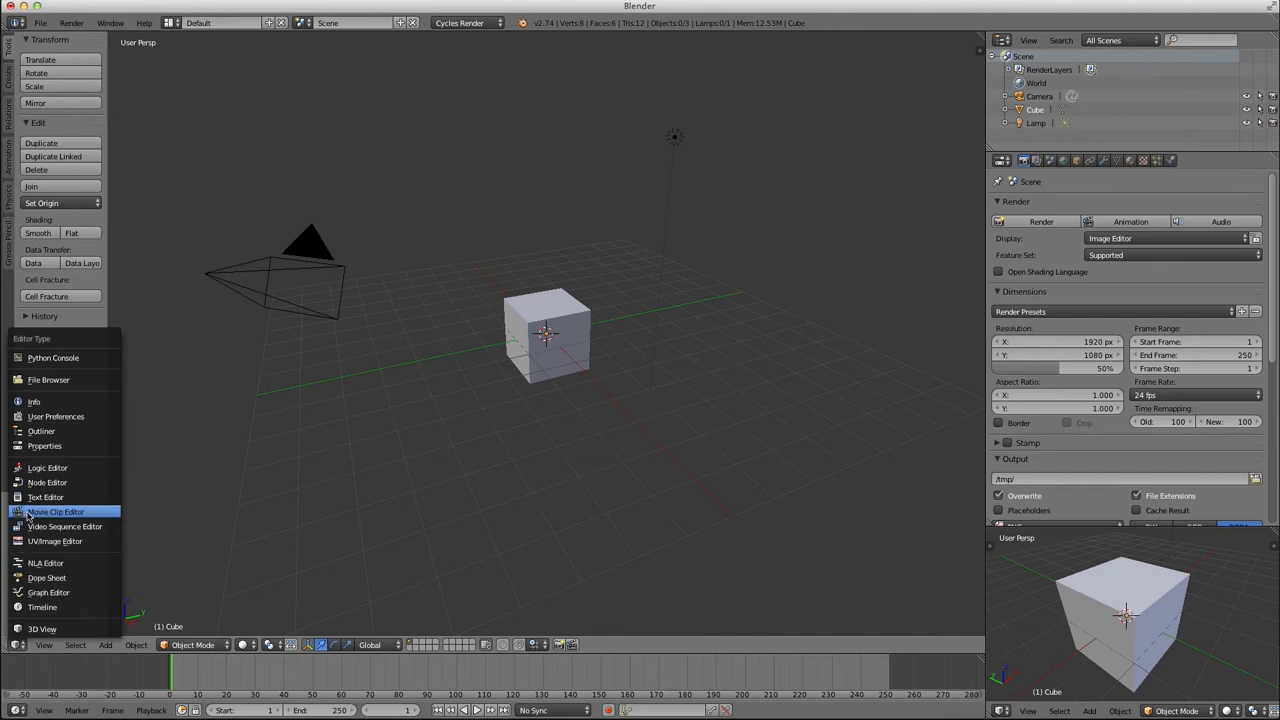
{"action": "left_click", "coordinate": [547, 498]}
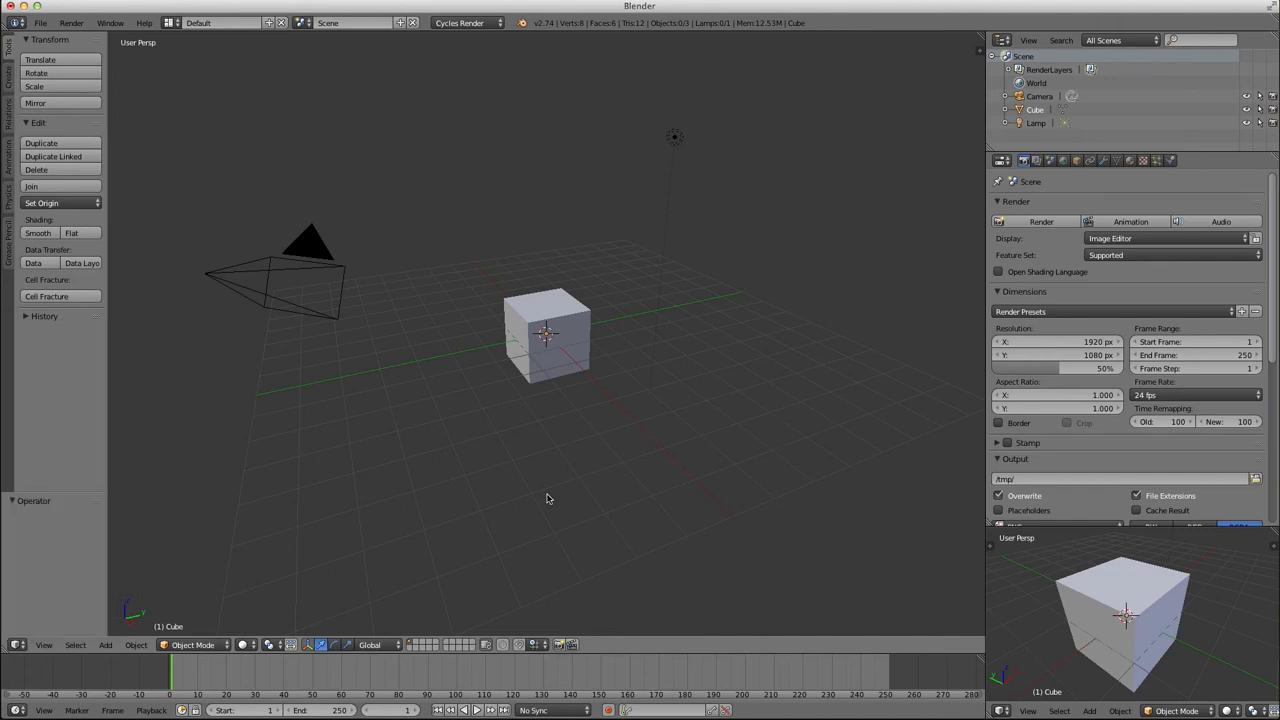
{"action": "mouse_move", "coordinate": [602, 428]}
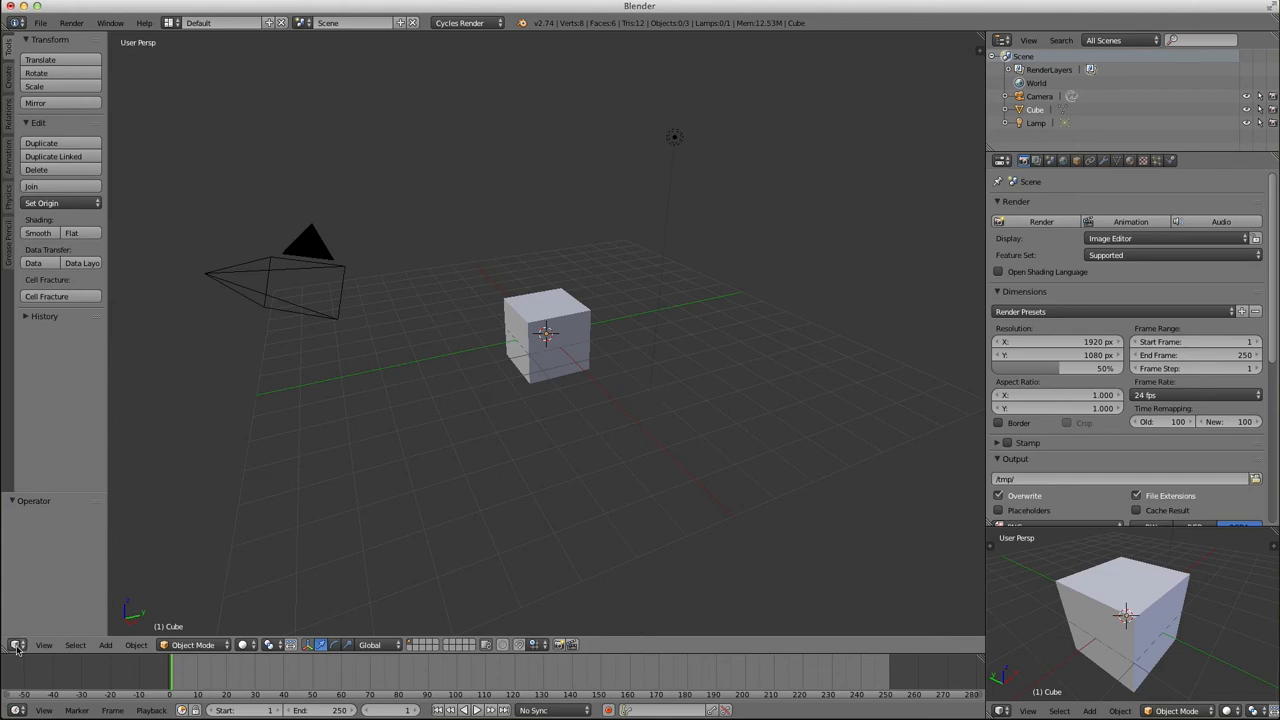
{"action": "left_click", "coordinate": [16, 645]}
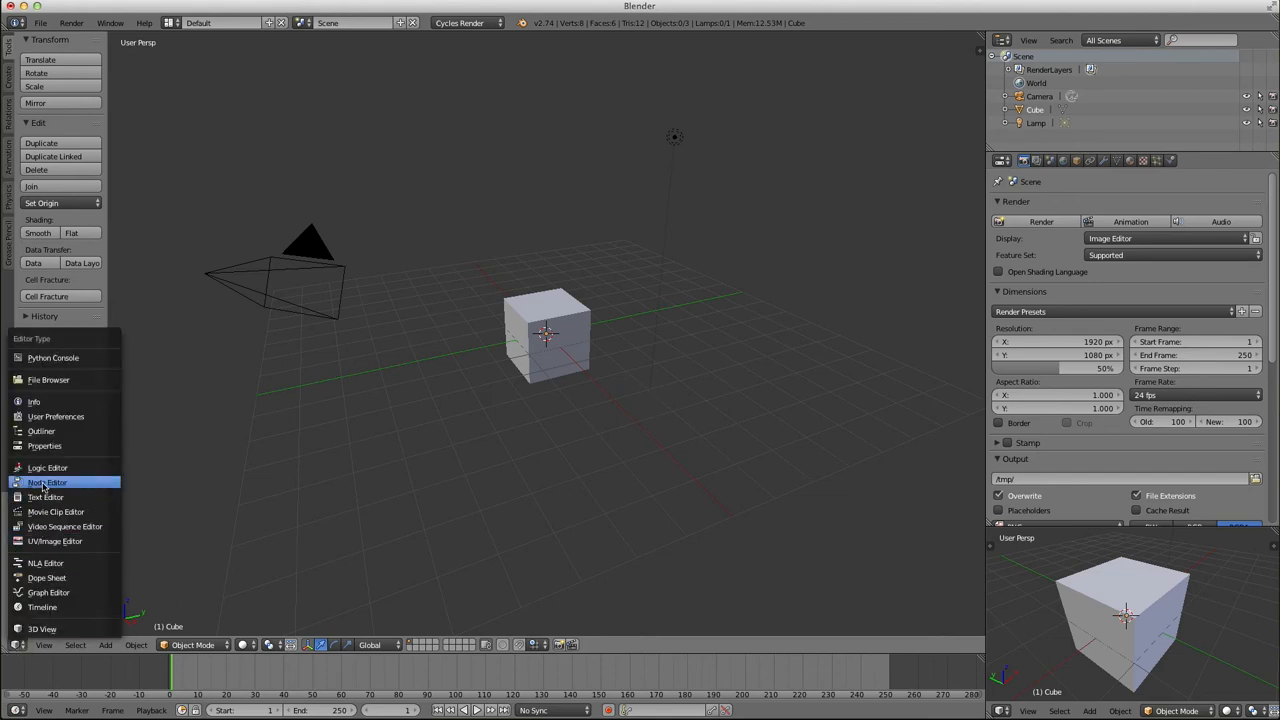
{"action": "left_click", "coordinate": [47, 482]}
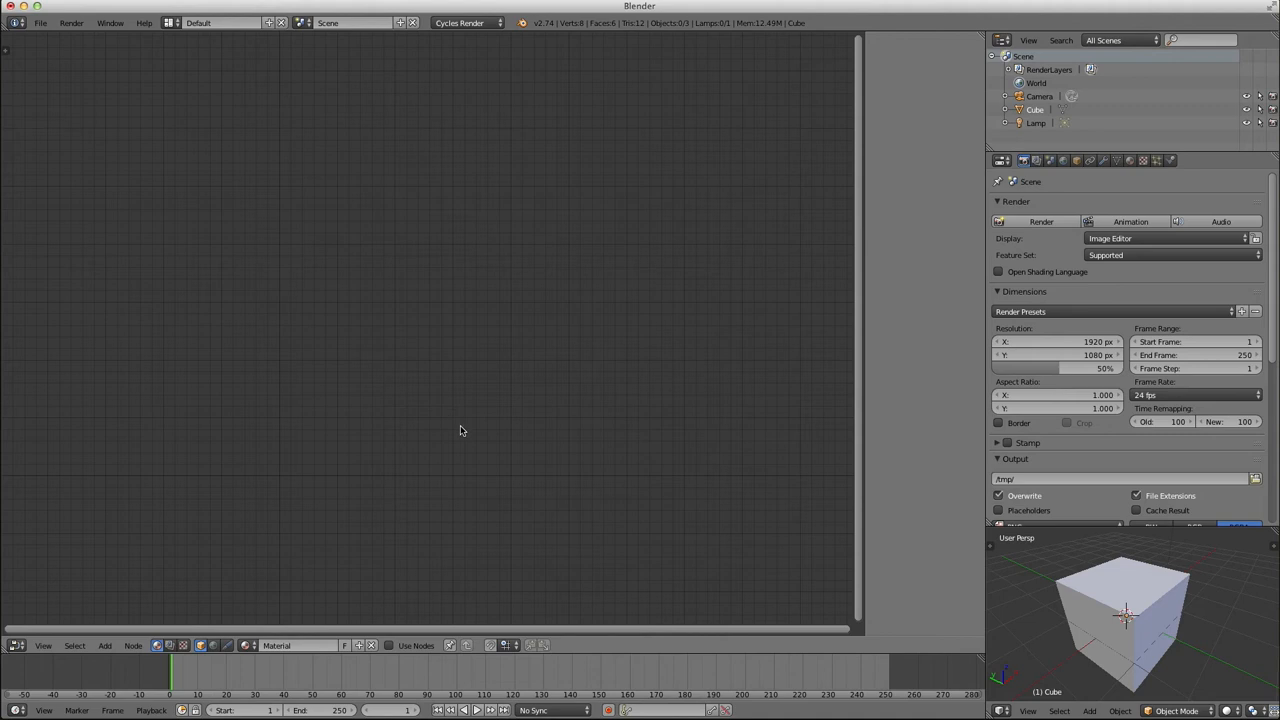
{"action": "mouse_move", "coordinate": [397, 529]}
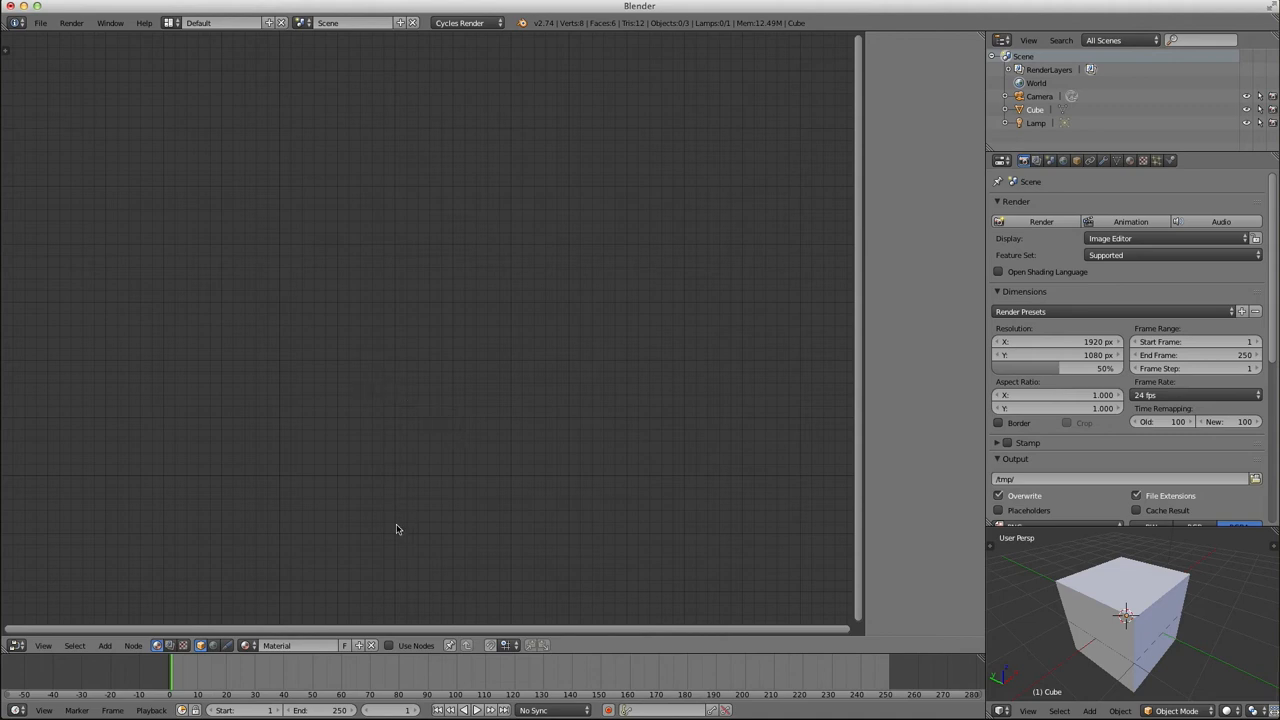
{"action": "mouse_move", "coordinate": [390, 423]}
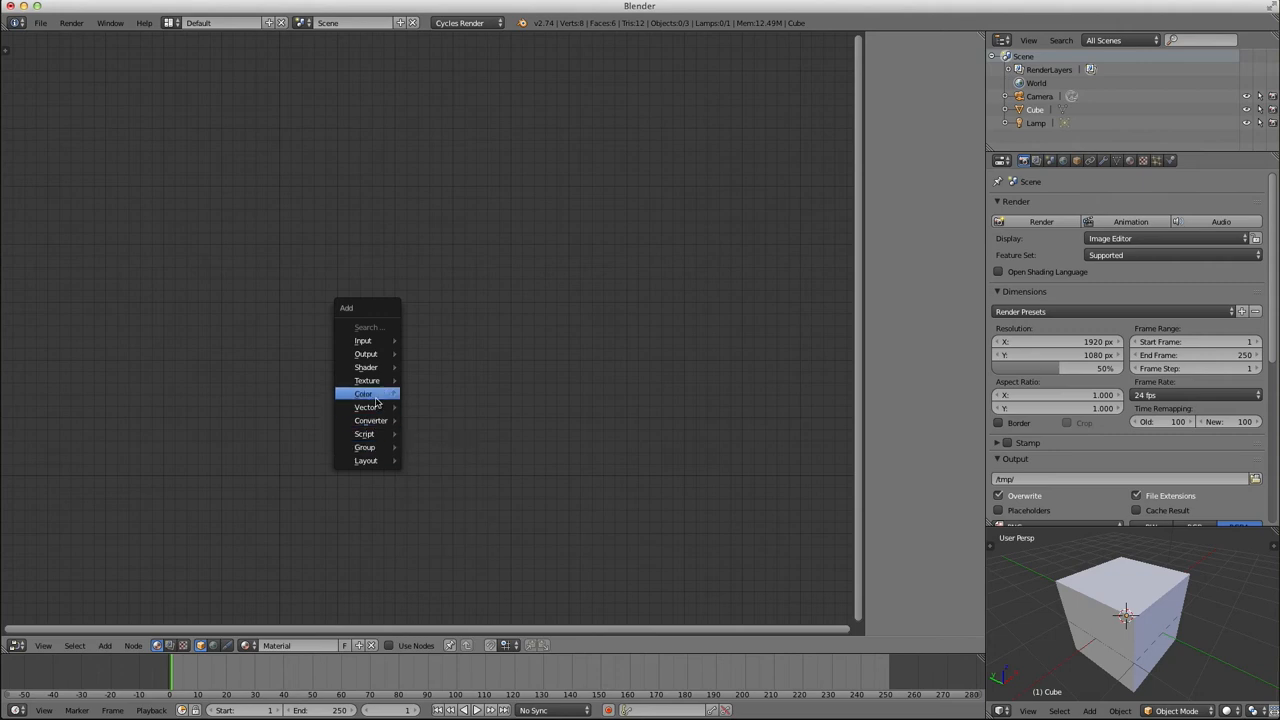
{"action": "left_click", "coordinate": [447, 535]}
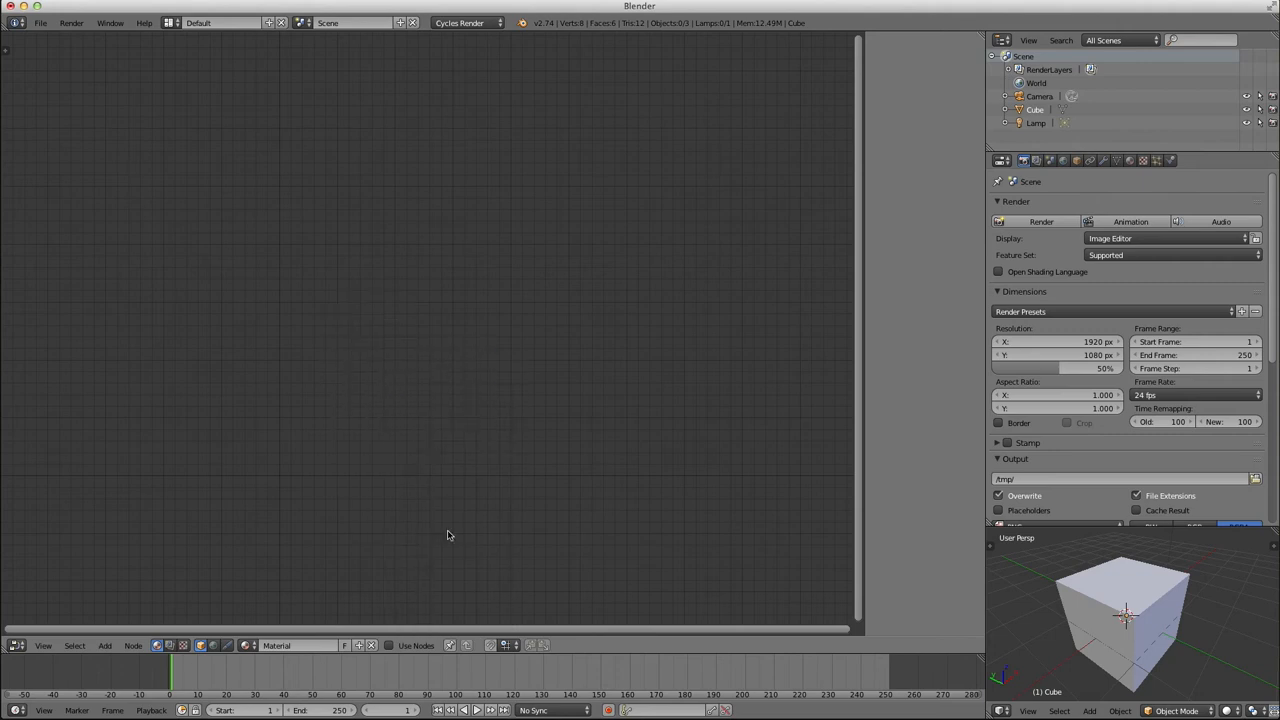
{"action": "left_click", "coordinate": [389, 645]}
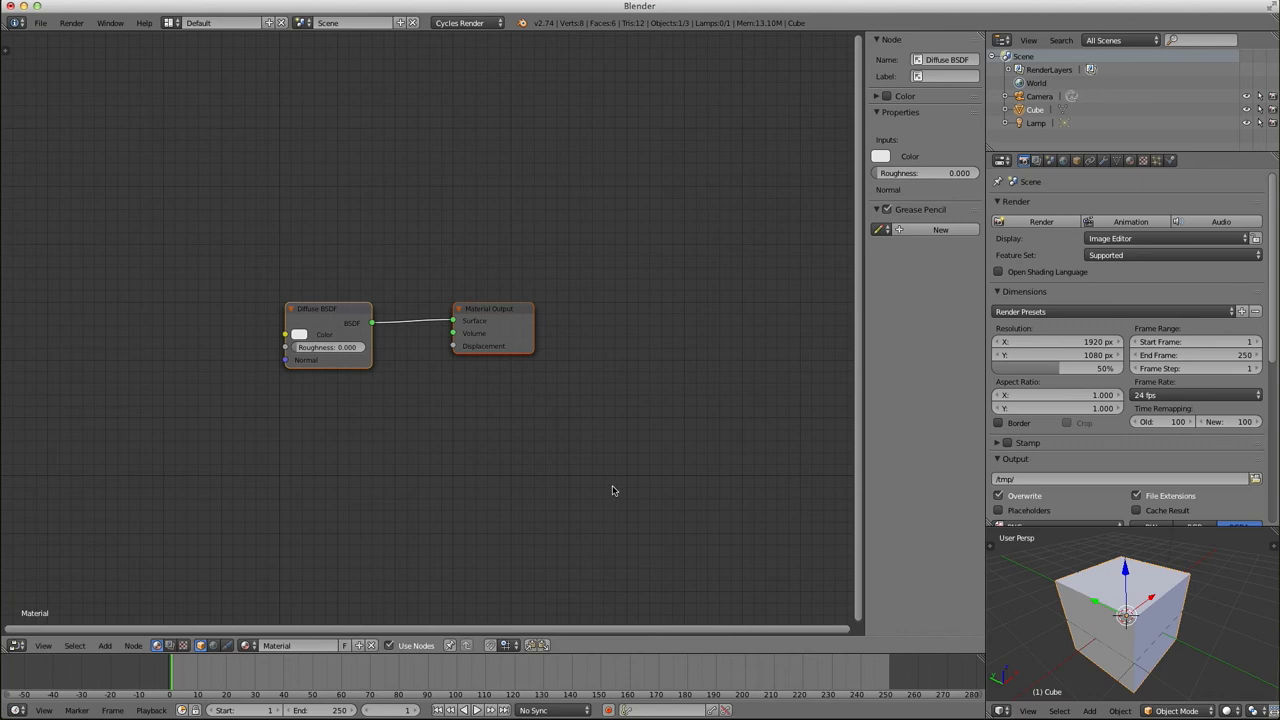
{"action": "mouse_move", "coordinate": [375, 603]}
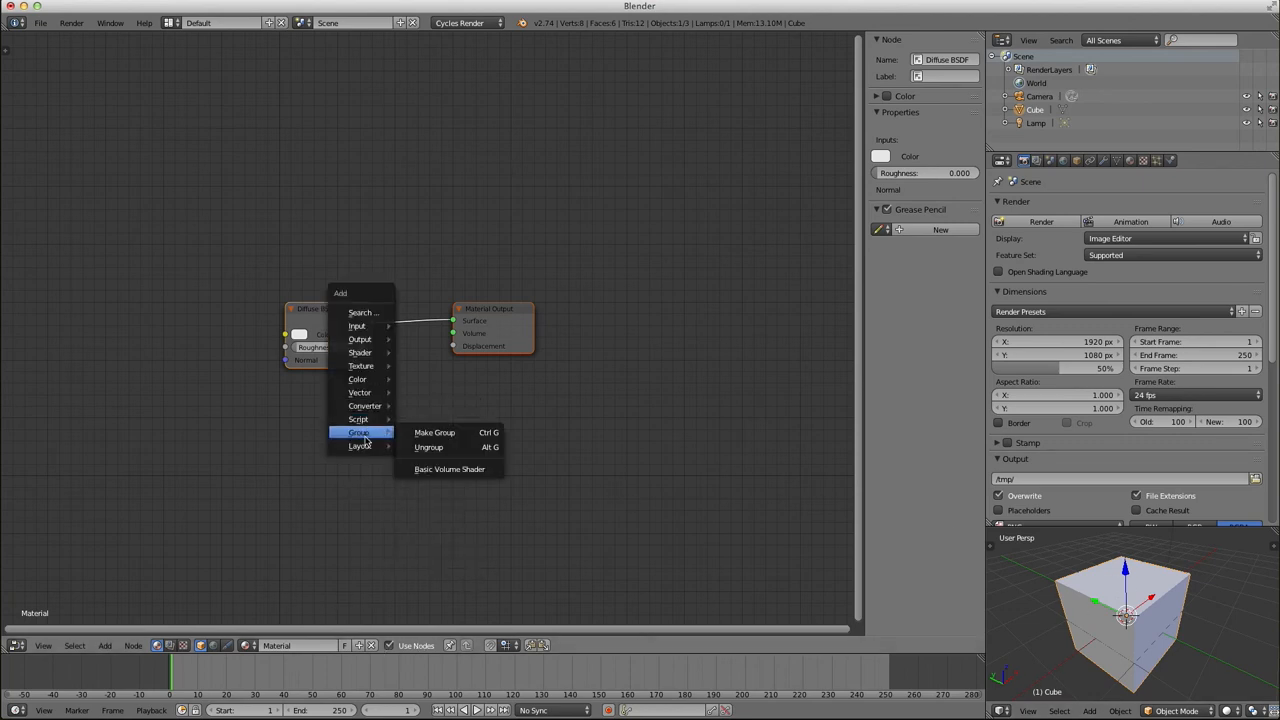
{"action": "mouse_move", "coordinate": [450, 469]}
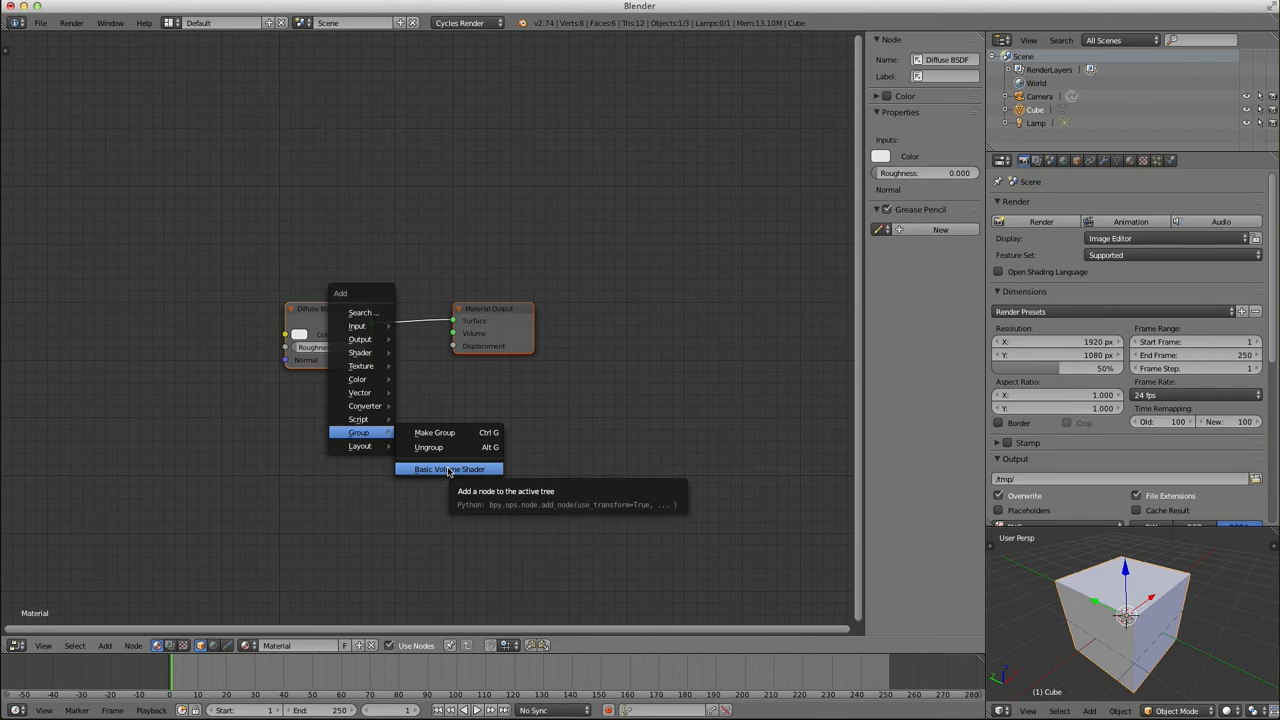
Add a Basic Volume Shader group node to the cube material beside the Diffuse BSDF
{"action": "left_click", "coordinate": [449, 469]}
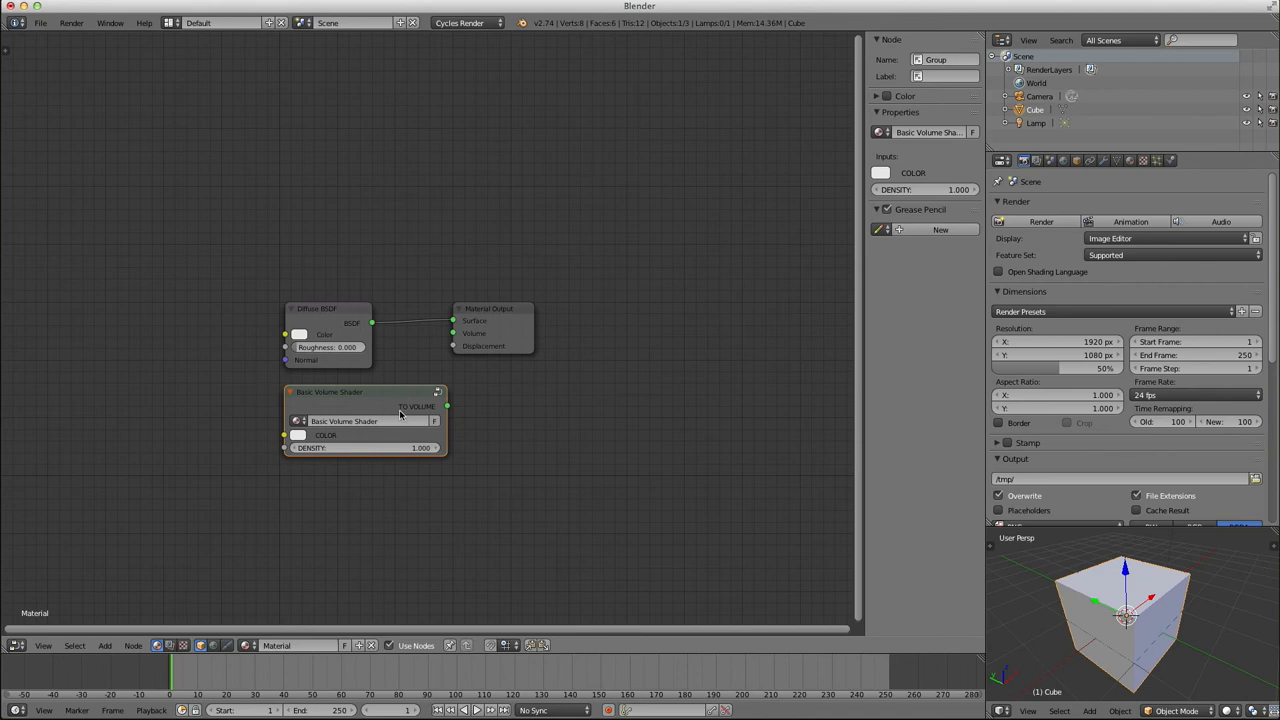
{"action": "mouse_move", "coordinate": [435, 432]}
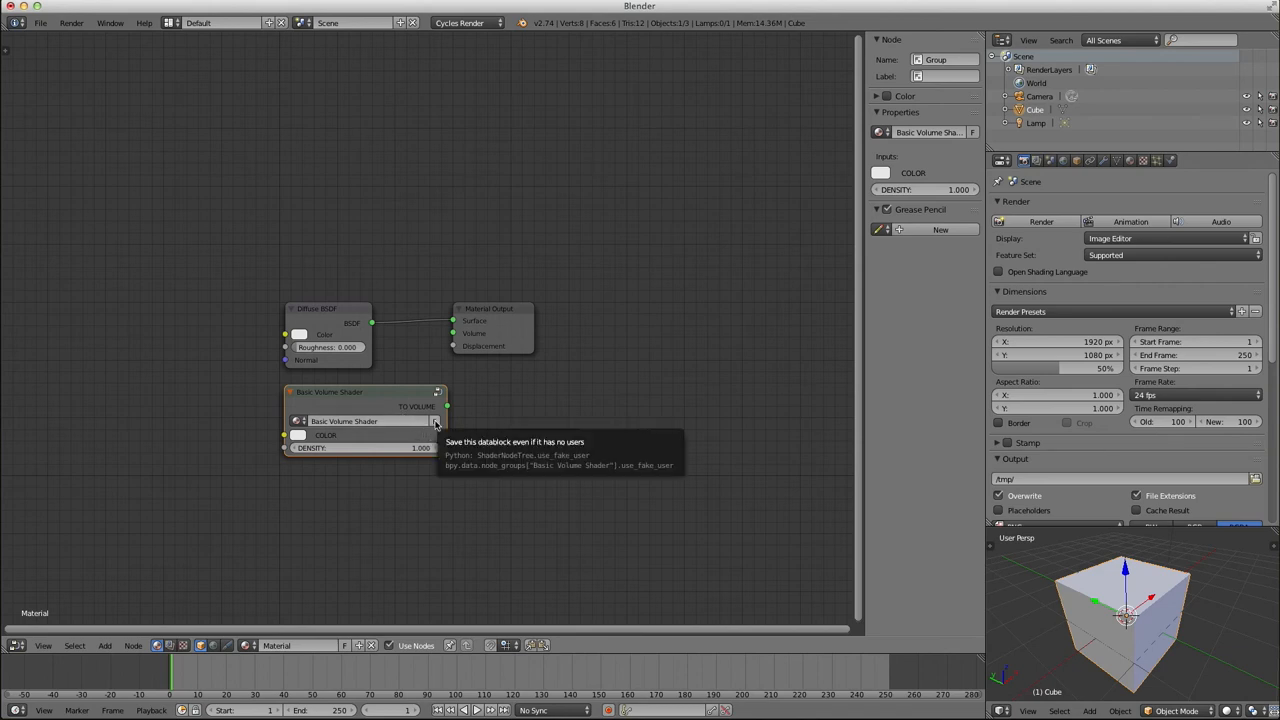
{"action": "mouse_move", "coordinate": [435, 425]}
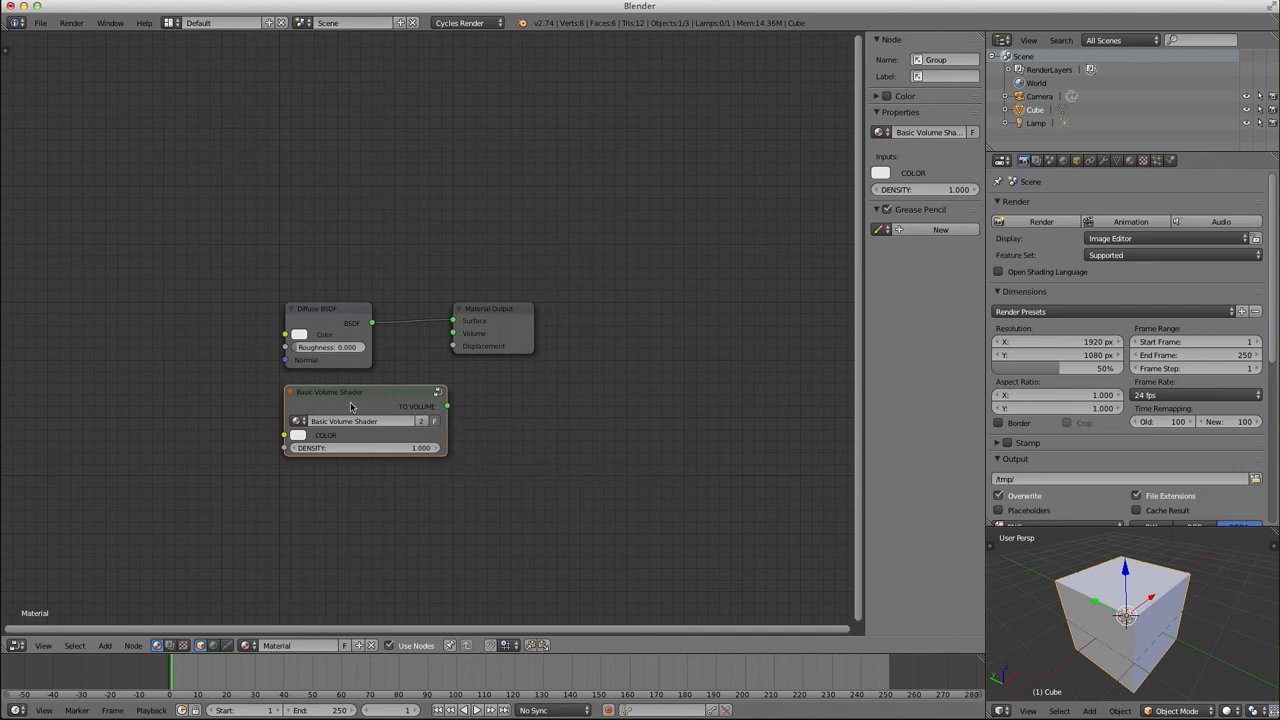
{"action": "left_click", "coordinate": [433, 420]}
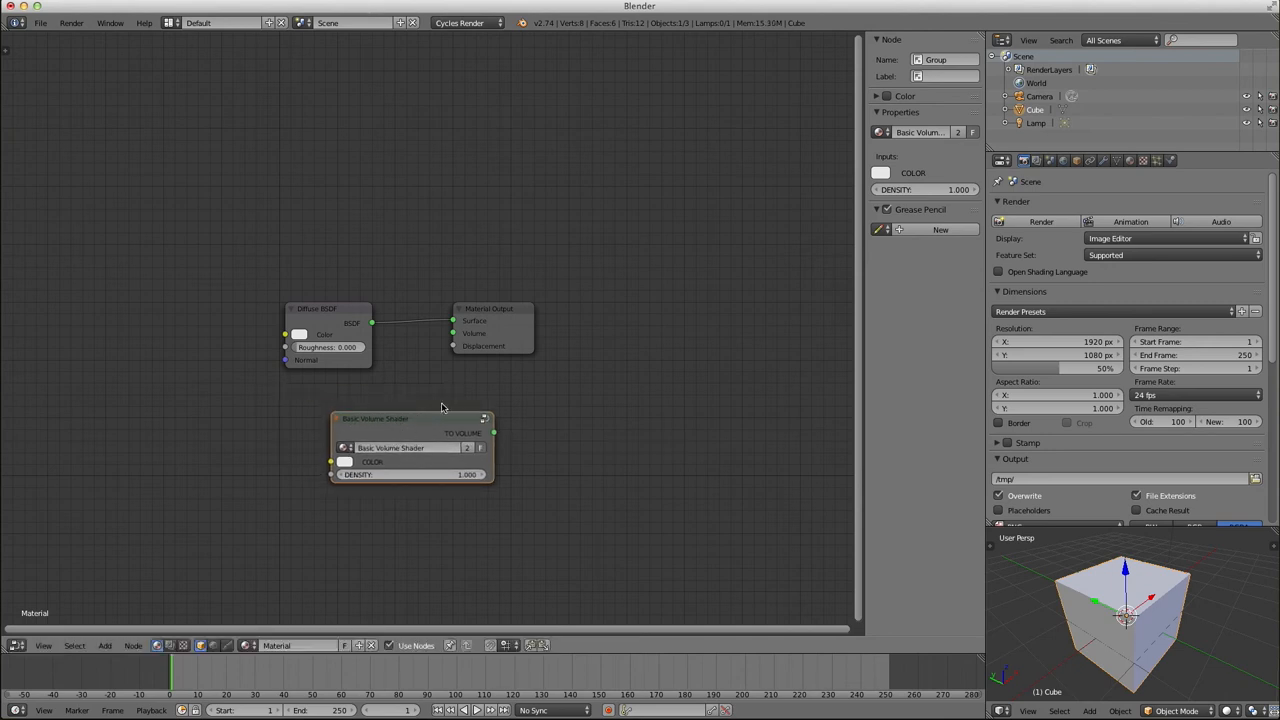
Give the Basic Volume Shader group a fake user and drop its node in a new spot
{"action": "left_click", "coordinate": [410, 418]}
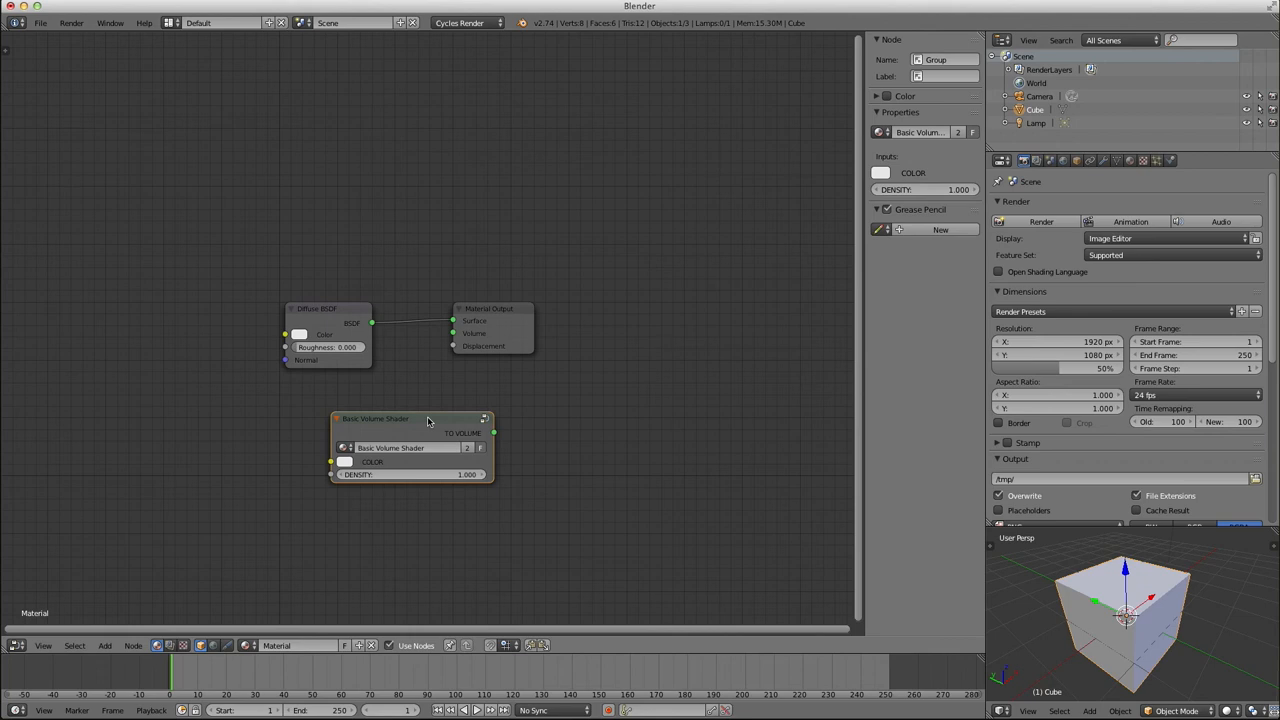
{"action": "mouse_move", "coordinate": [428, 422]}
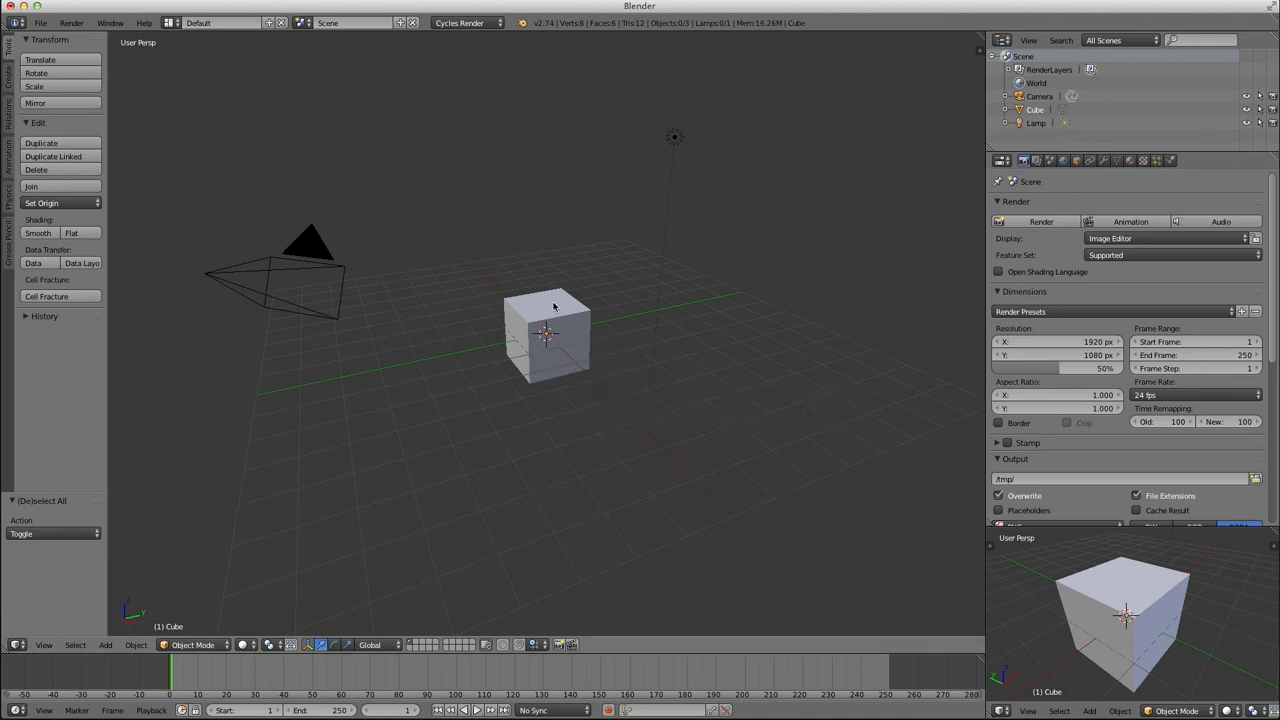
Delete all objects and confirm reloading the start-up file to restore the default cube
{"action": "key", "text": "x"}
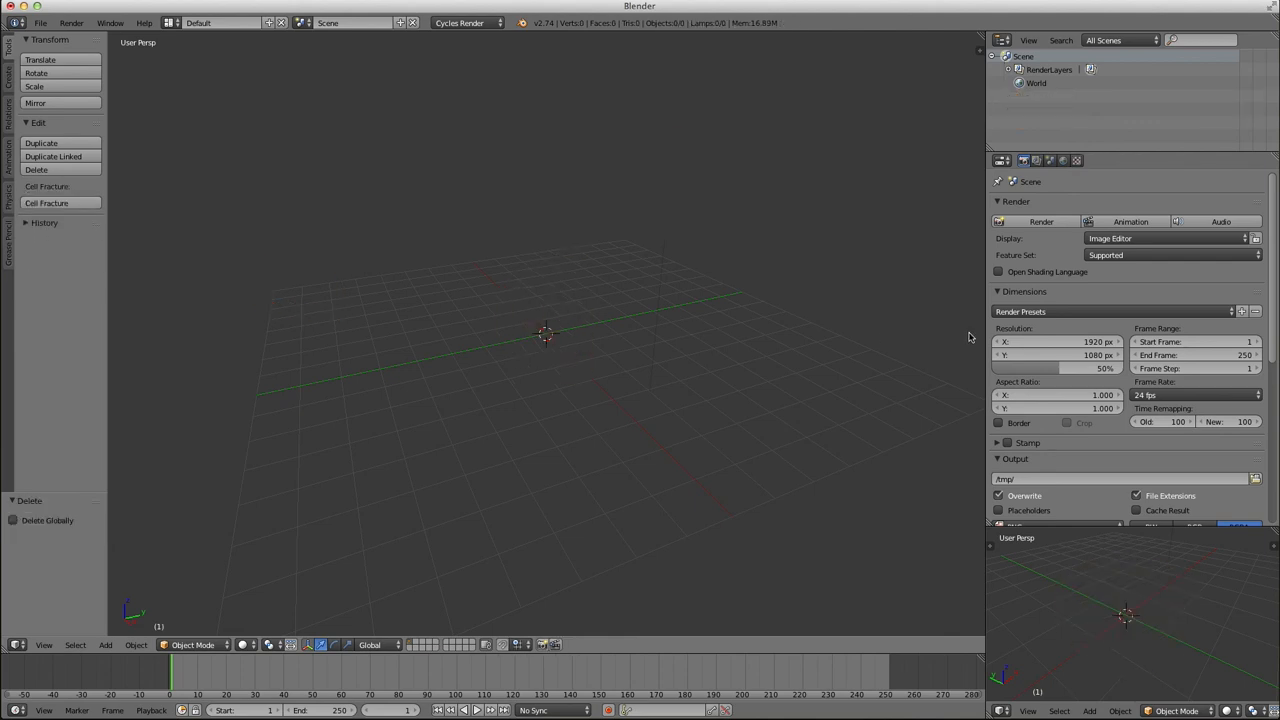
{"action": "mouse_move", "coordinate": [983, 326]}
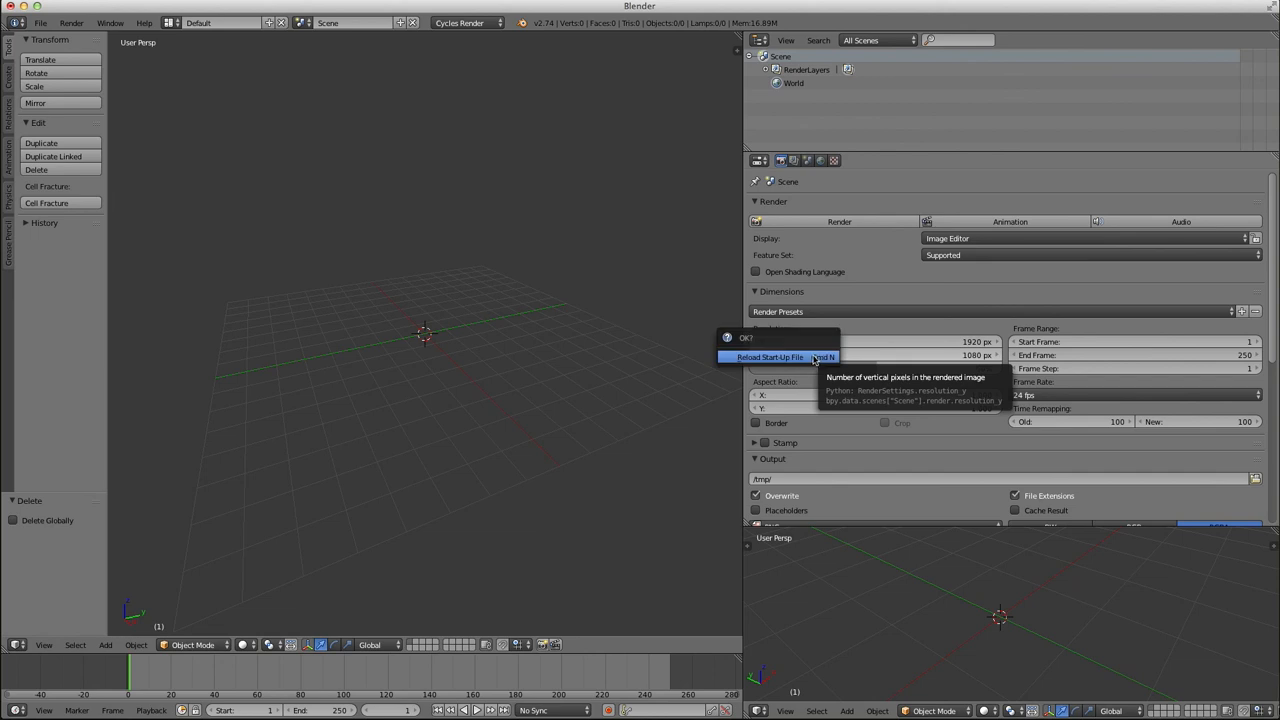
{"action": "left_click", "coordinate": [770, 357]}
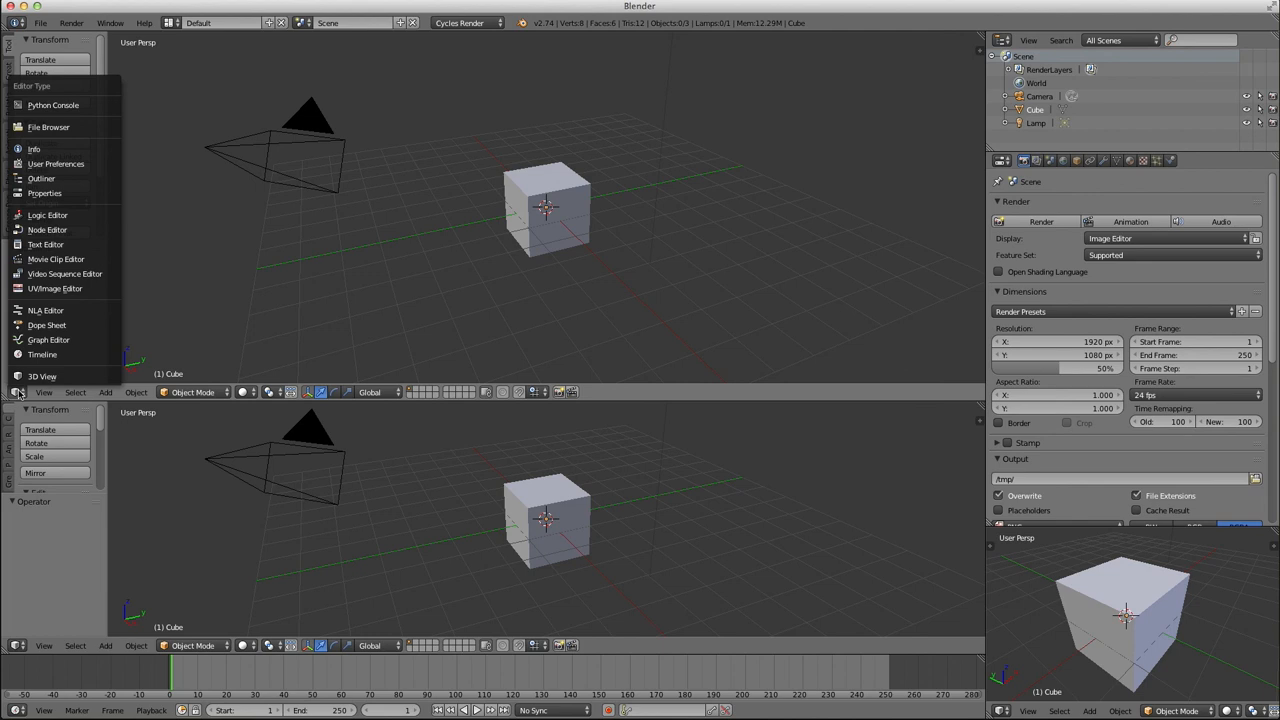
Turn the upper area into a Node Editor and add a Basic Volume Shader group node
{"action": "left_click", "coordinate": [47, 229]}
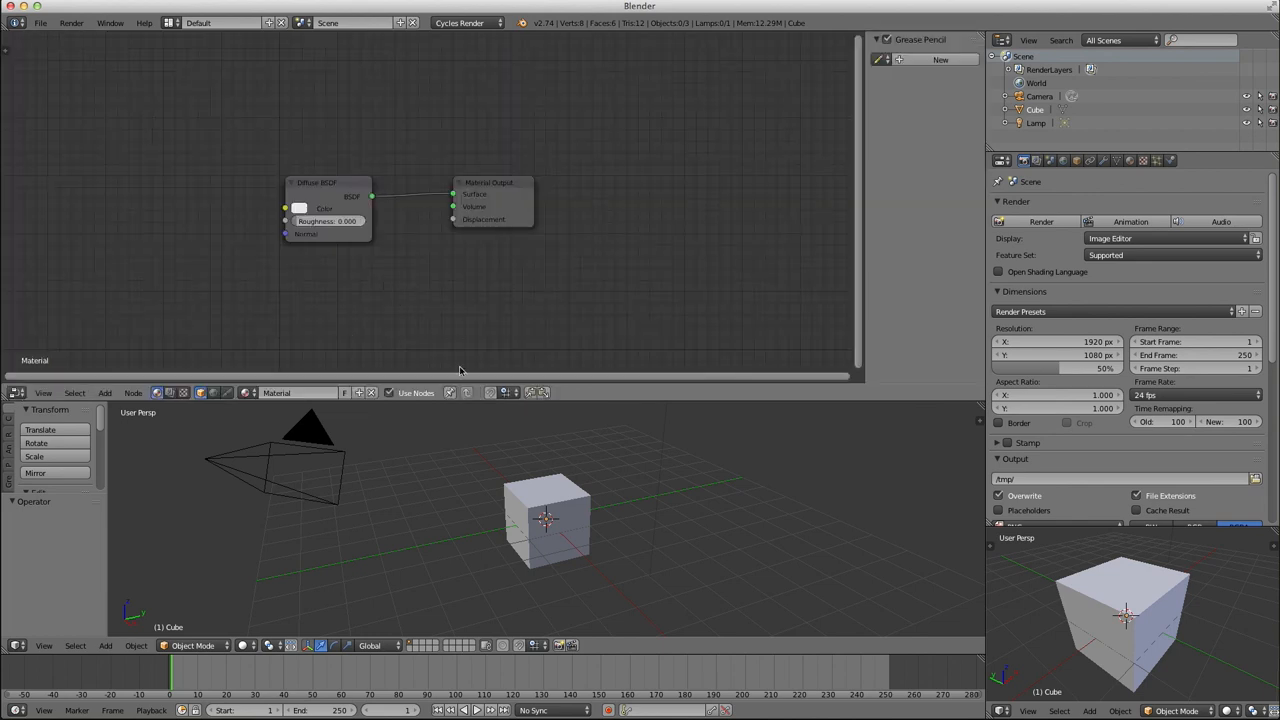
{"action": "left_click", "coordinate": [105, 392]}
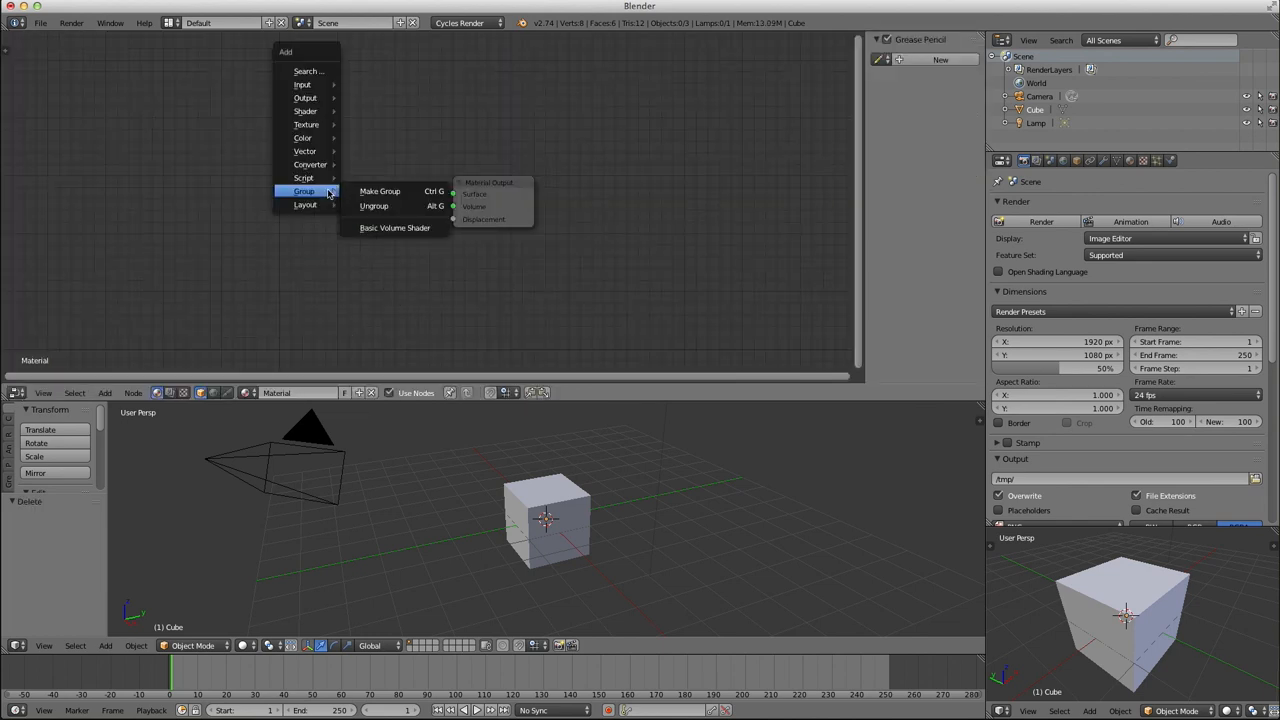
{"action": "left_click", "coordinate": [395, 227]}
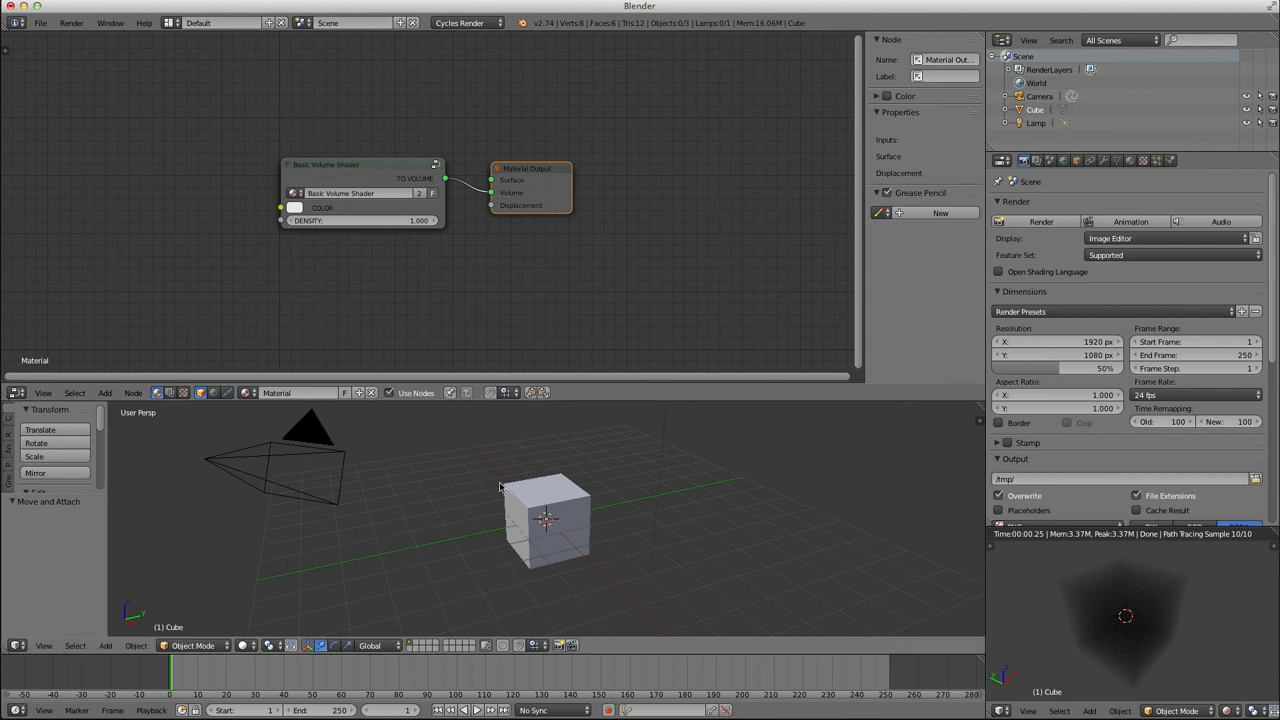
{"action": "mouse_move", "coordinate": [368, 163]}
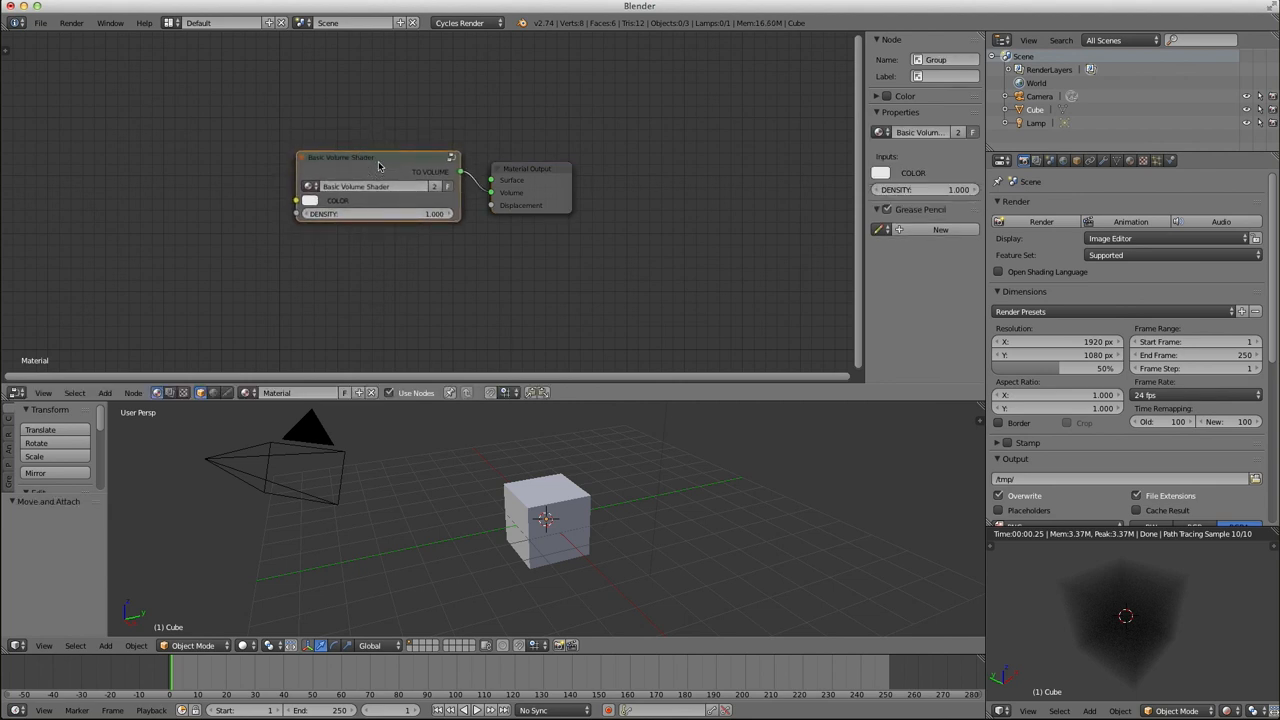
{"action": "mouse_move", "coordinate": [288, 246]}
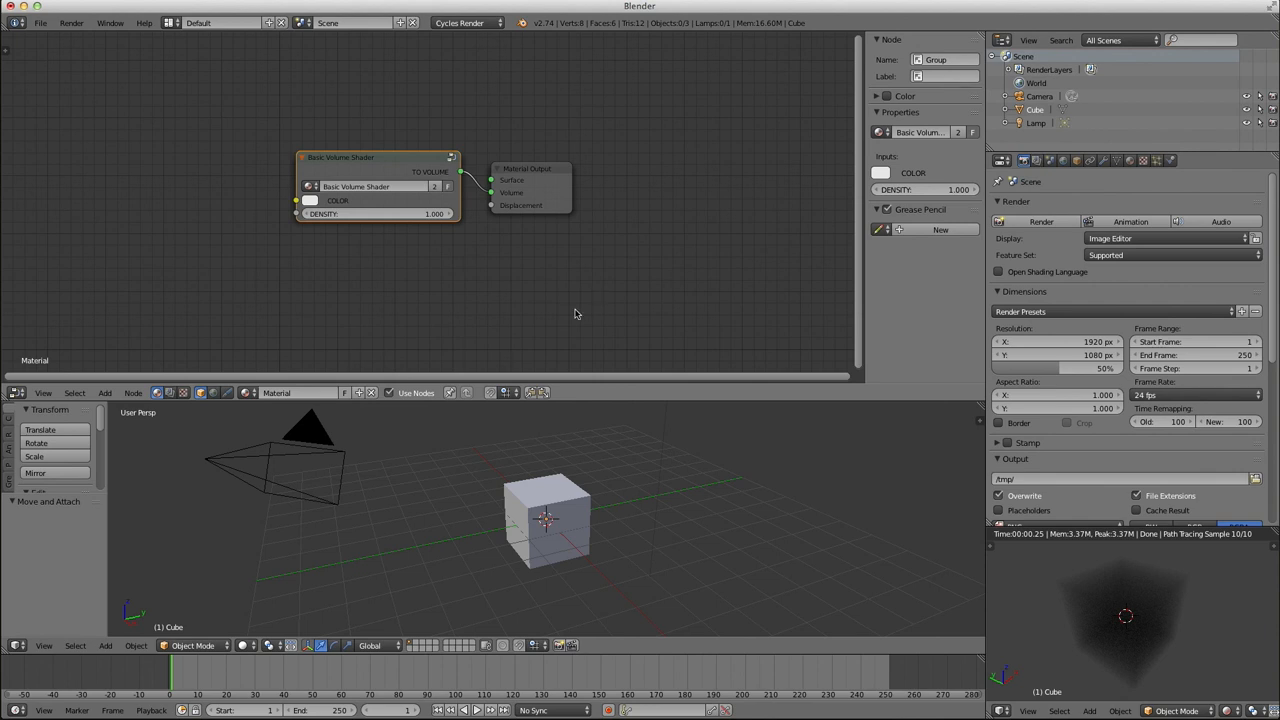
{"action": "mouse_move", "coordinate": [390, 304]}
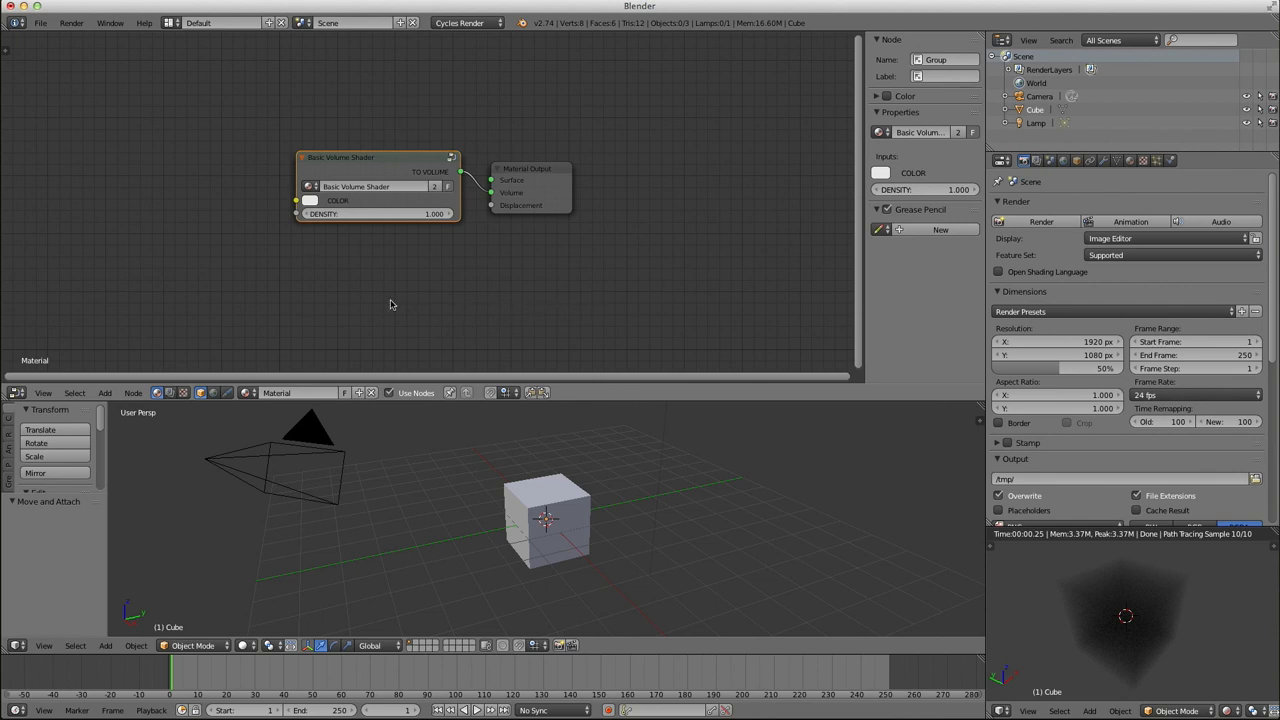